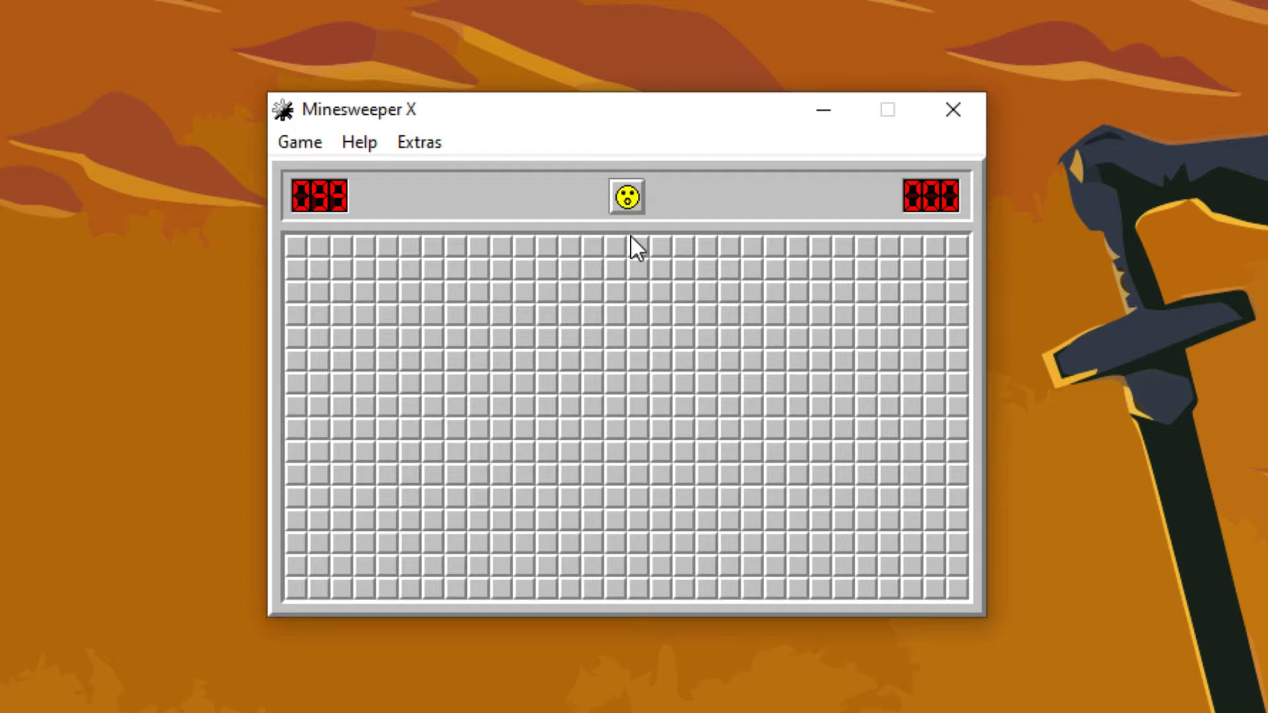
Abandon one opening, restart, and clear and flag a strip along the top centre of the new board.
left_click(594, 259)
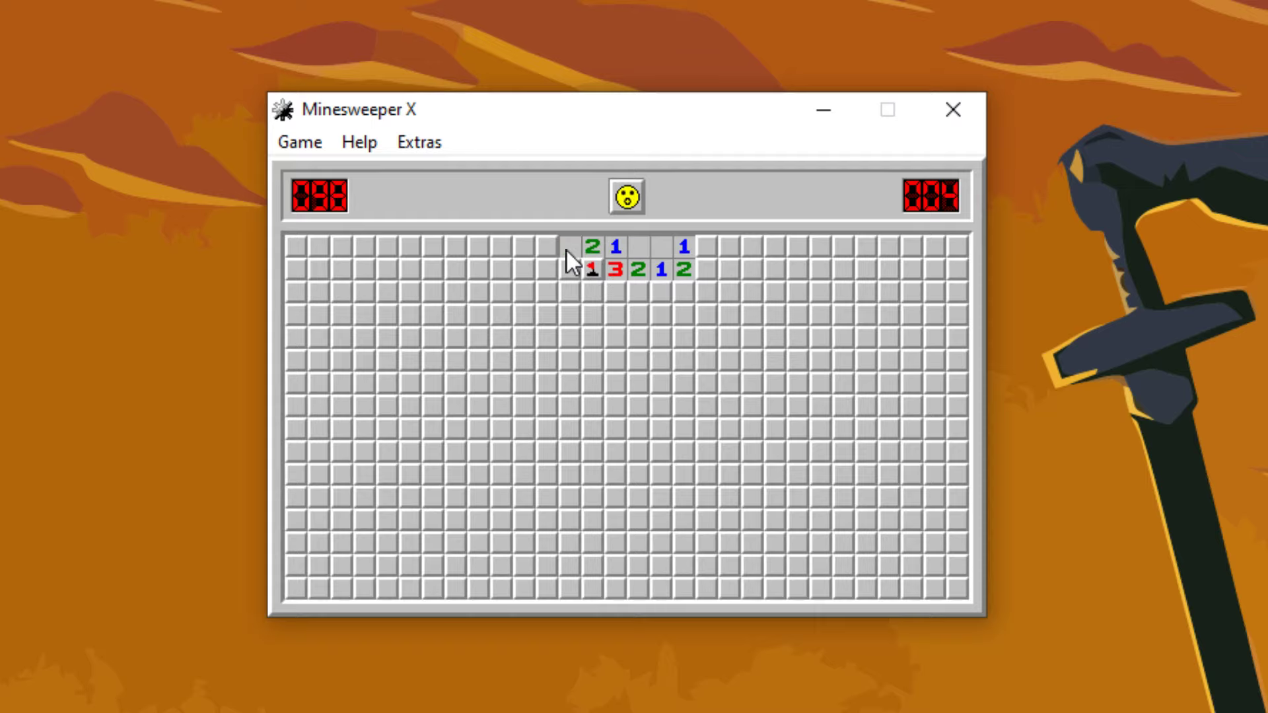
left_click(626, 195)
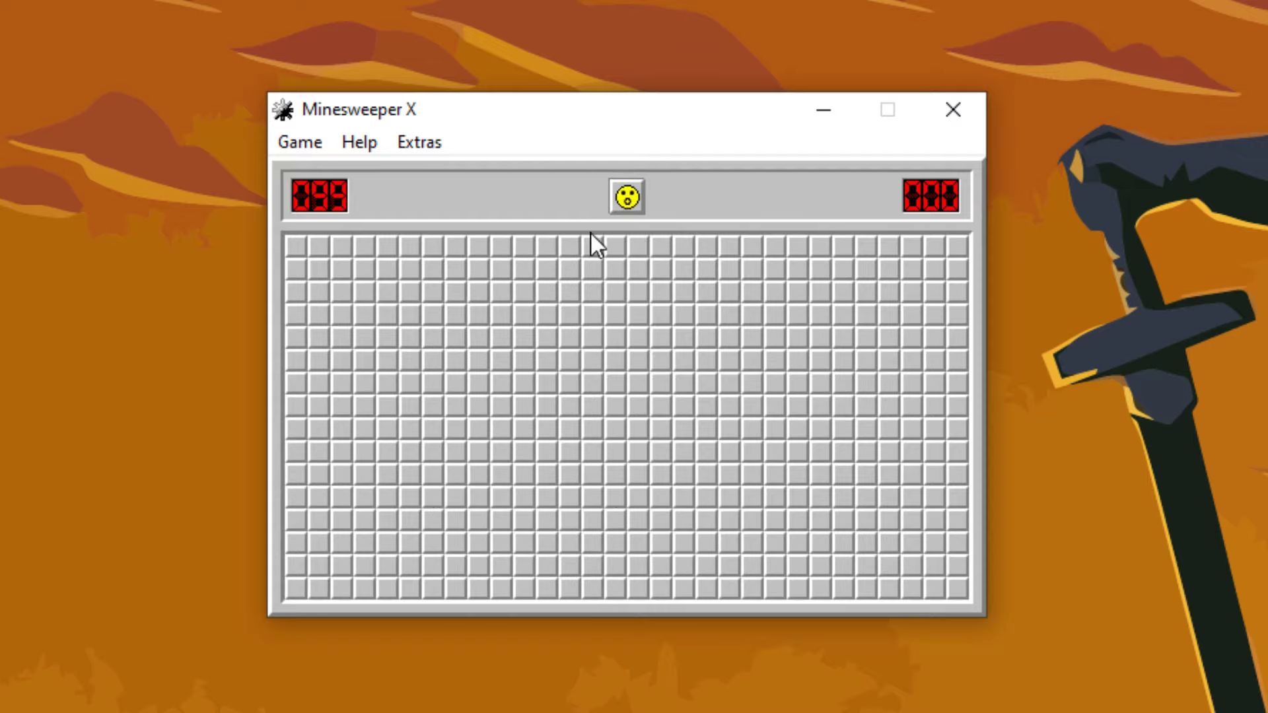
left_click(597, 263)
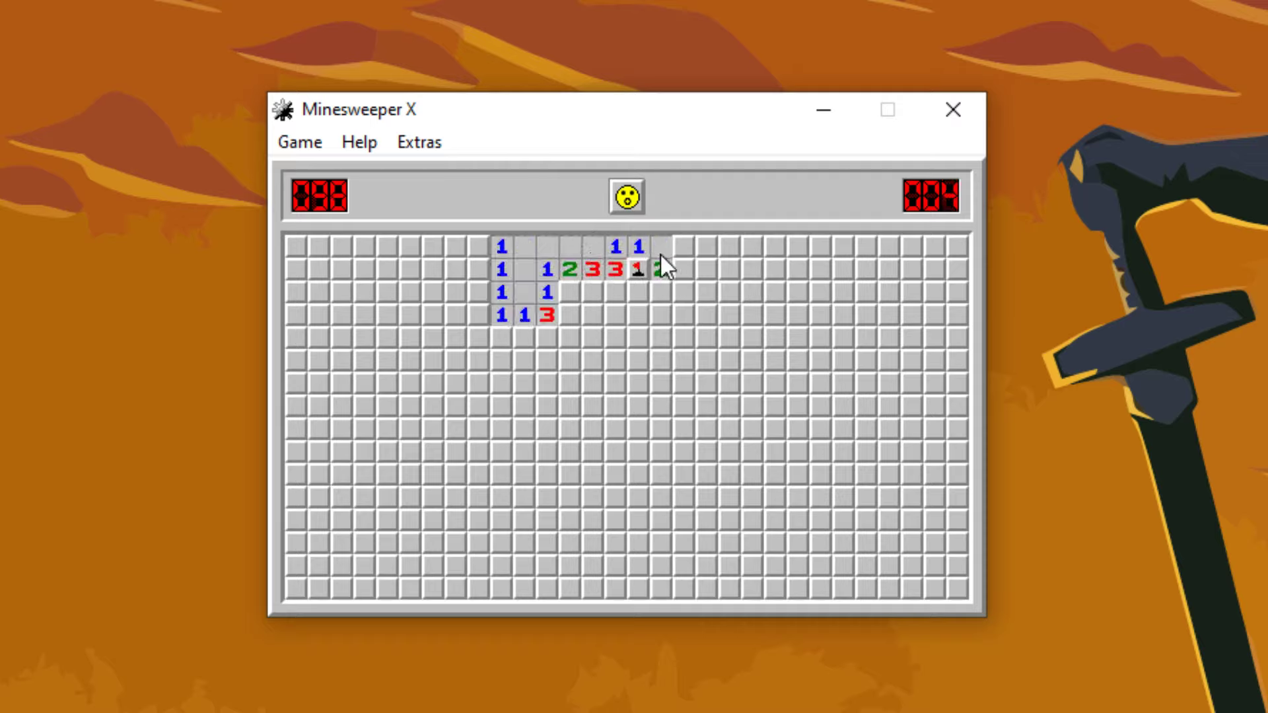
left_click(663, 267)
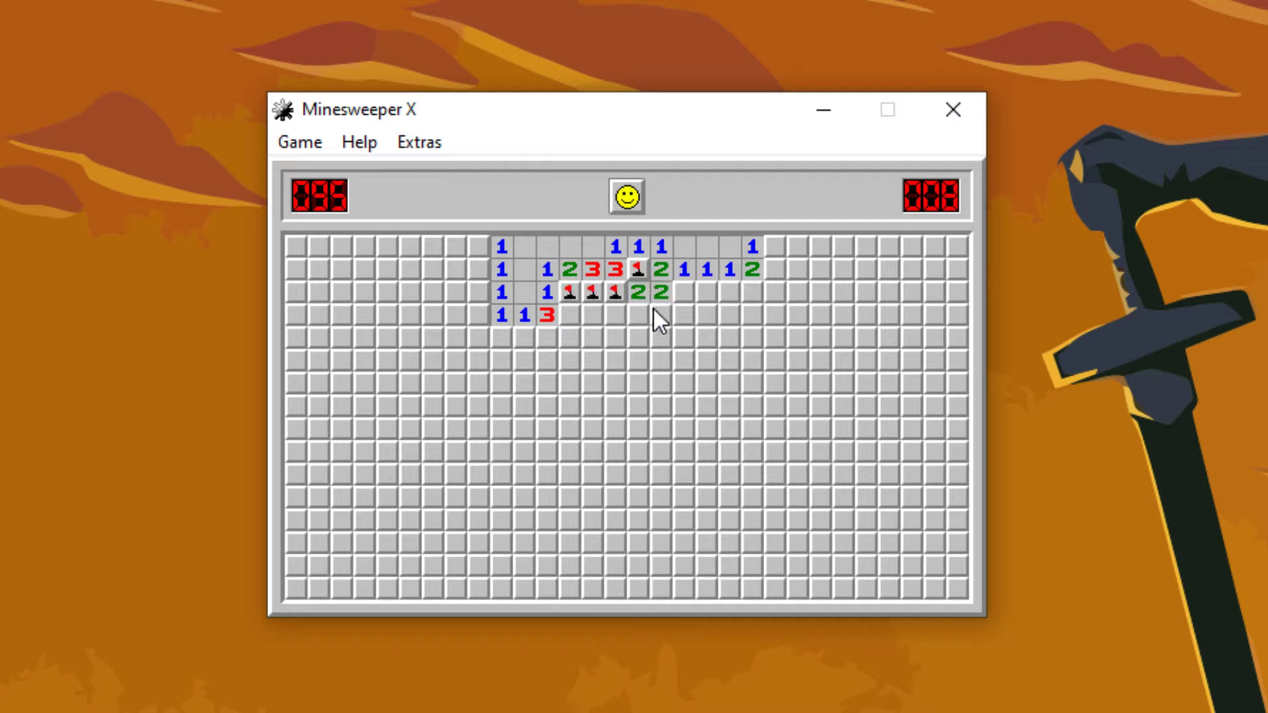
left_click(661, 316)
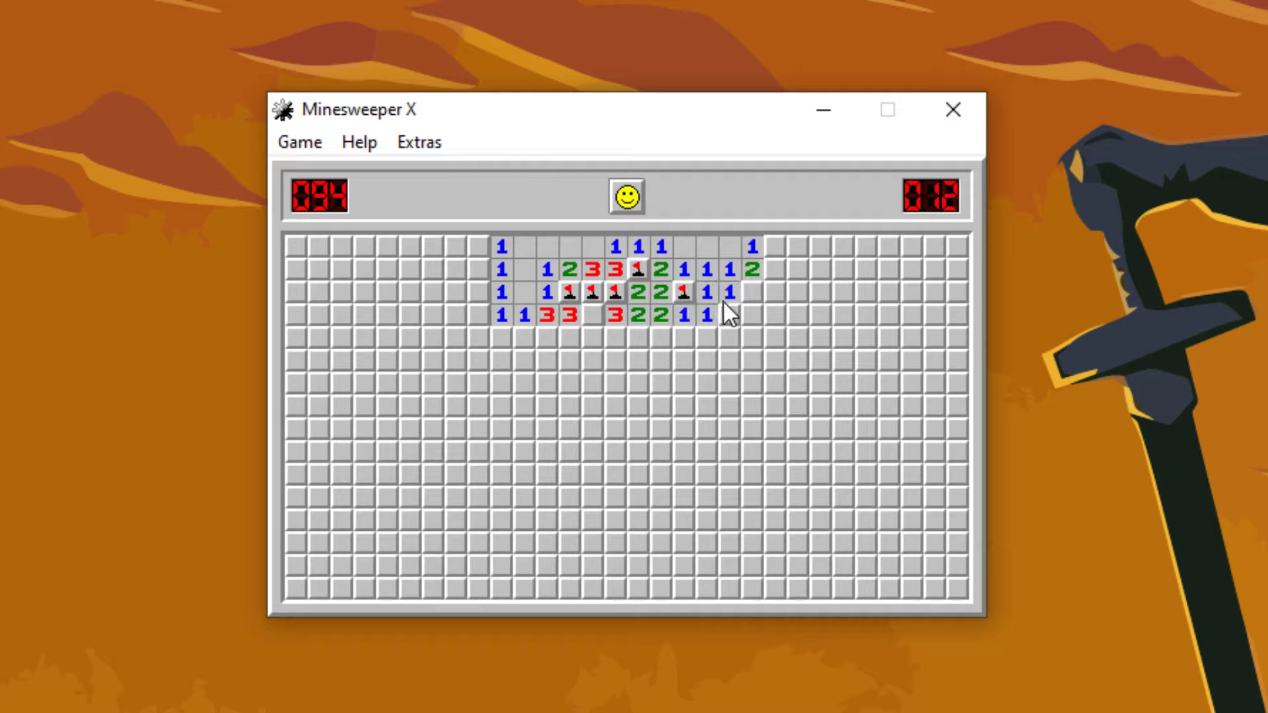
left_click(659, 360)
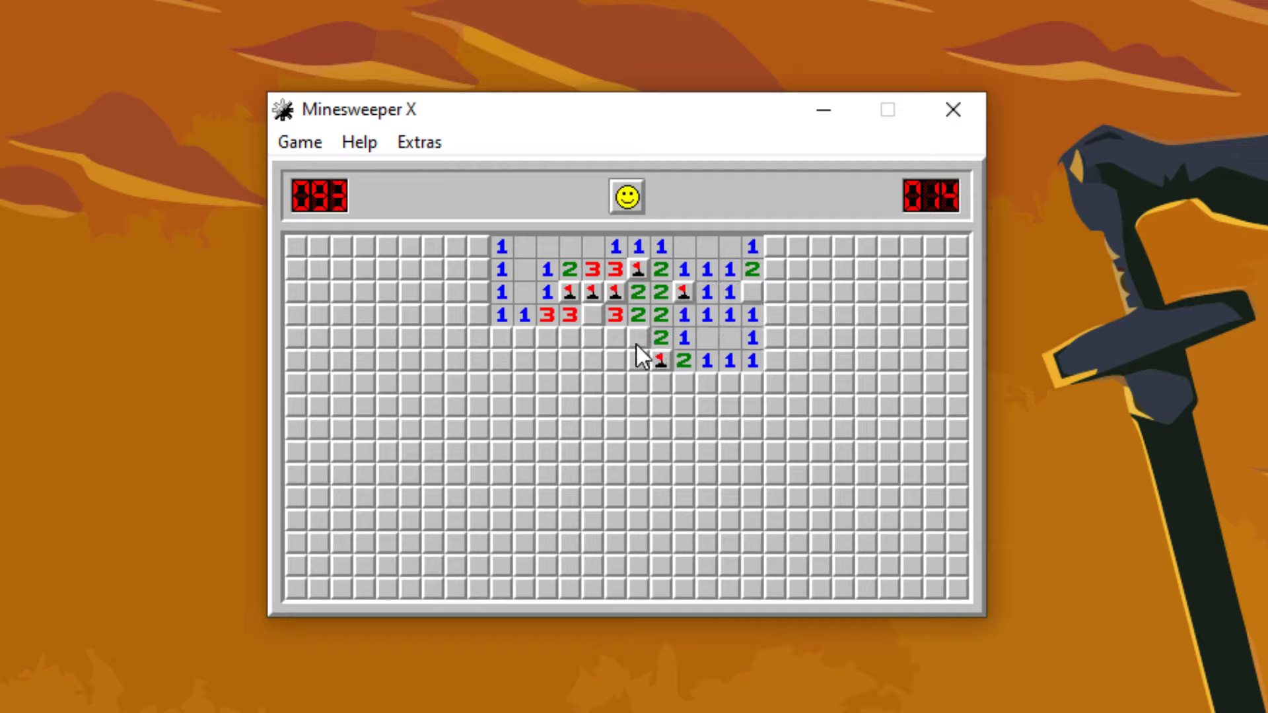
left_click(573, 341)
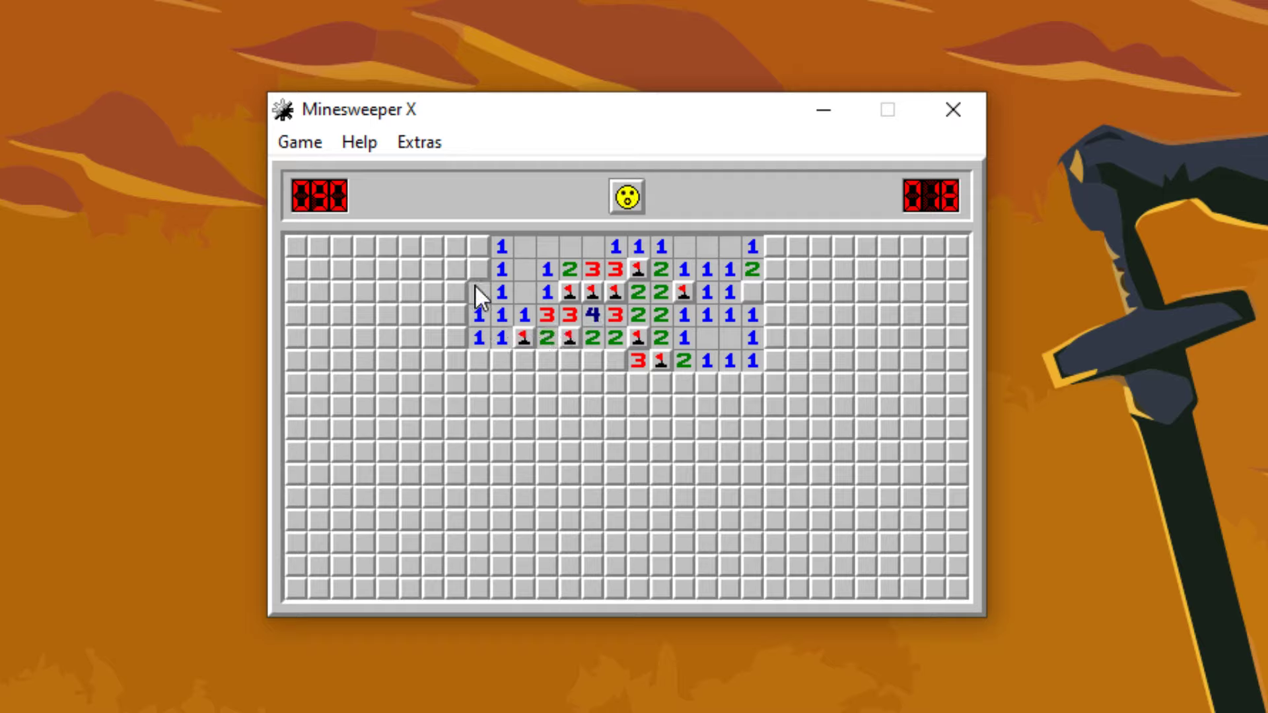
Clear and flag the middle rows, extending the opening right toward the edge.
left_click(478, 293)
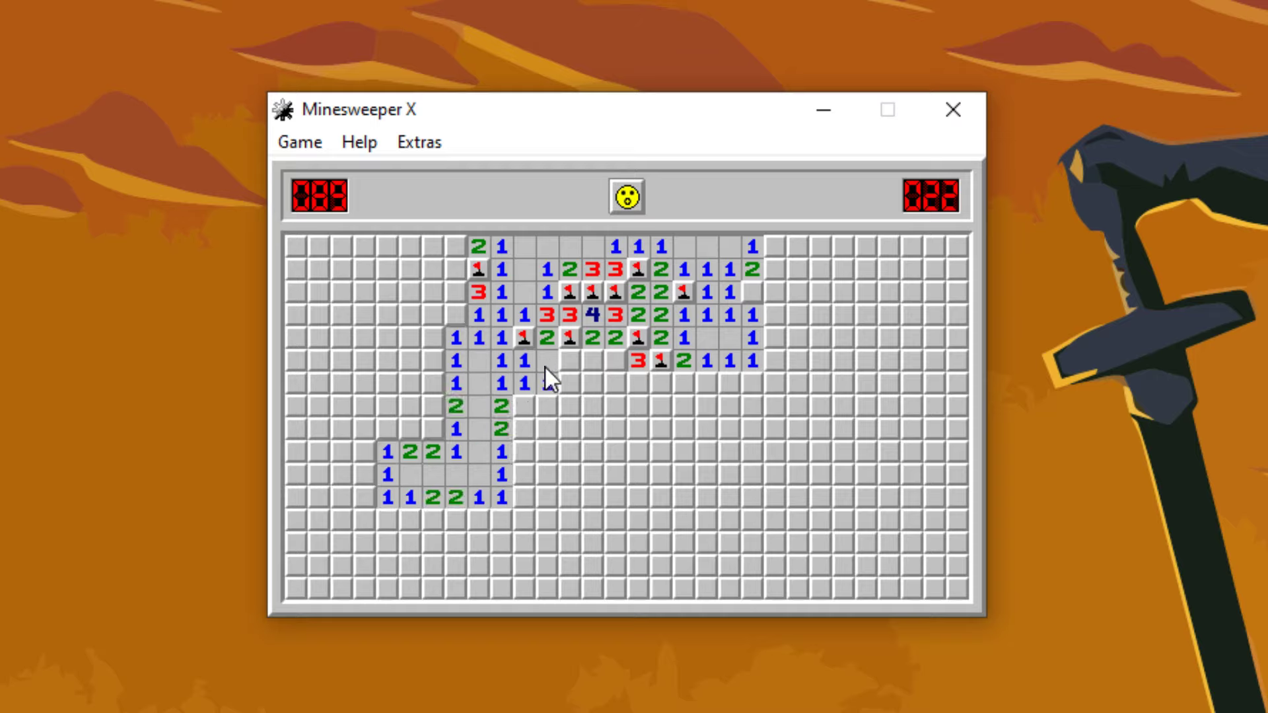
left_click(615, 364)
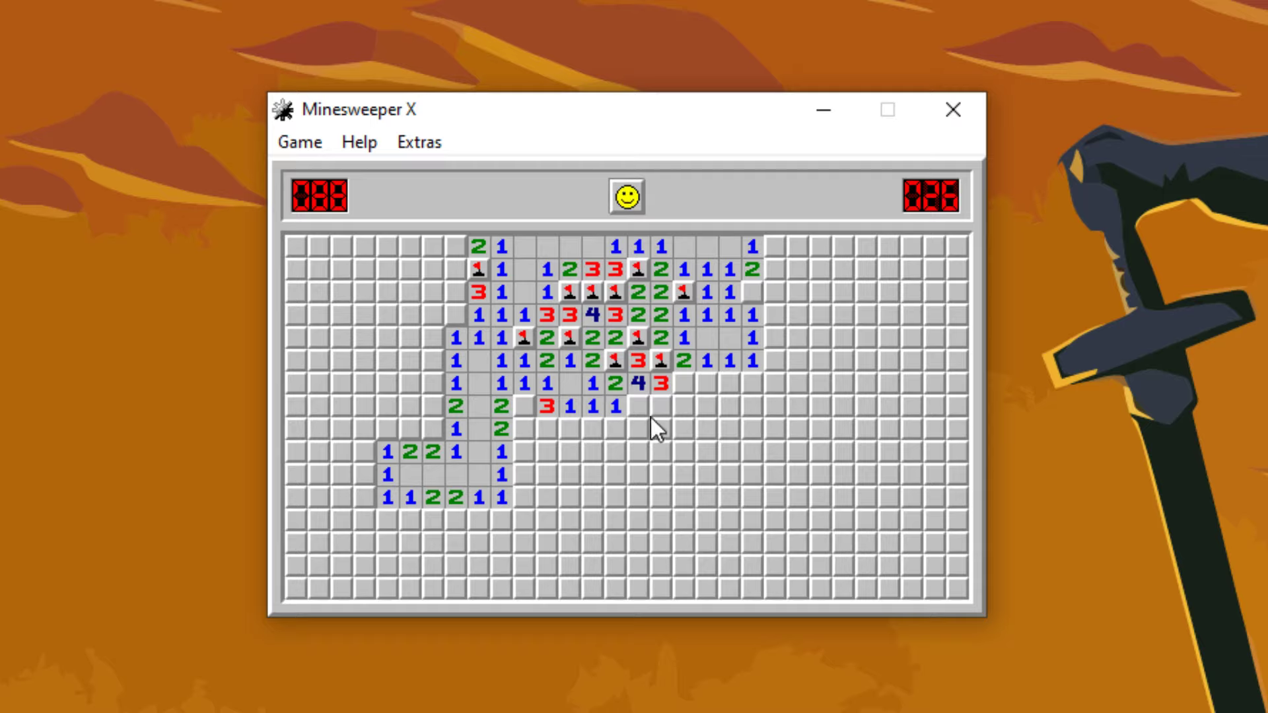
left_click(683, 404)
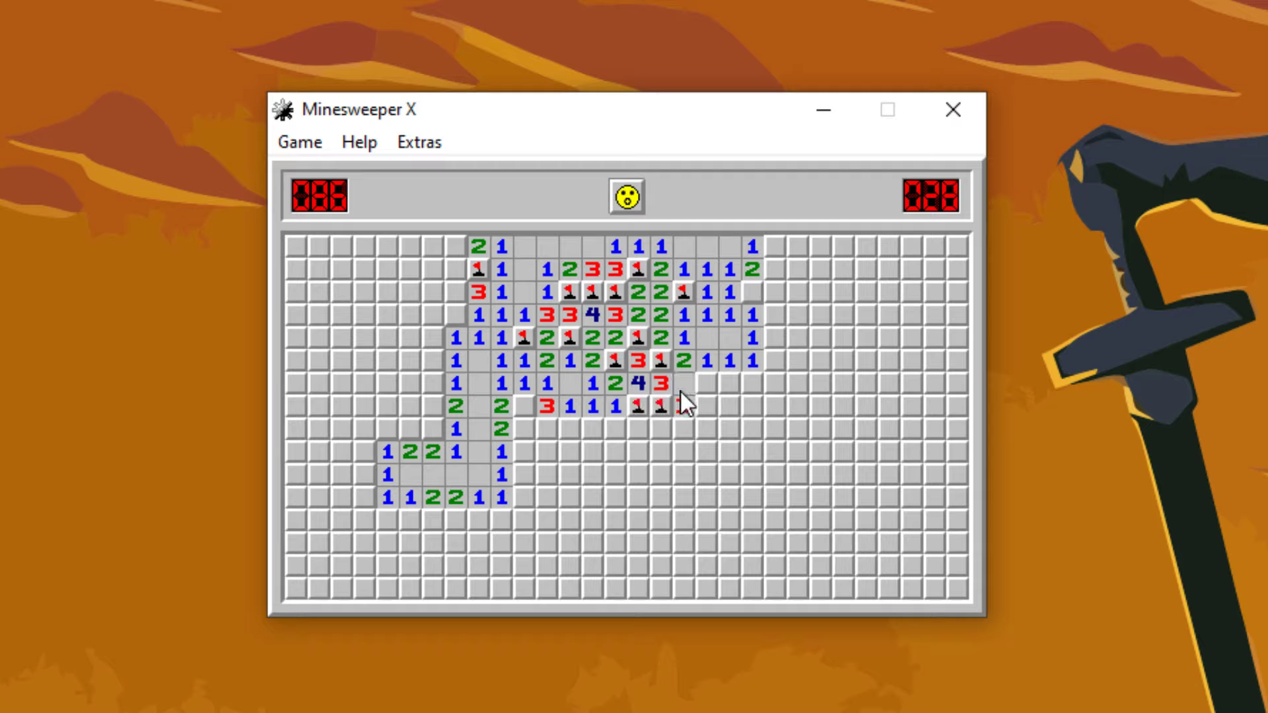
left_click(688, 408)
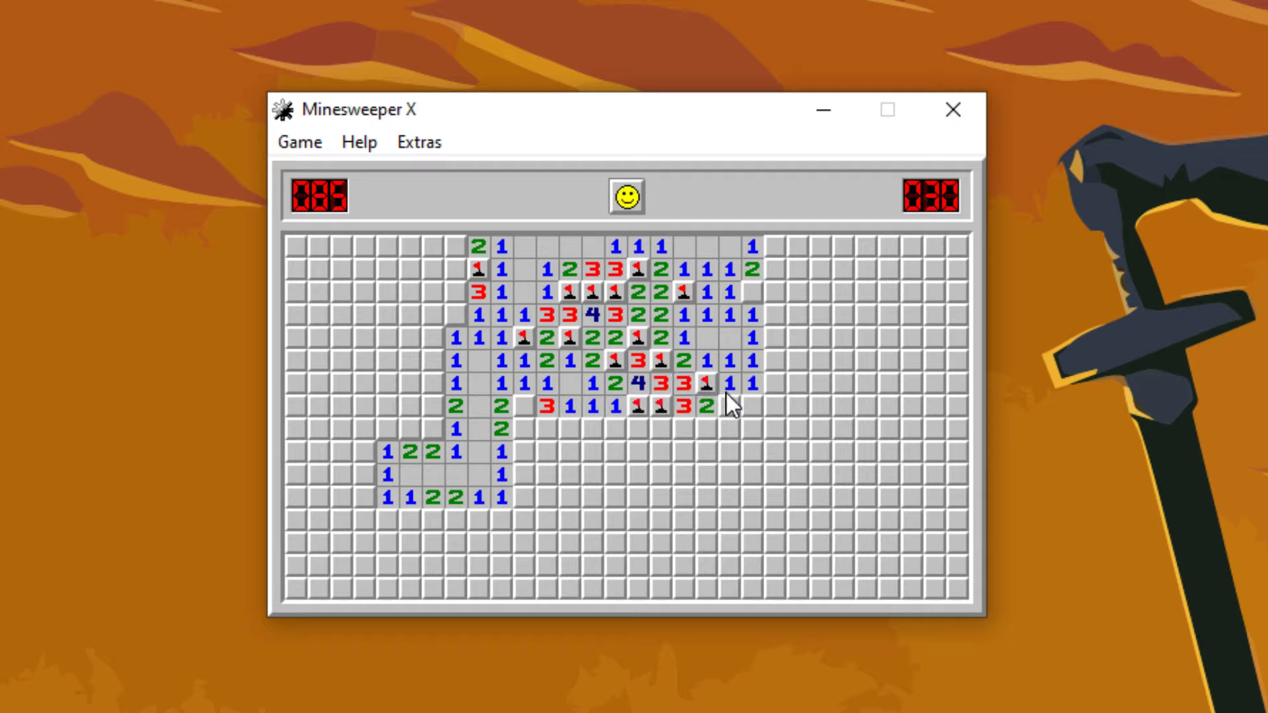
left_click(748, 408)
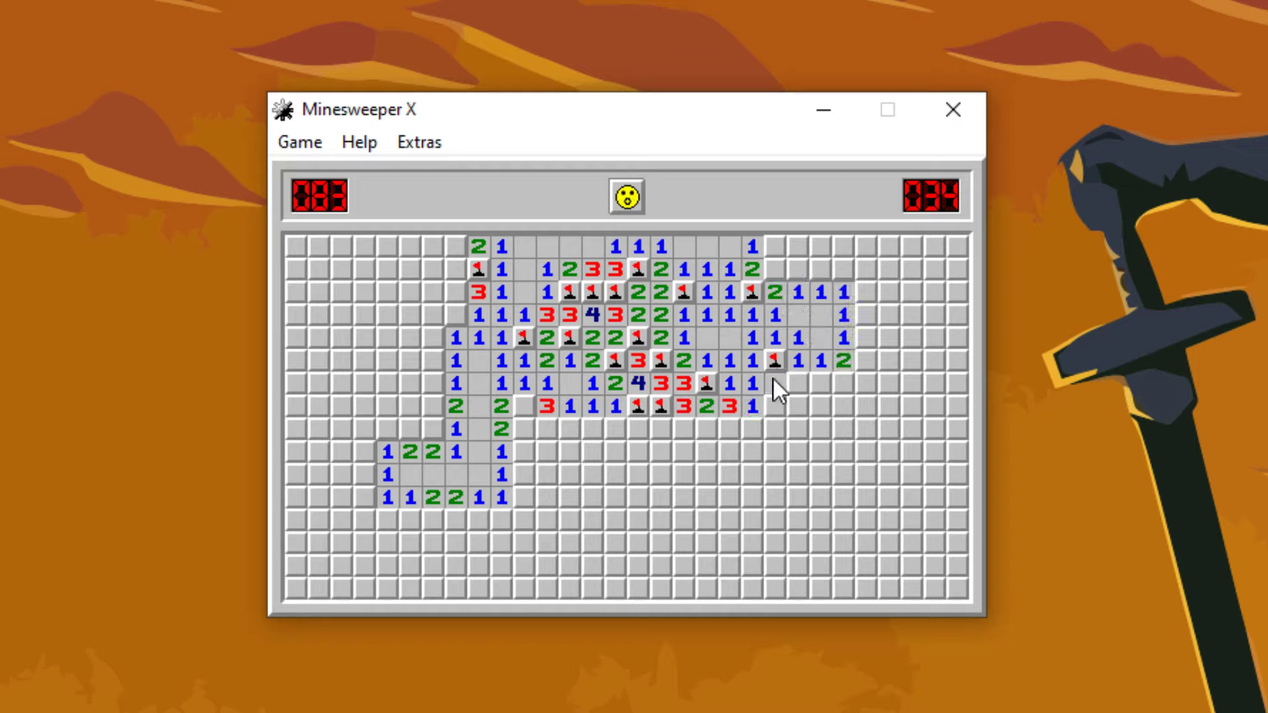
left_click(799, 383)
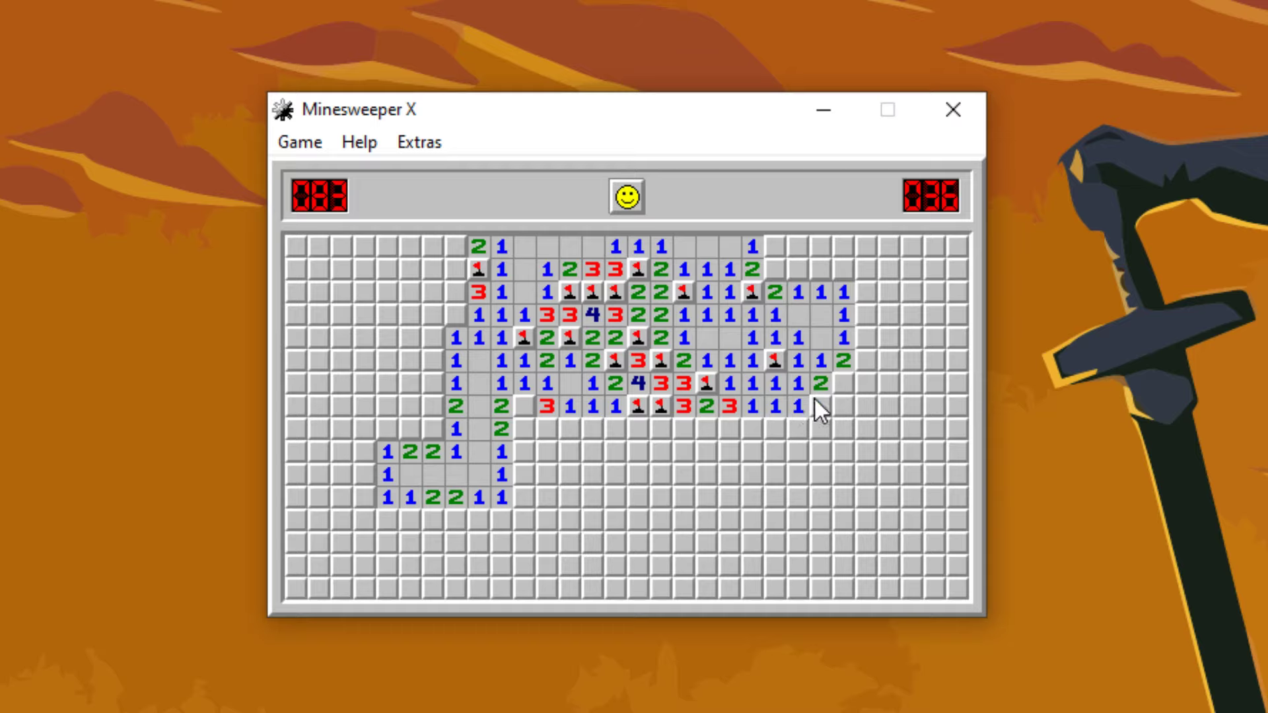
left_click(817, 407)
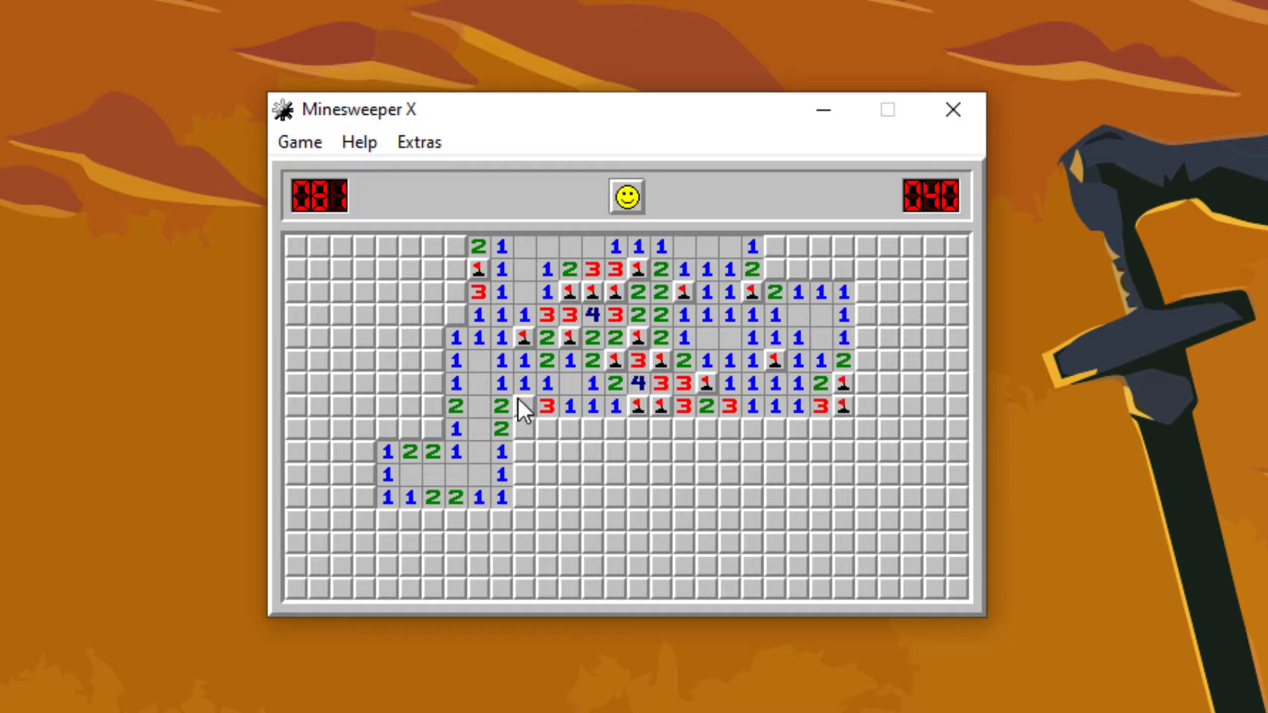
Clear and flag the left-centre column and upper-left region up to the top row.
left_click(521, 425)
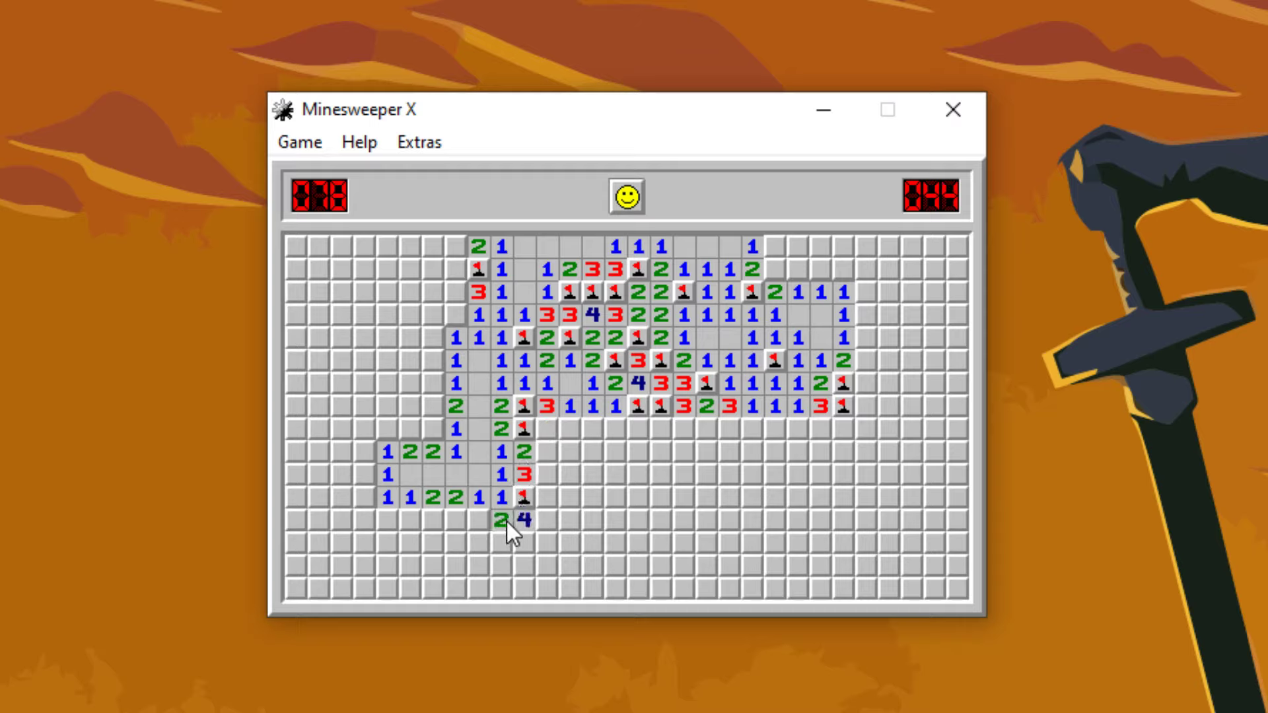
left_click(386, 521)
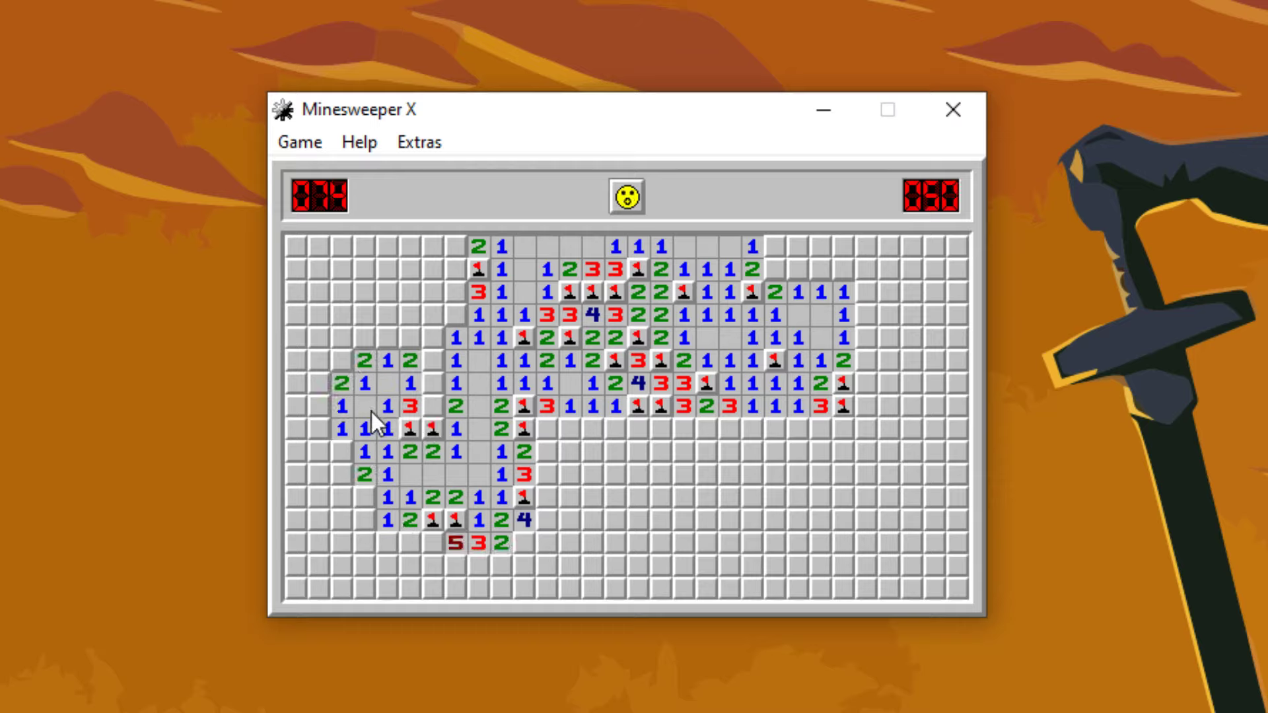
left_click(384, 335)
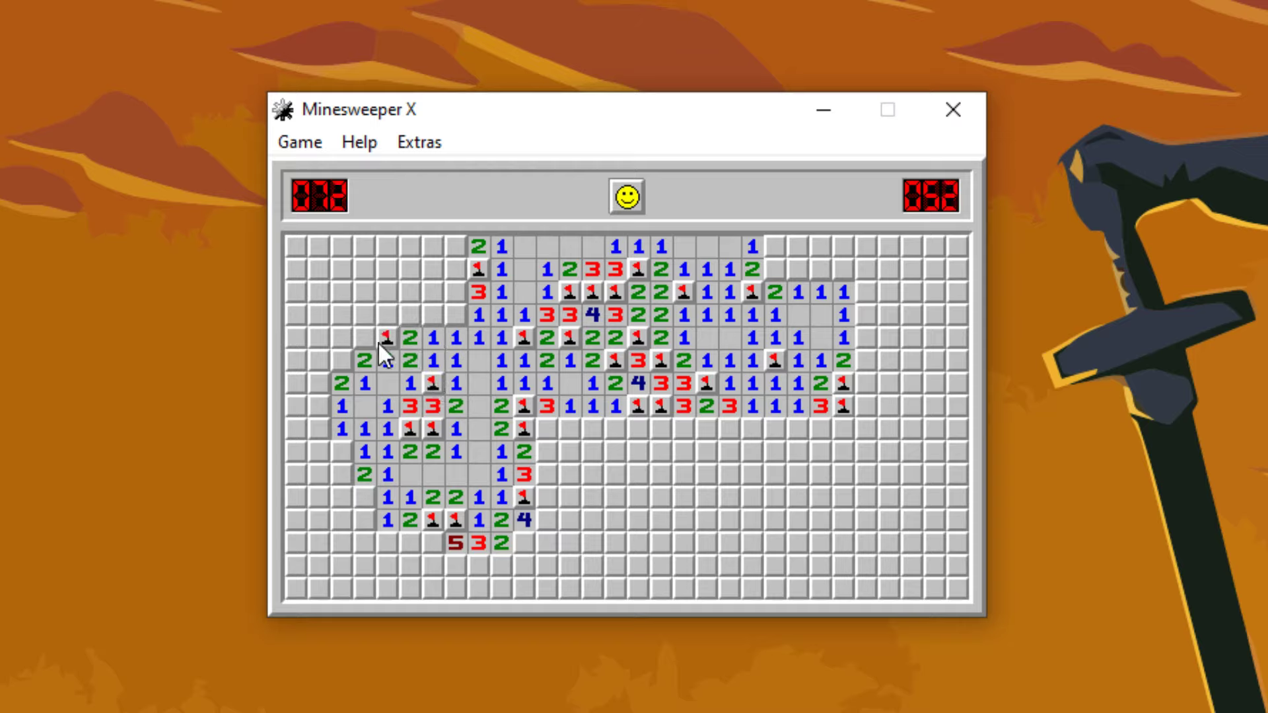
left_click(384, 344)
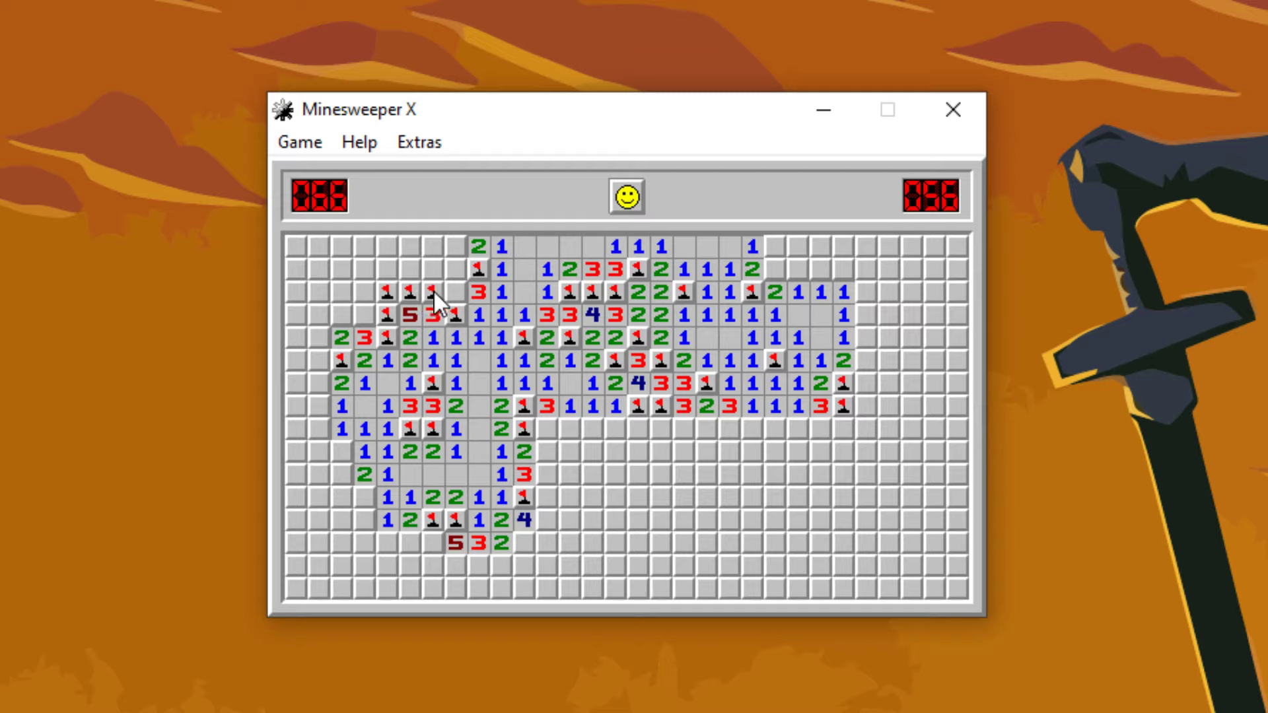
left_click(440, 249)
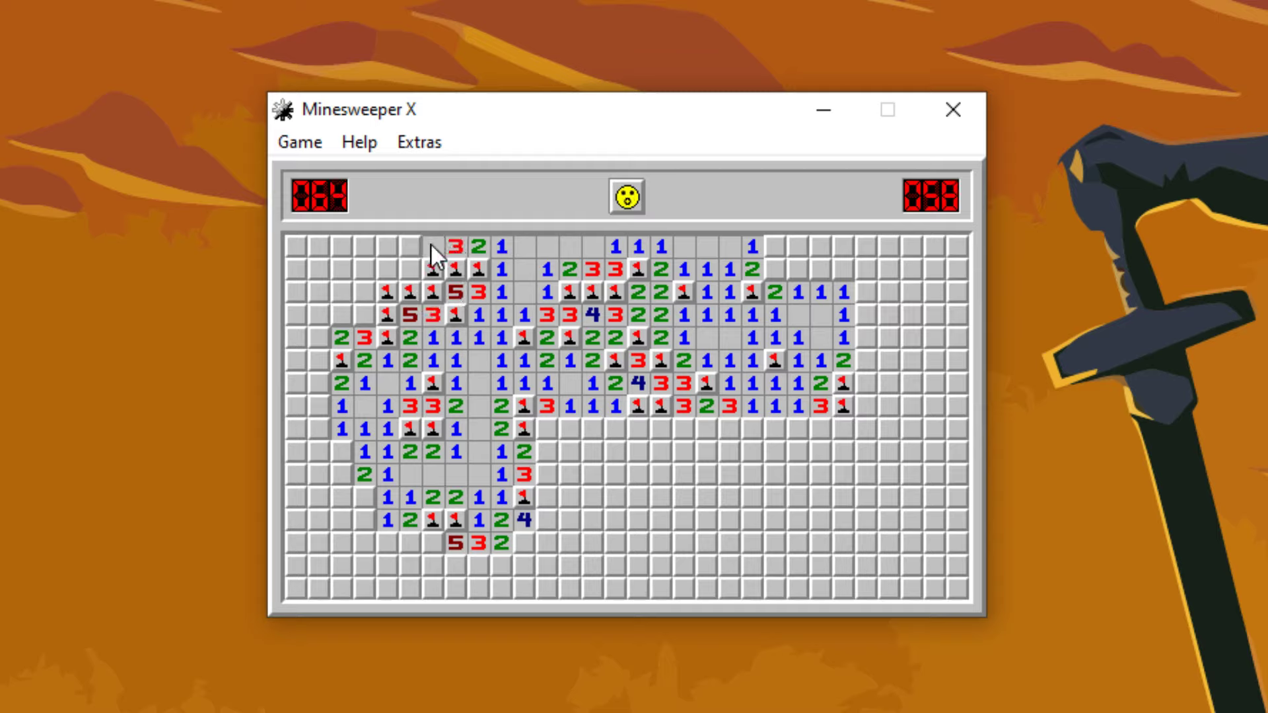
Work down the top-left corner and left edge until a left-edge cell reveals a mine, losing the game.
left_click(368, 311)
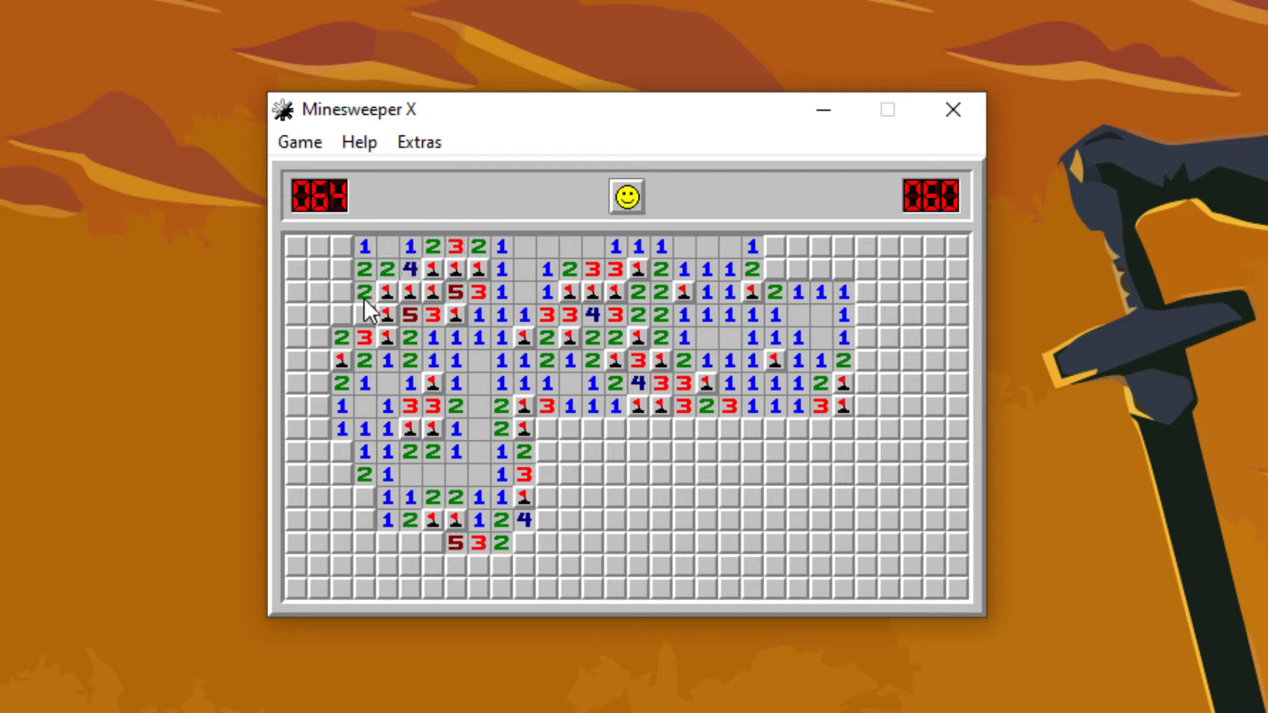
left_click(342, 321)
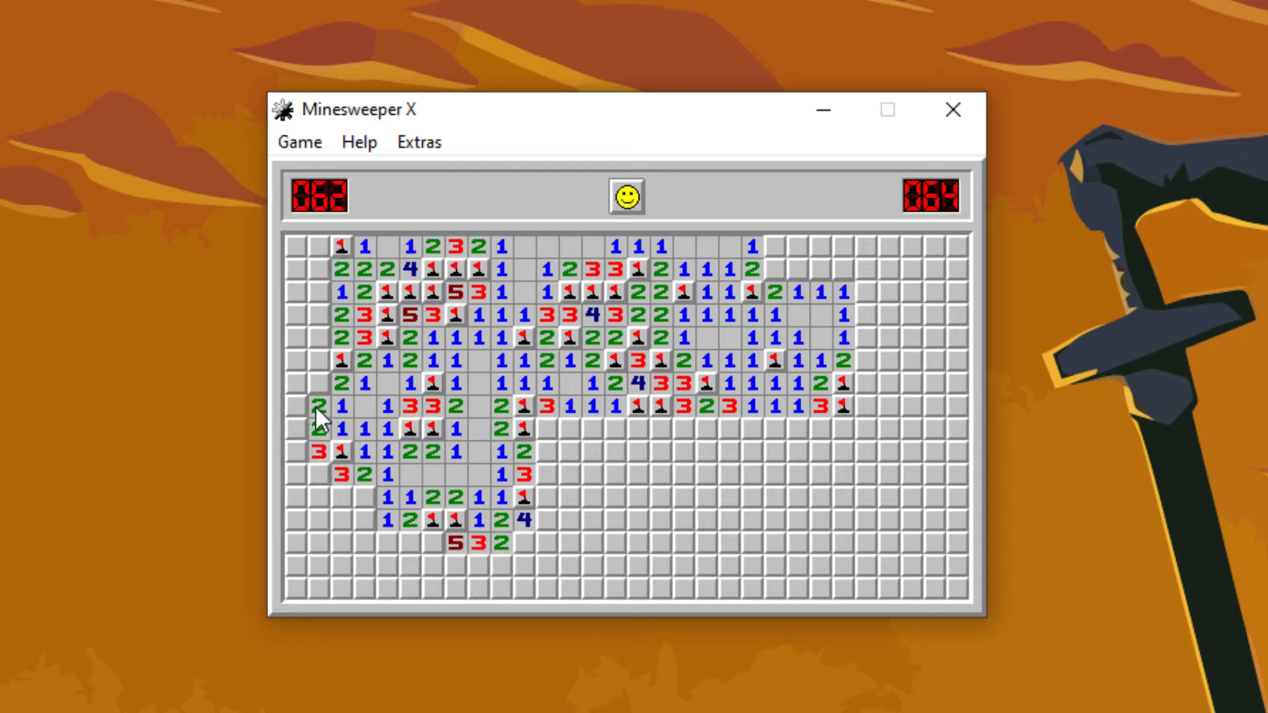
left_click(317, 383)
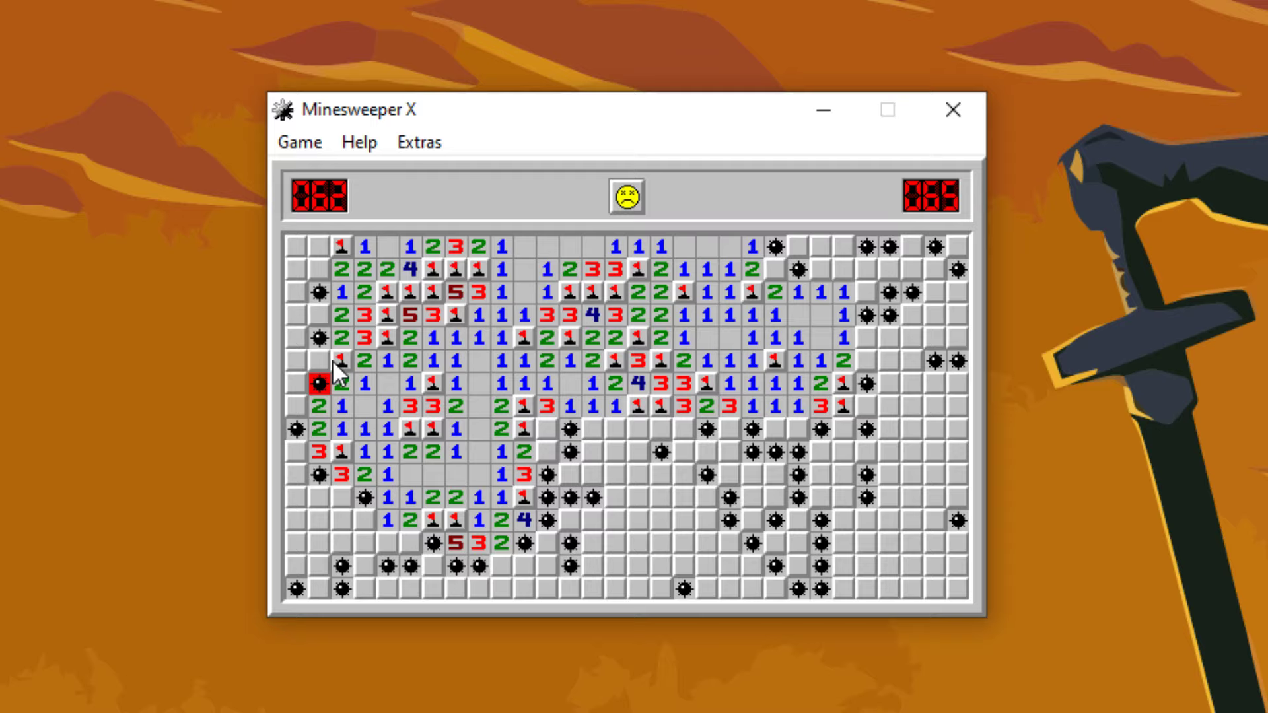
mouse_move(638, 260)
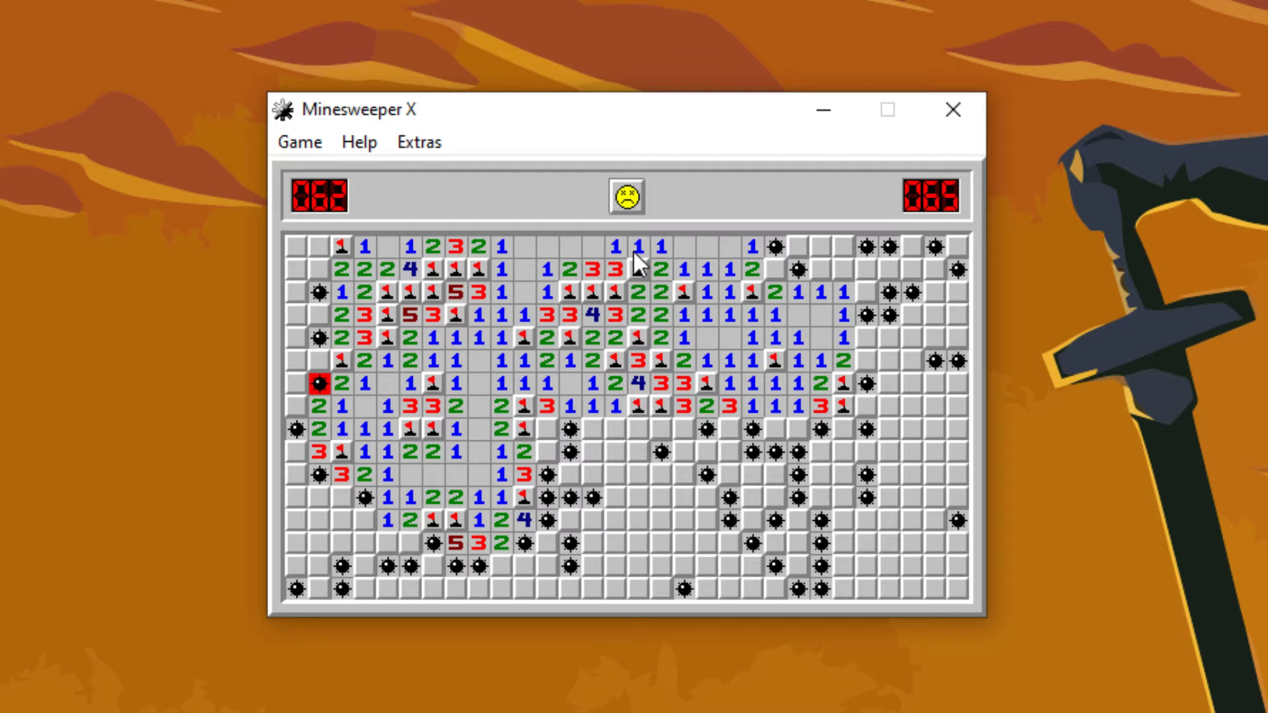
Restart and clear and flag an opening across the top centre and top row.
left_click(626, 195)
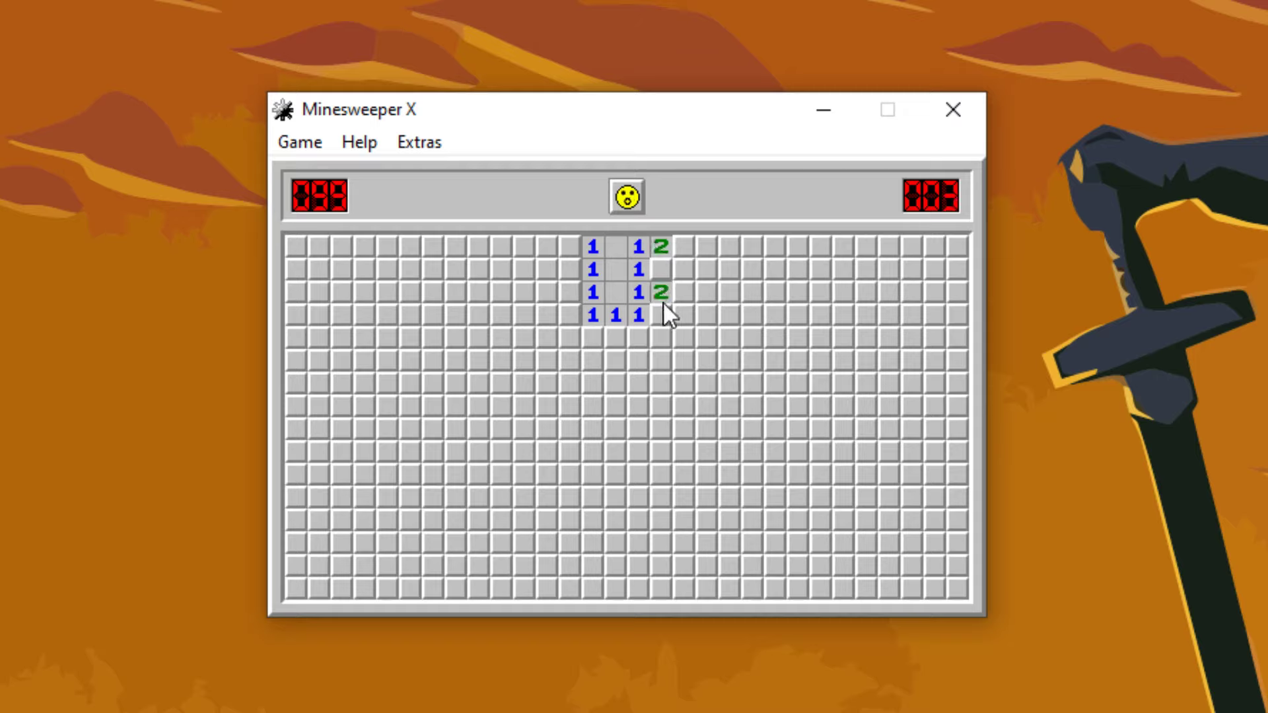
left_click(685, 245)
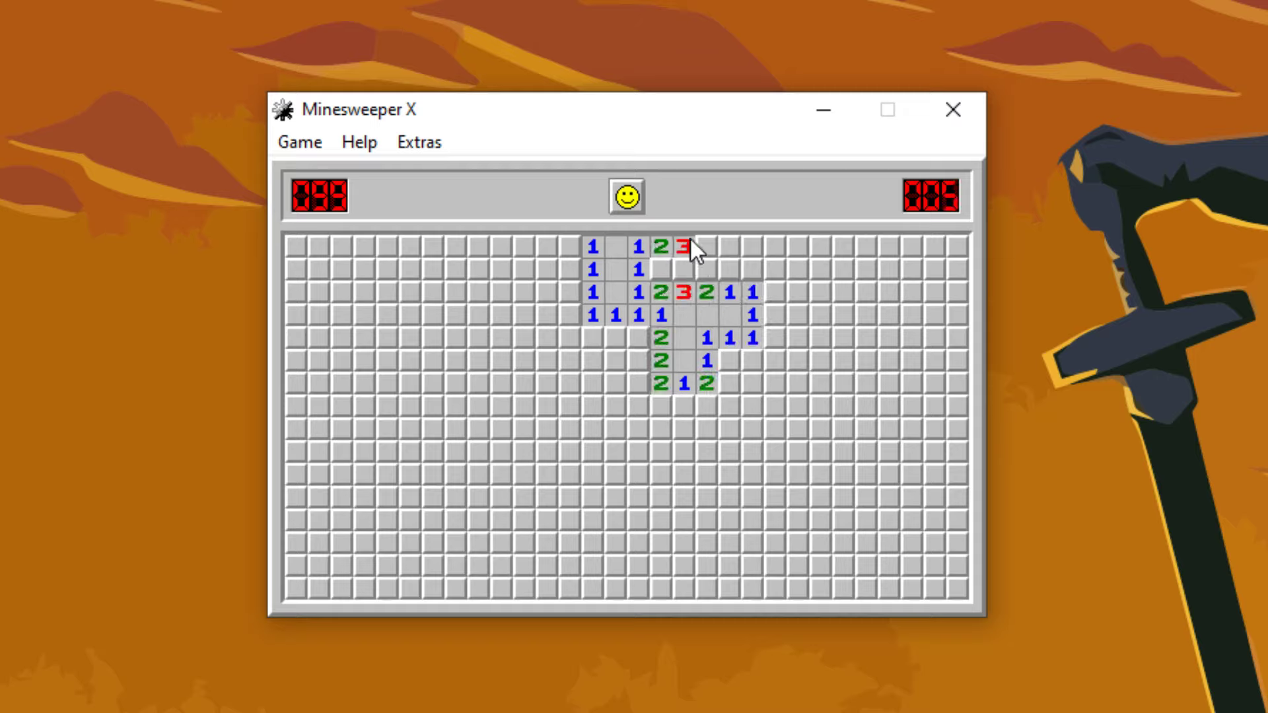
left_click(704, 268)
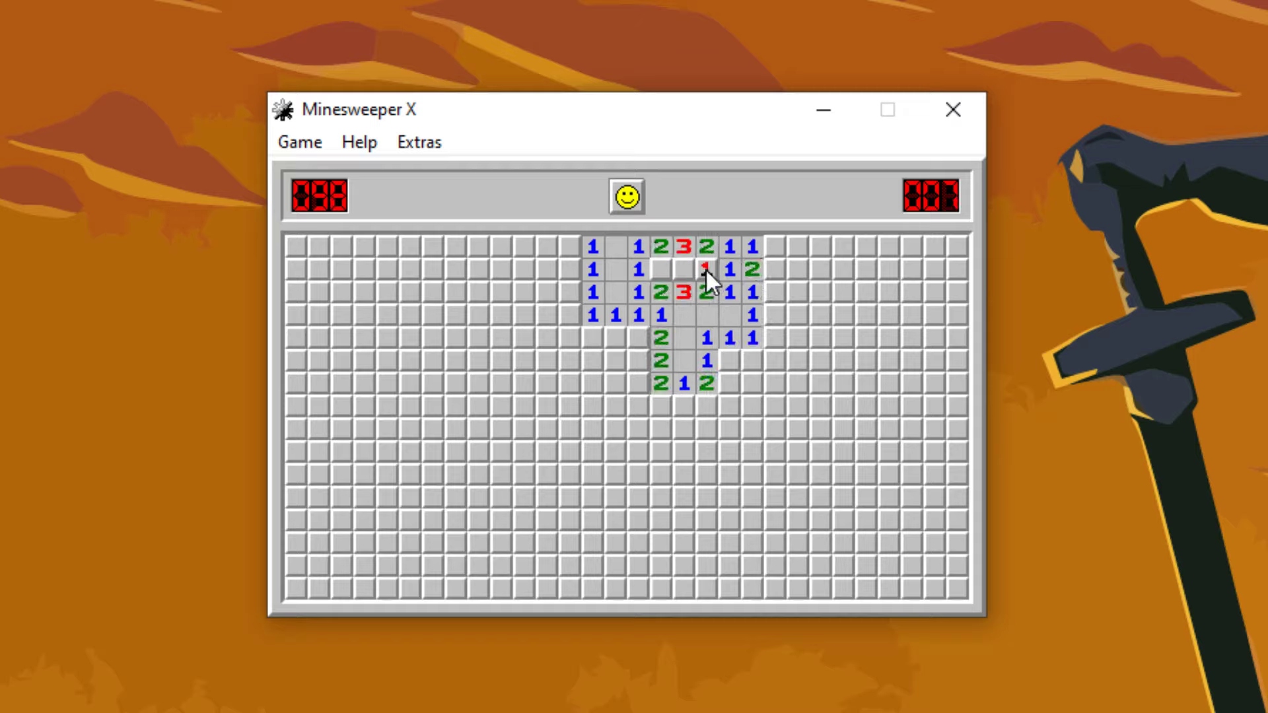
left_click(729, 360)
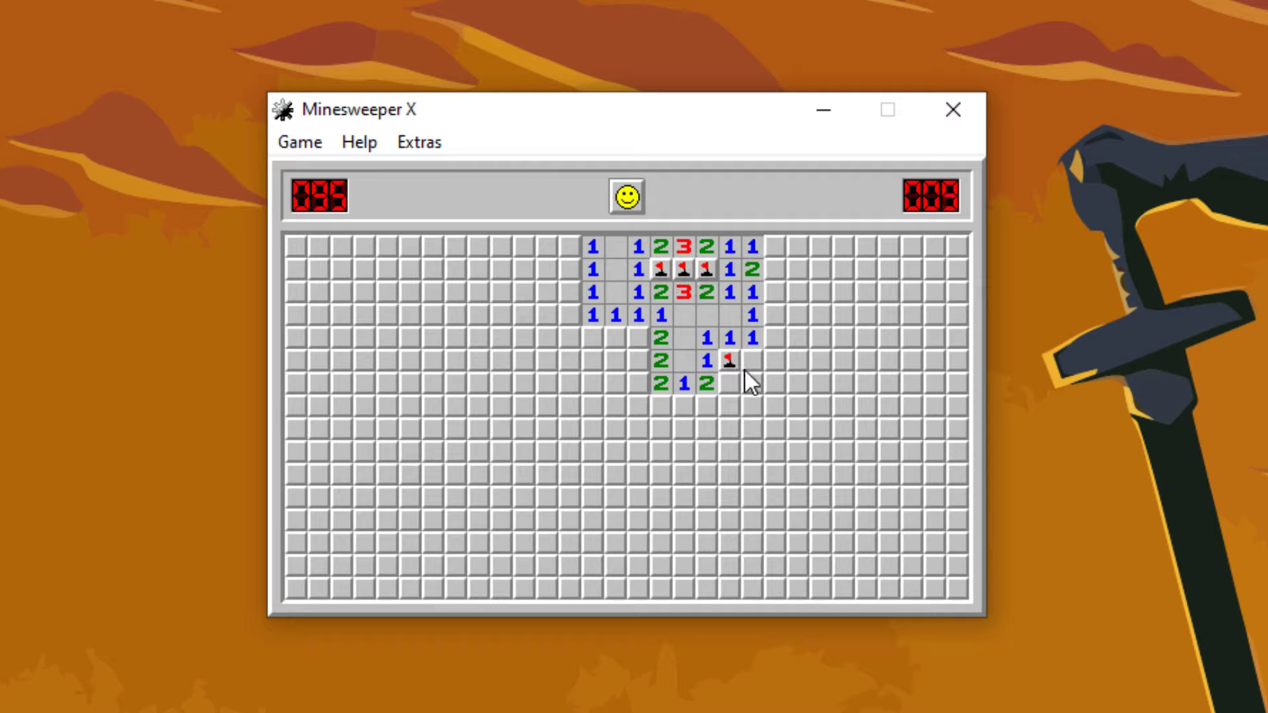
left_click(660, 385)
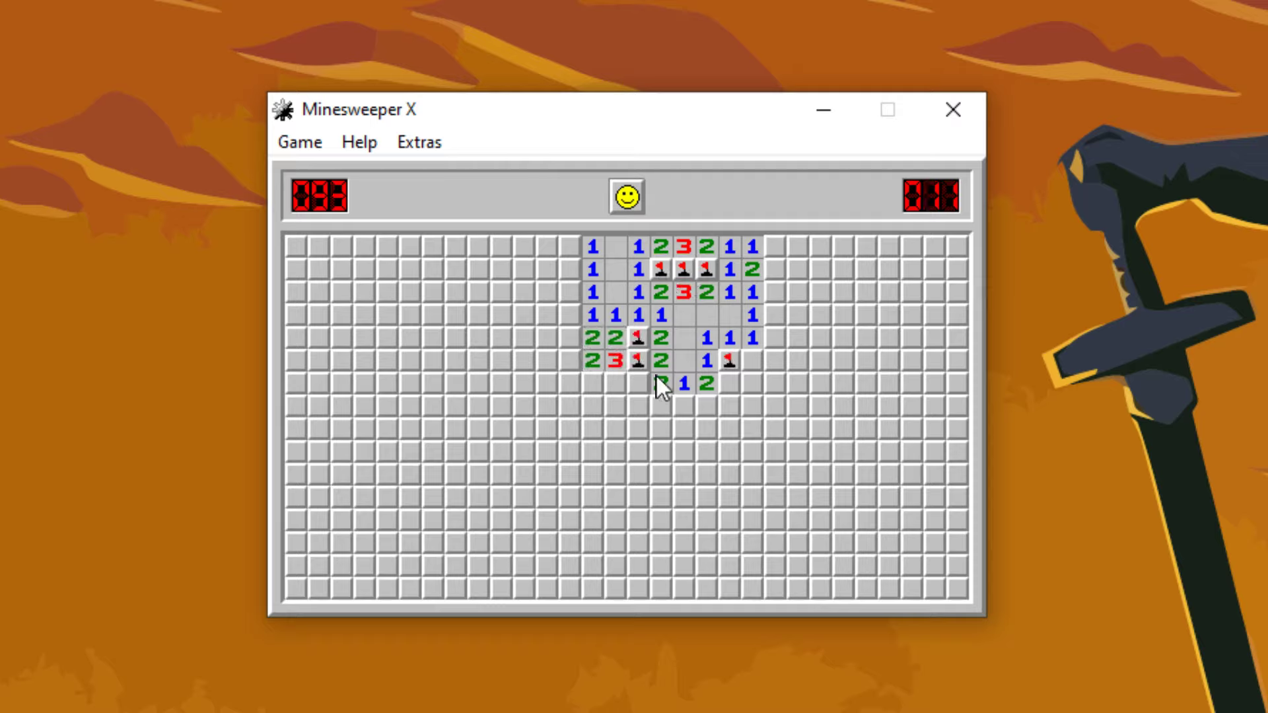
left_click(753, 361)
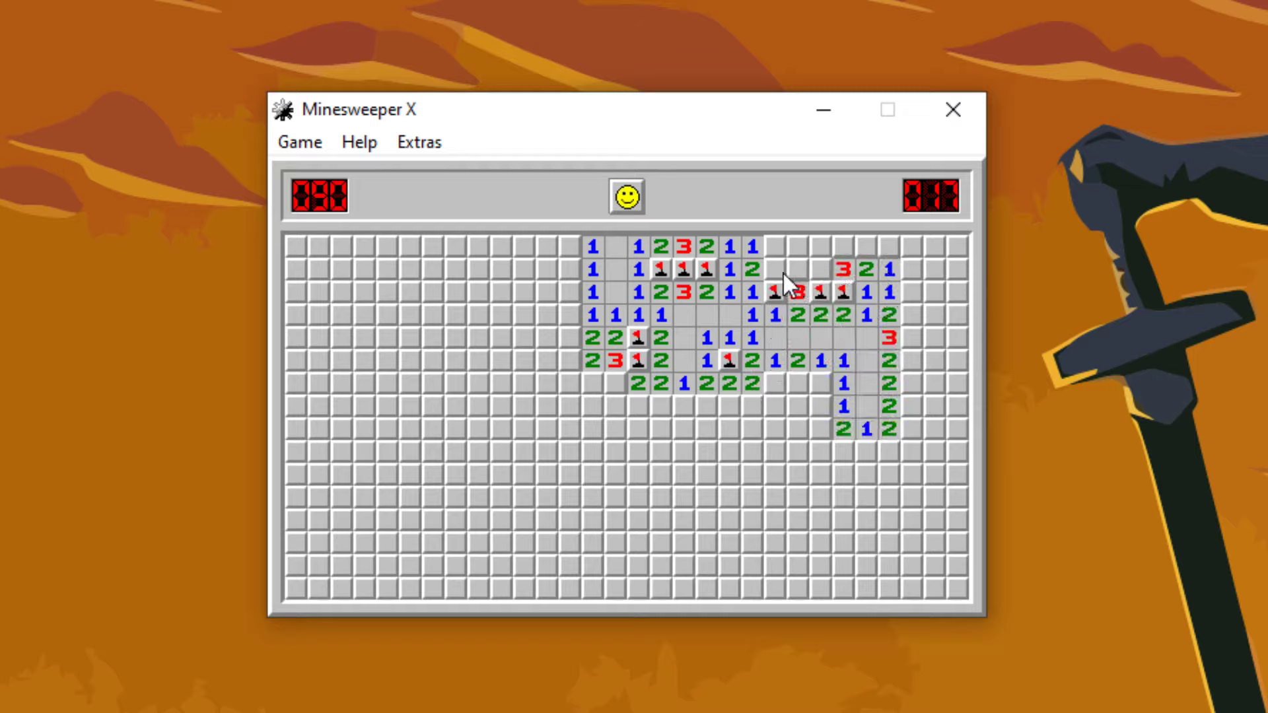
left_click(801, 269)
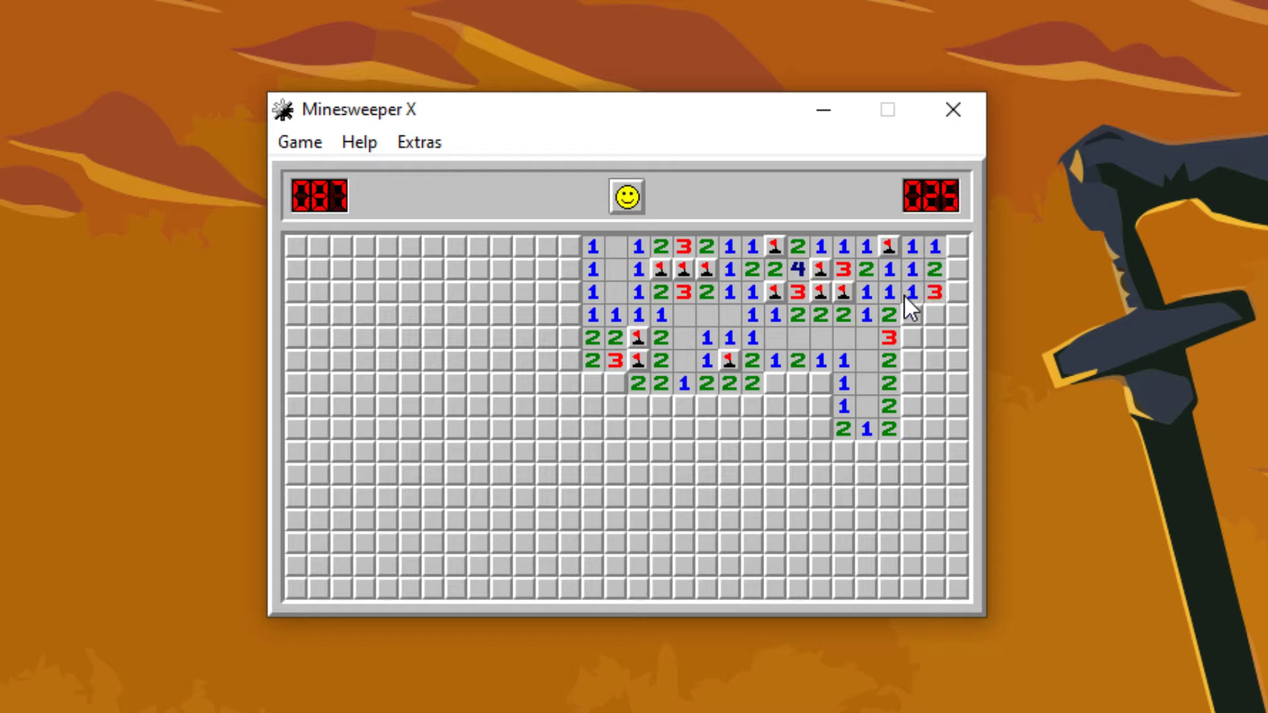
Clear the board out to the right edge and the last column, then along the lower middle.
left_click(914, 360)
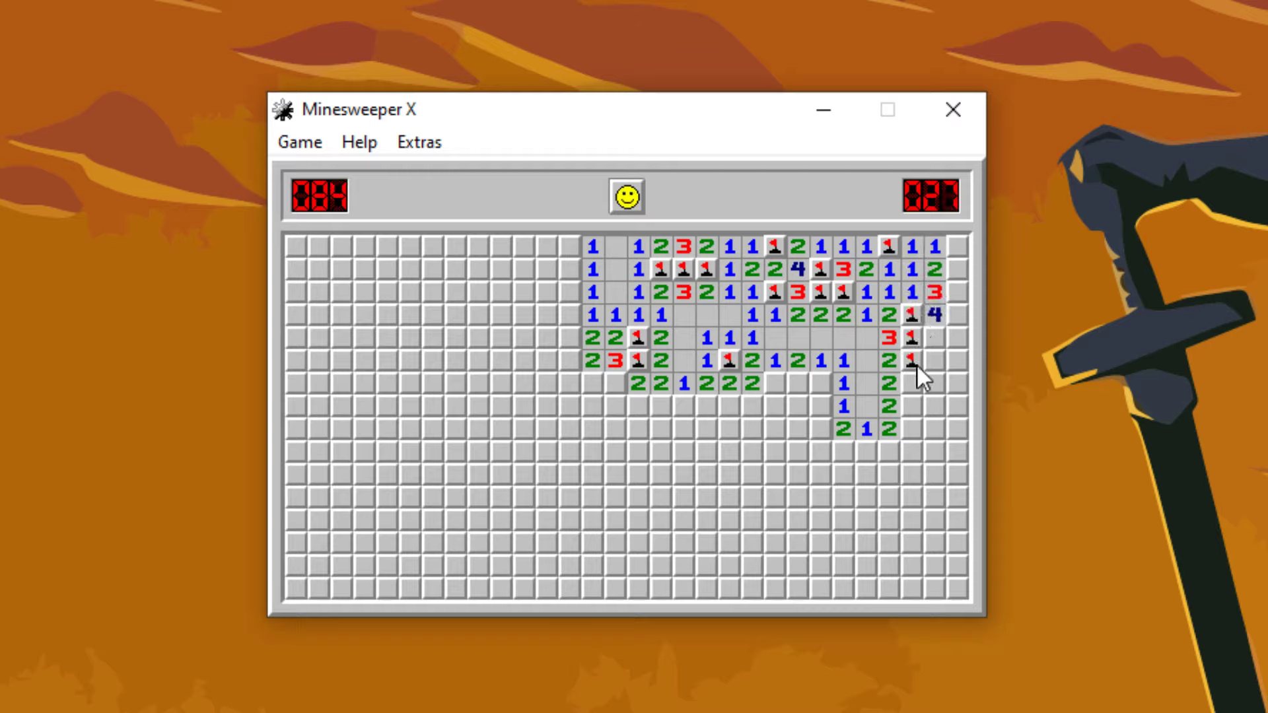
left_click(912, 362)
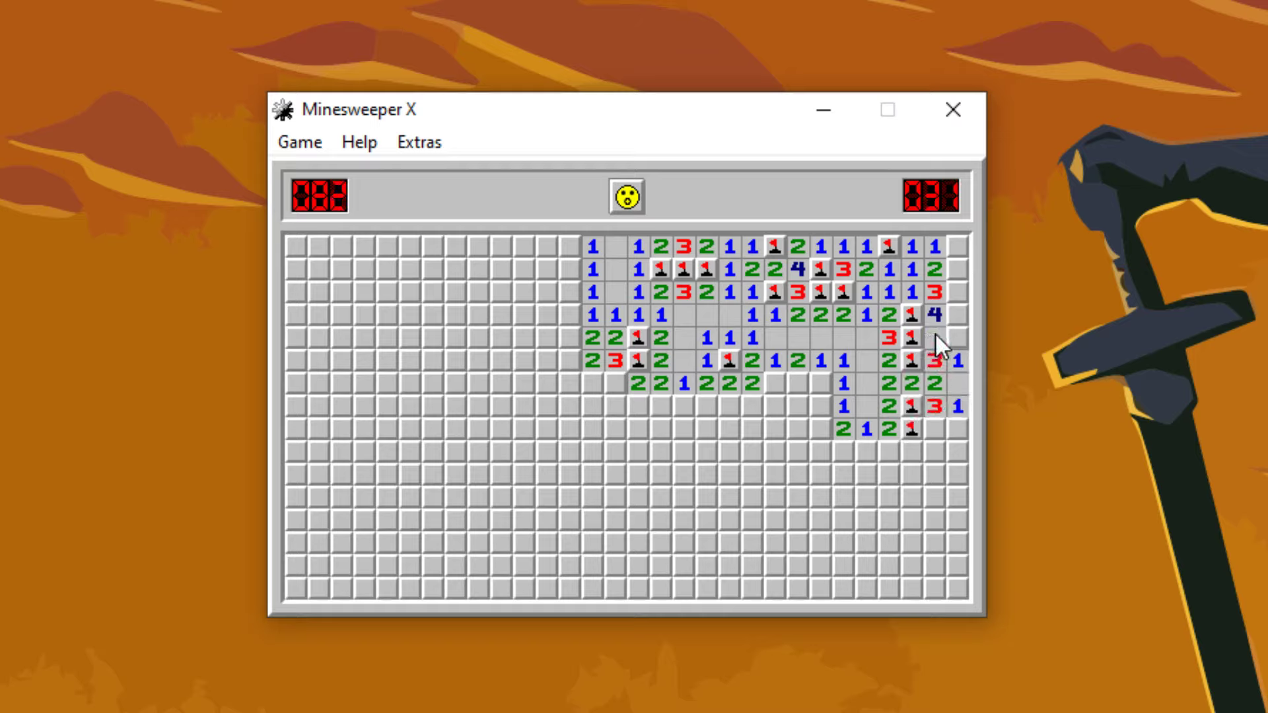
left_click(954, 271)
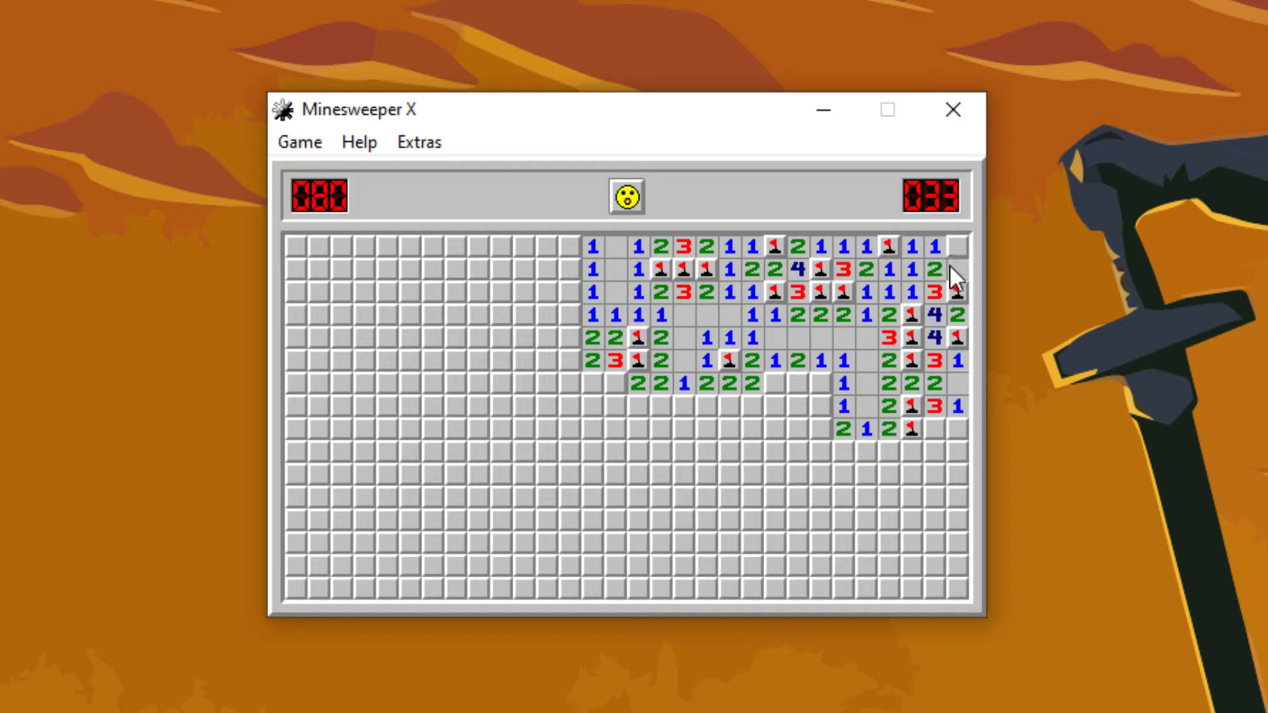
left_click(956, 271)
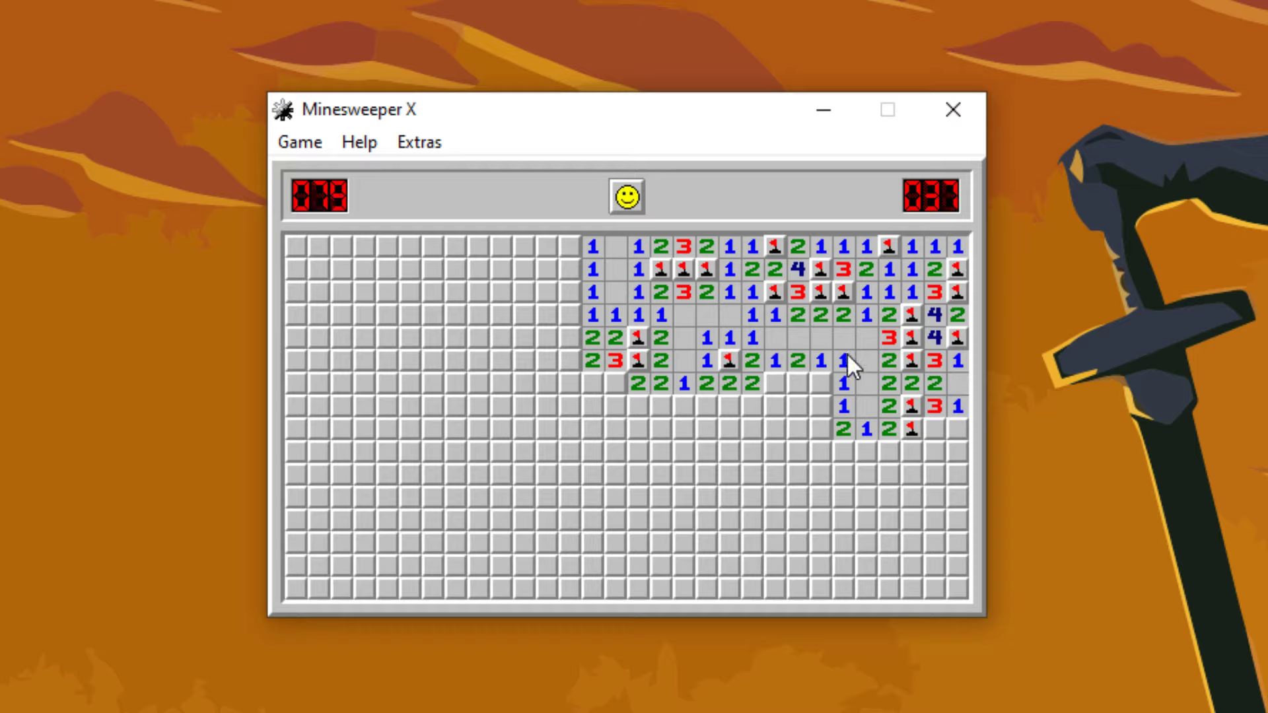
left_click(798, 384)
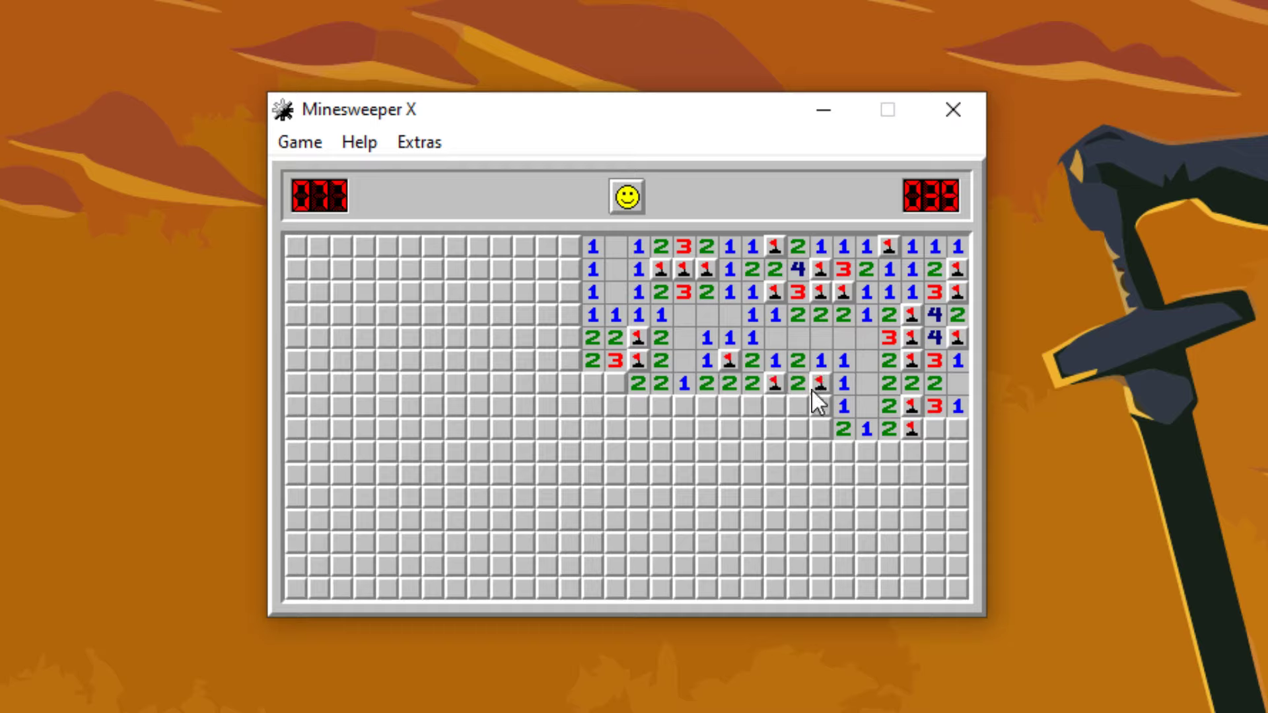
left_click(814, 407)
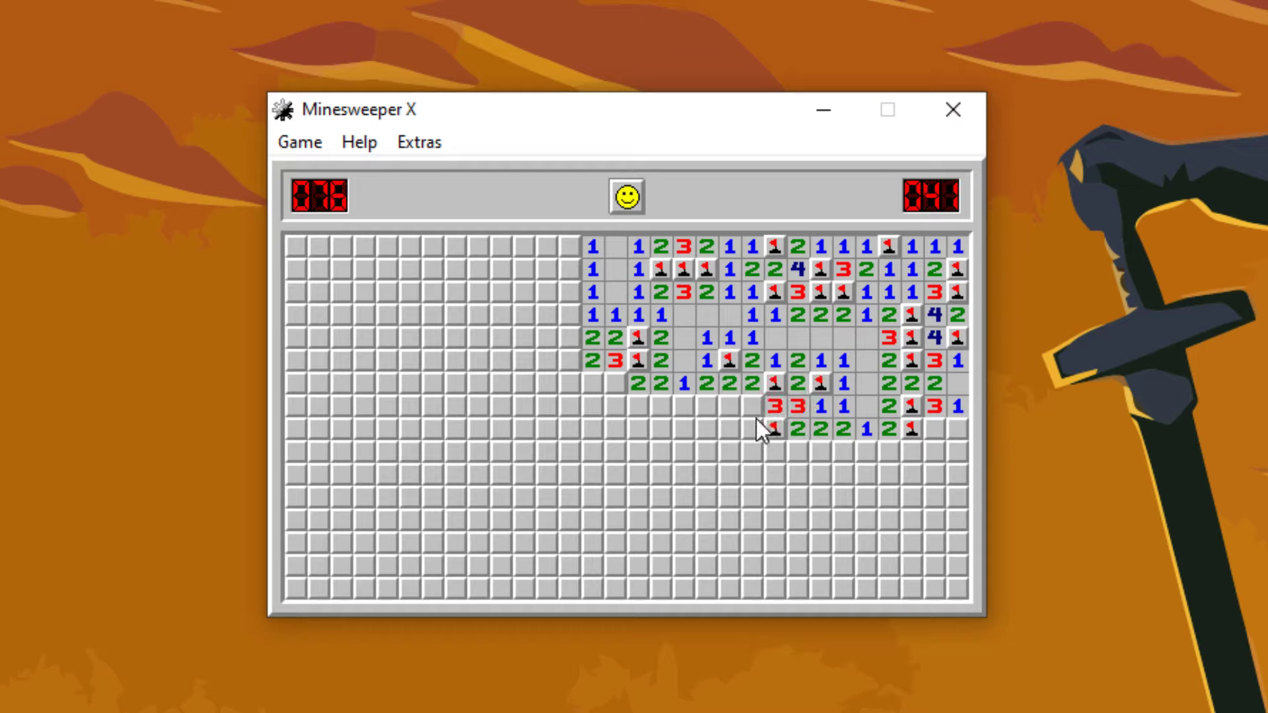
left_click(745, 408)
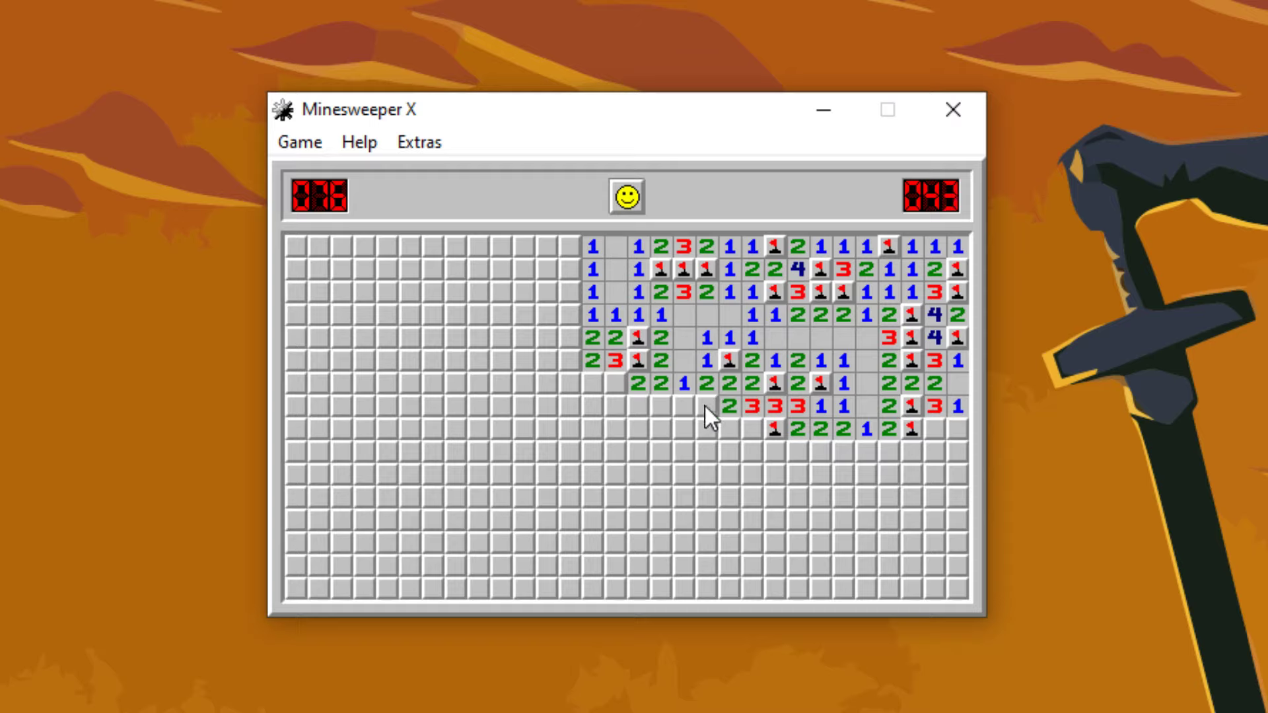
Extend the cleared region leftward along the bottom and up through the upper left.
left_click(610, 407)
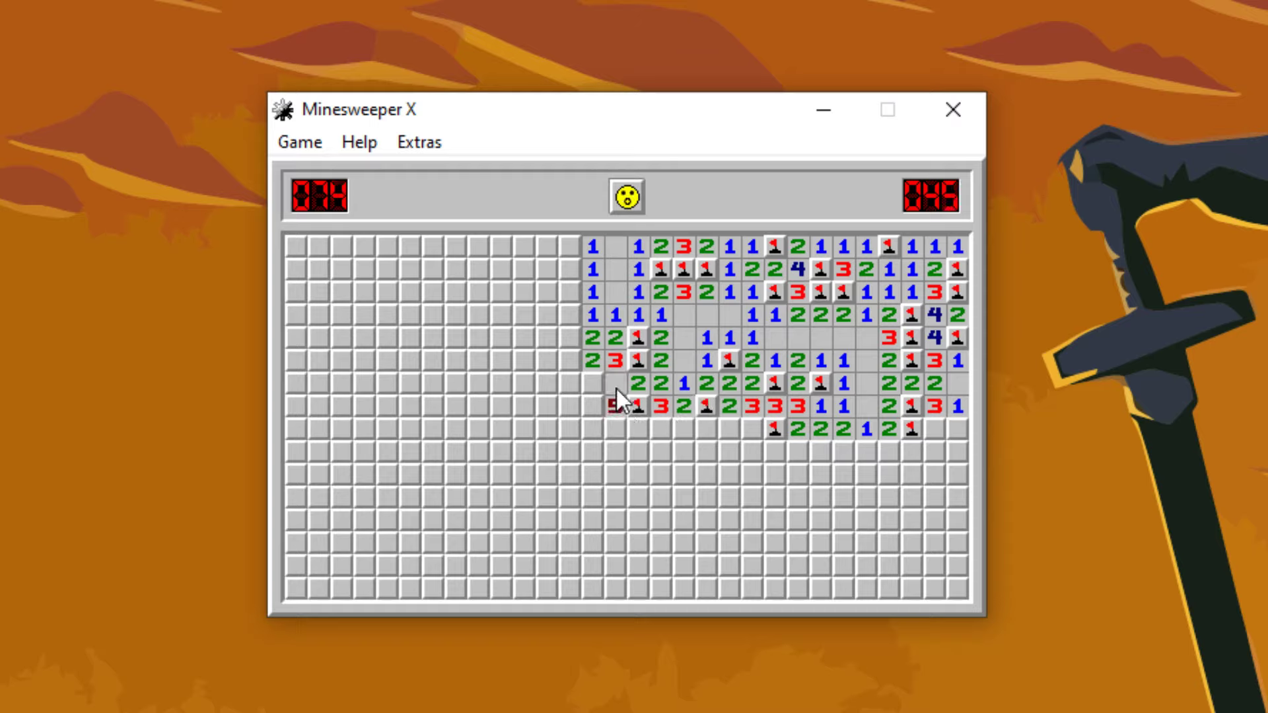
left_click(594, 406)
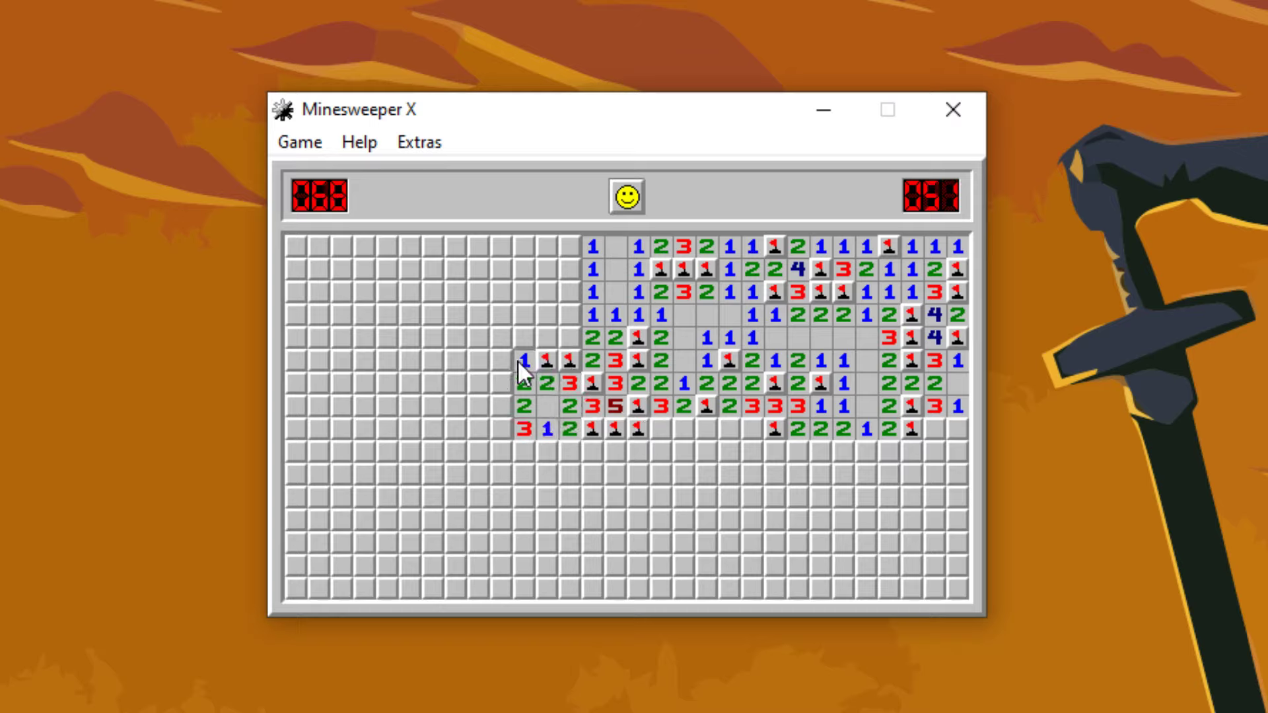
left_click(567, 324)
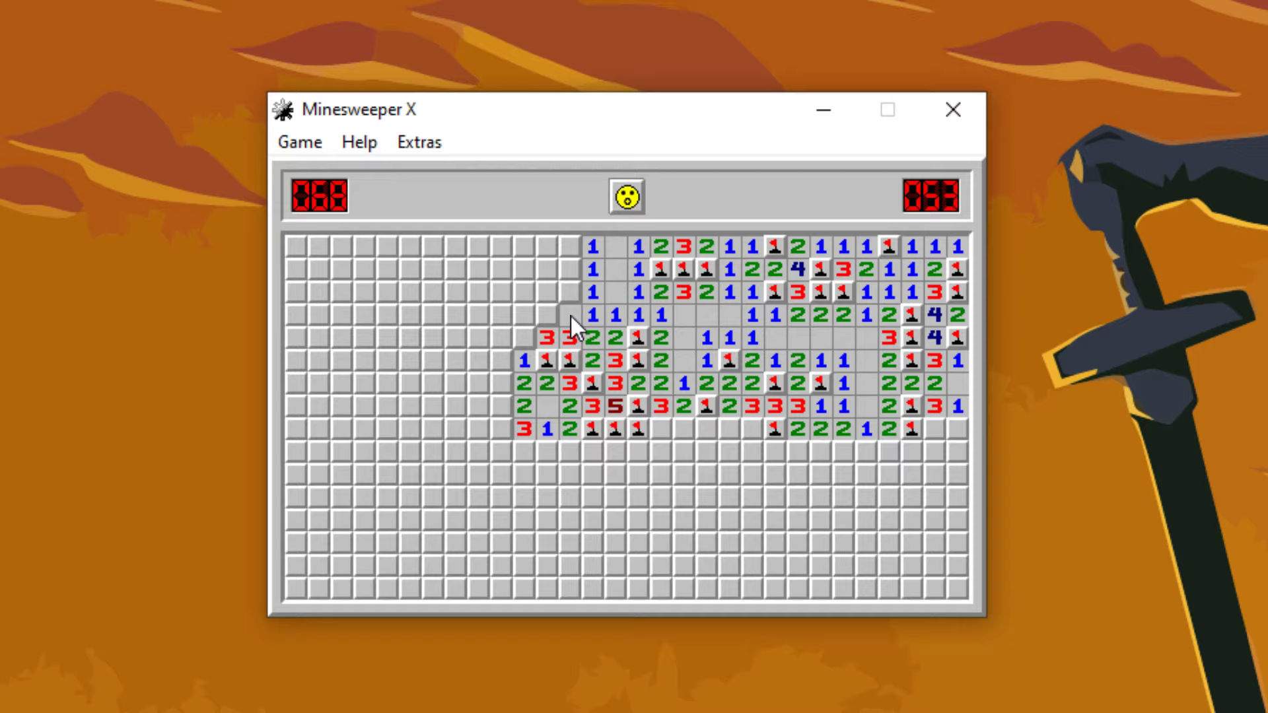
left_click(570, 315)
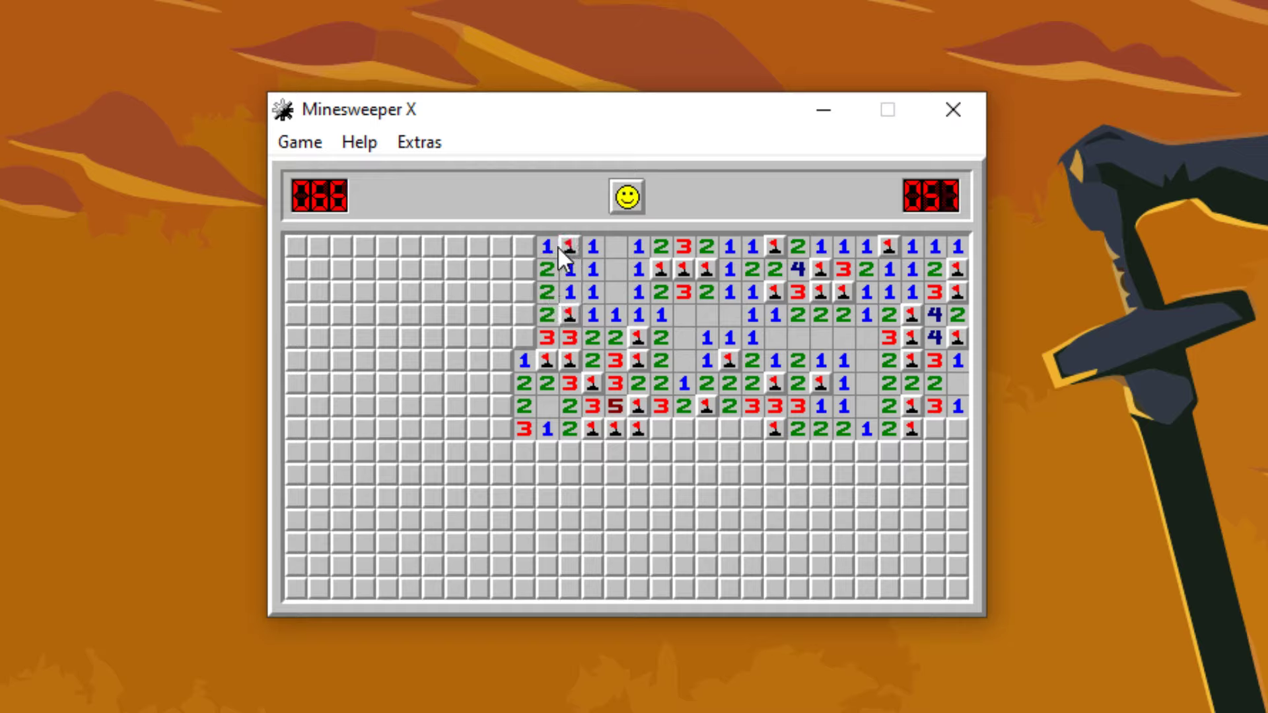
left_click(522, 315)
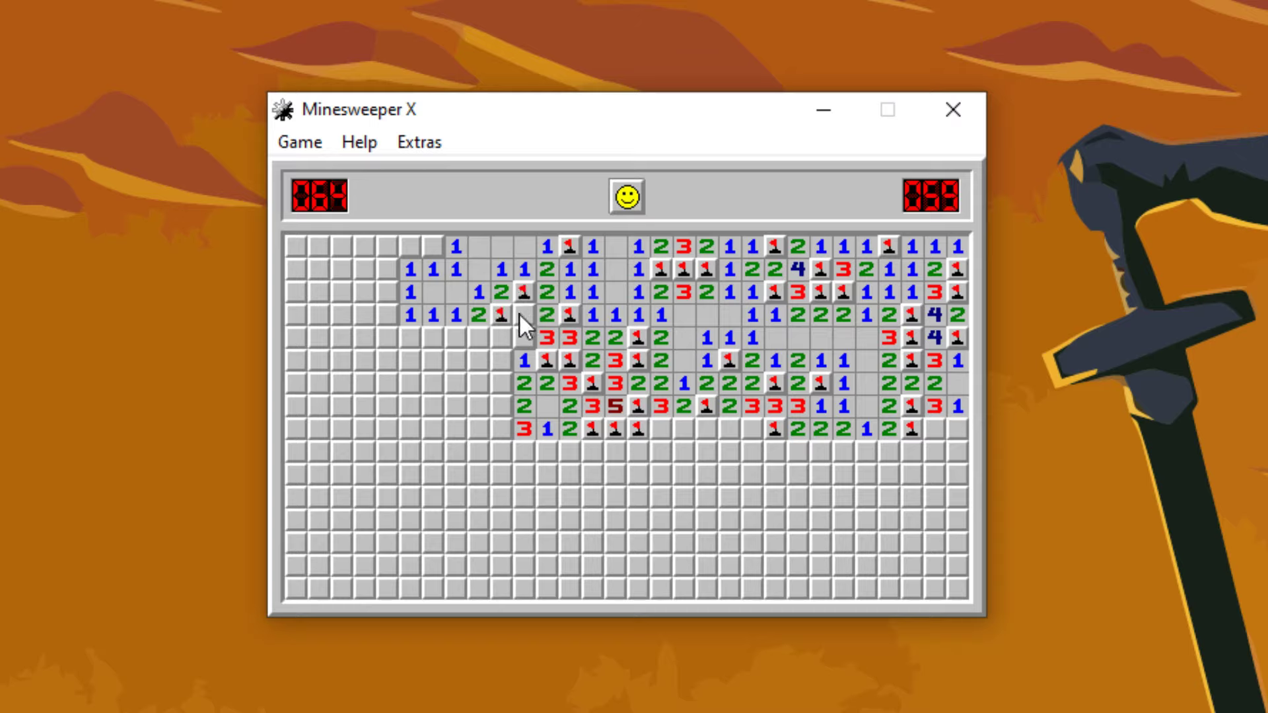
left_click(501, 338)
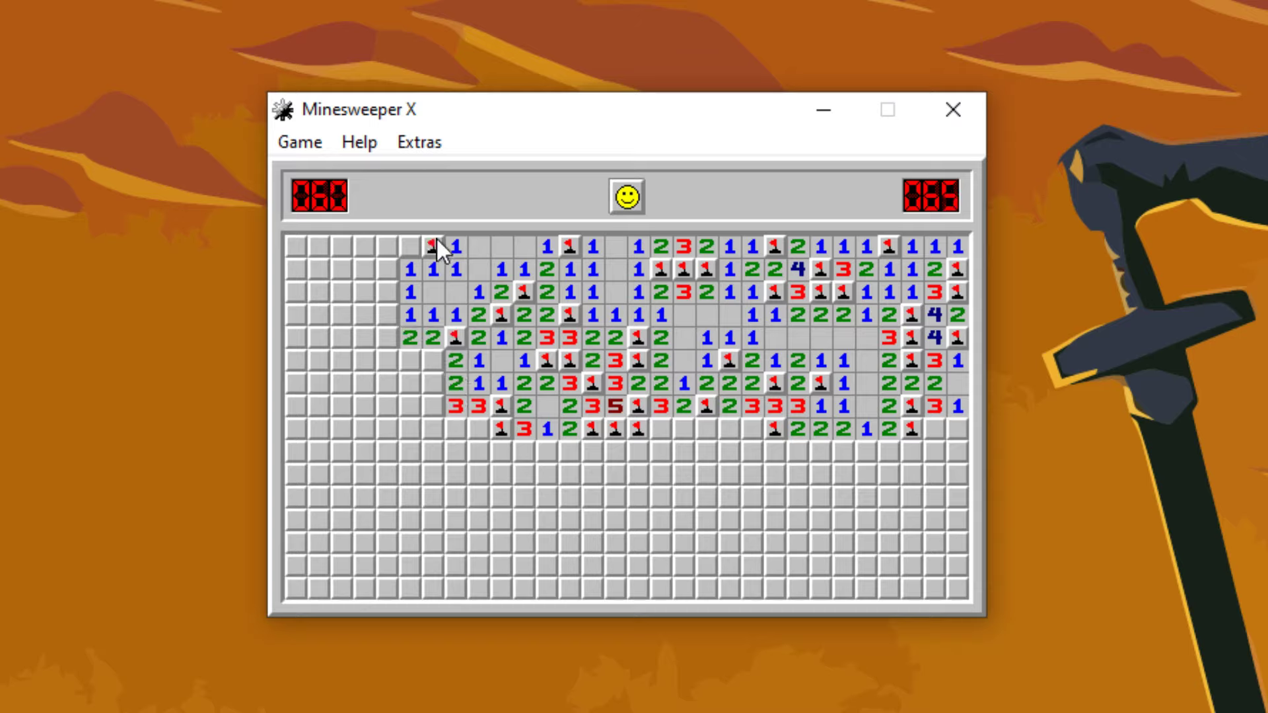
Clear the top-left corner down the left side until a square turns out to be a mine.
left_click(386, 293)
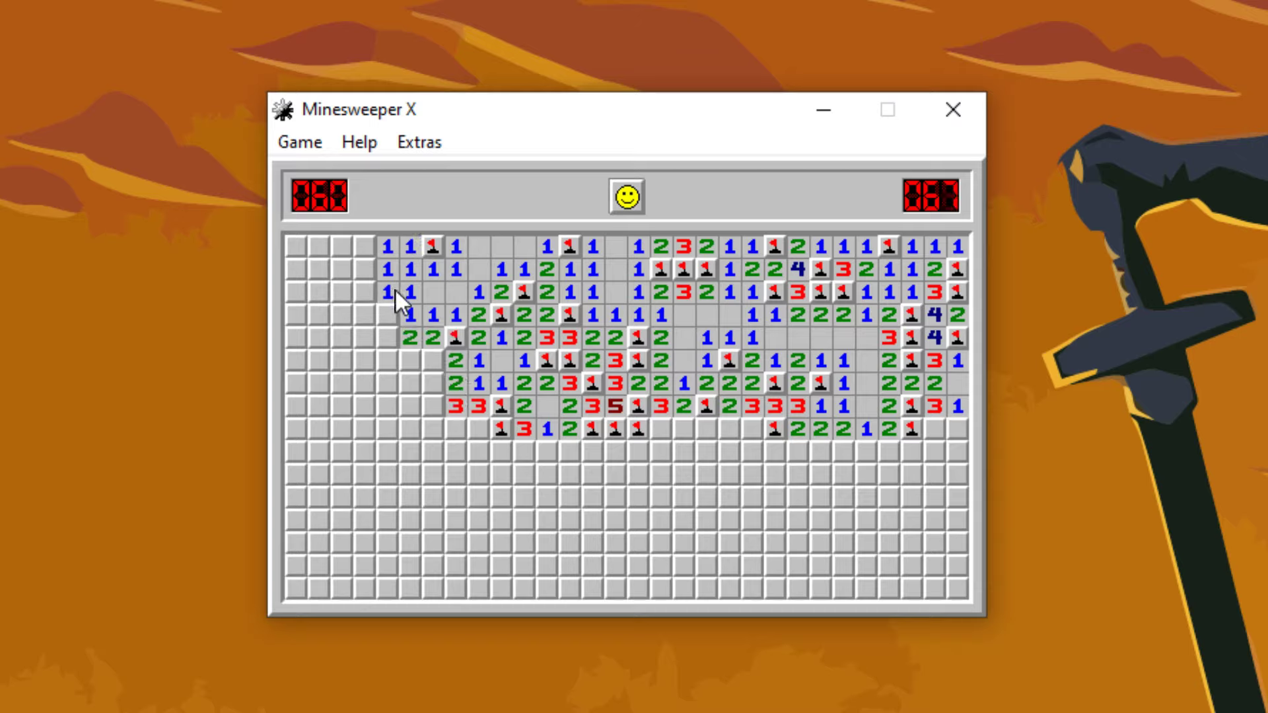
left_click(363, 271)
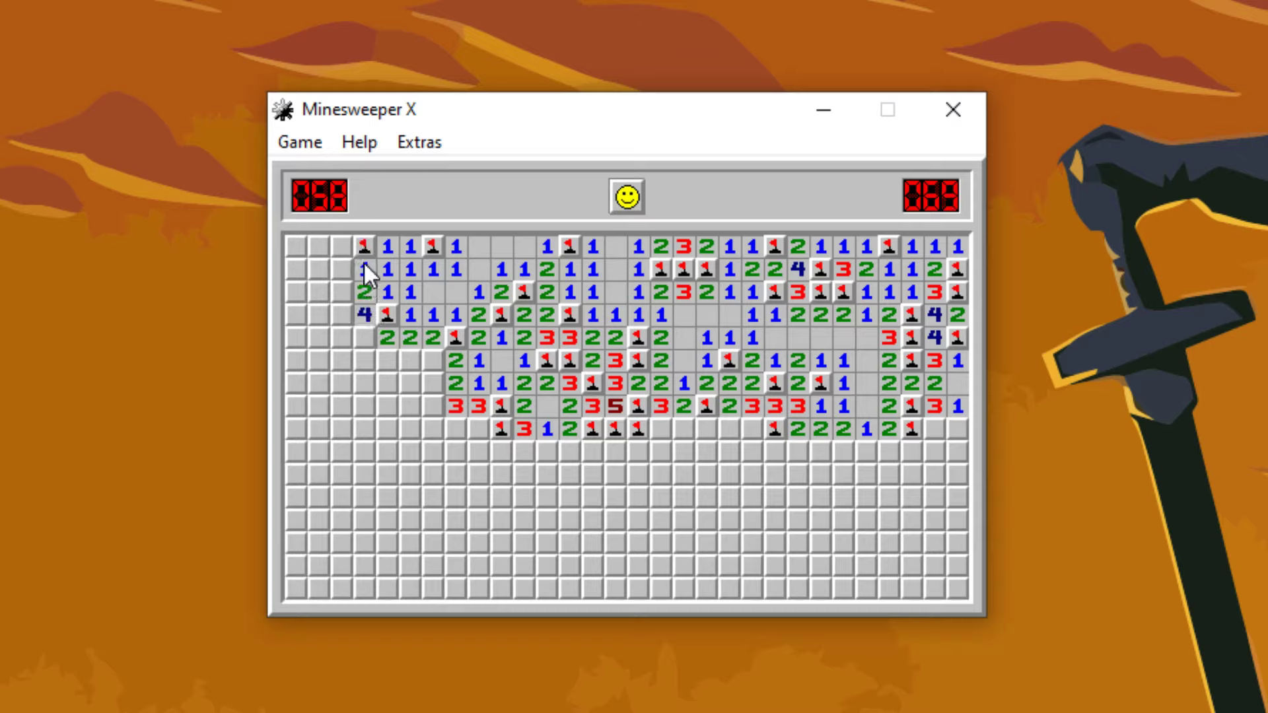
left_click(315, 293)
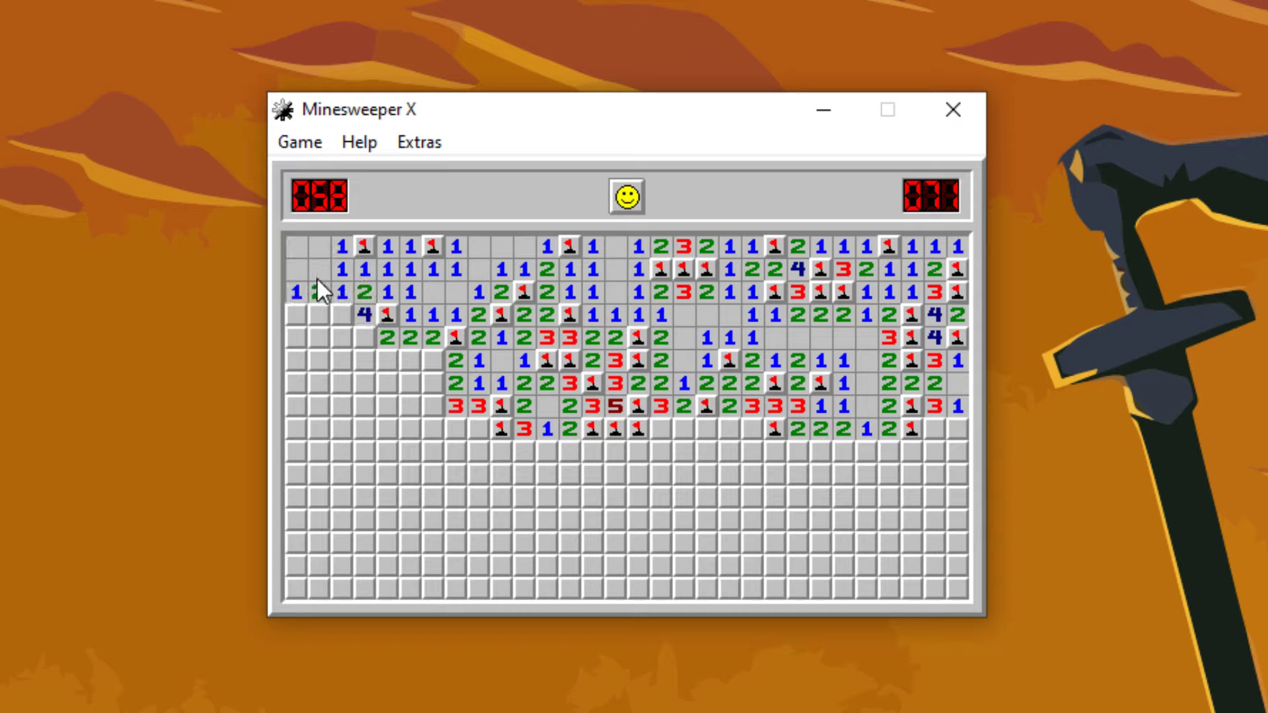
left_click(364, 339)
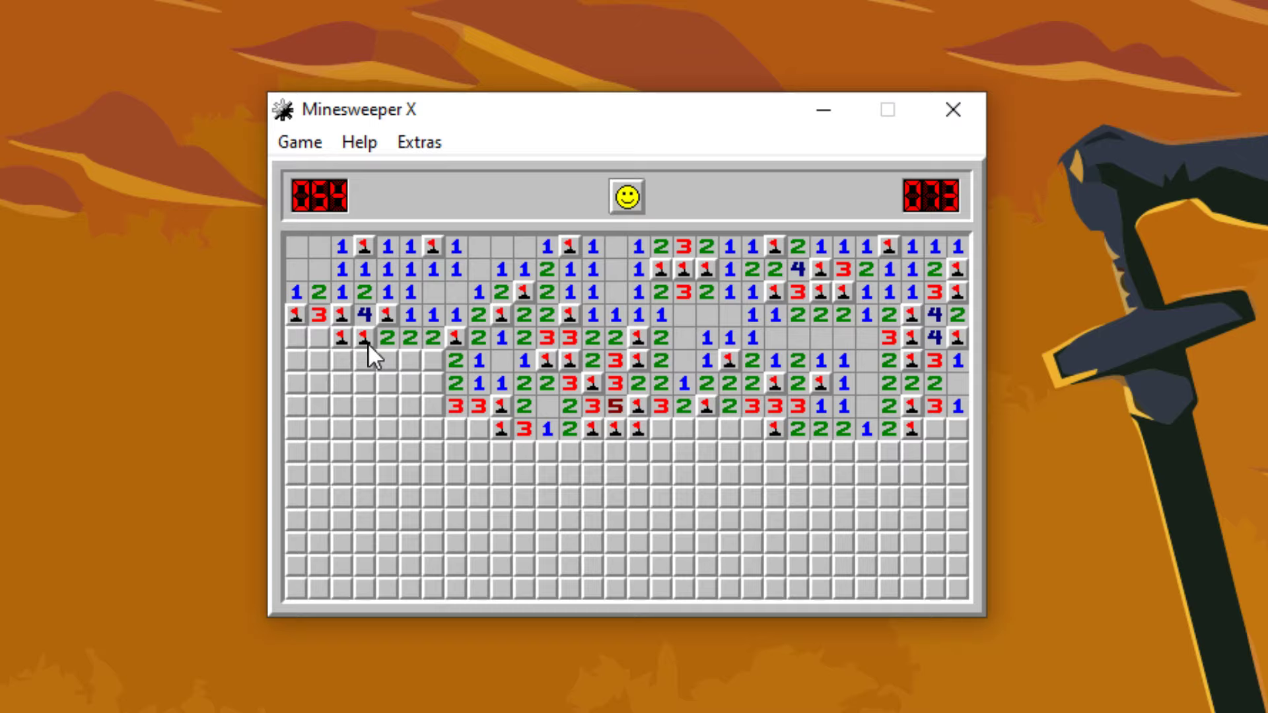
left_click(367, 363)
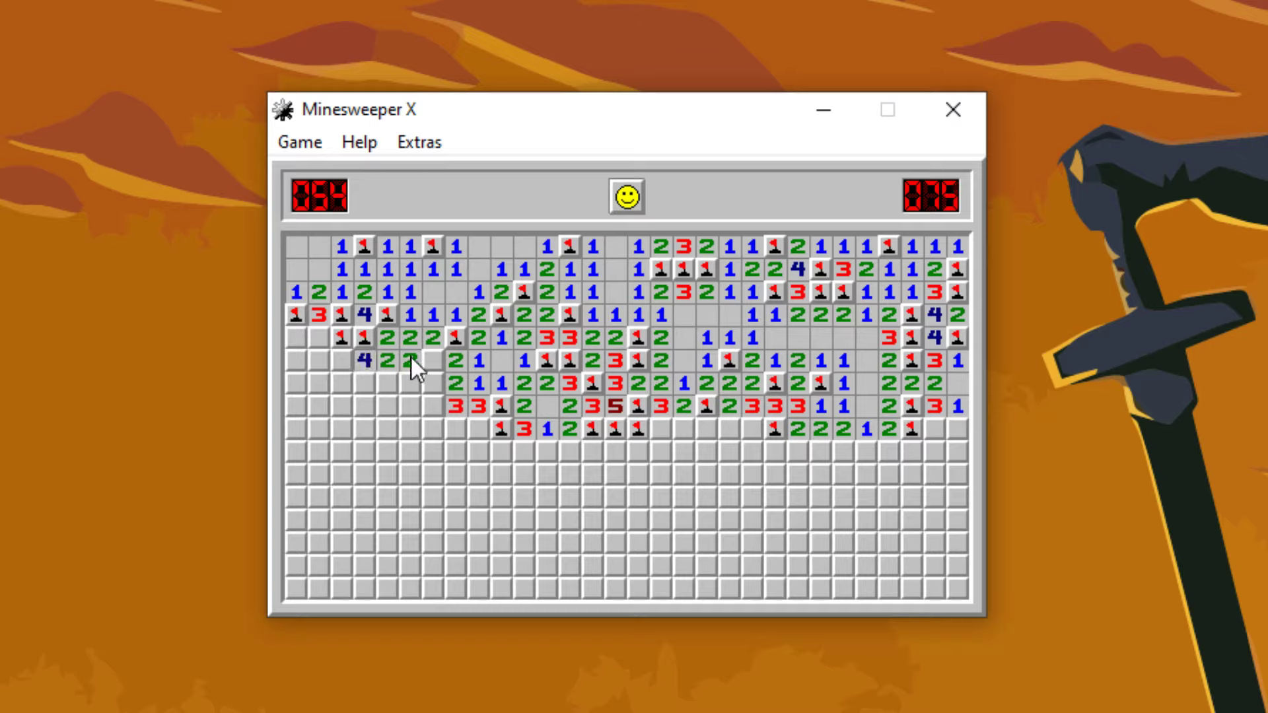
left_click(404, 409)
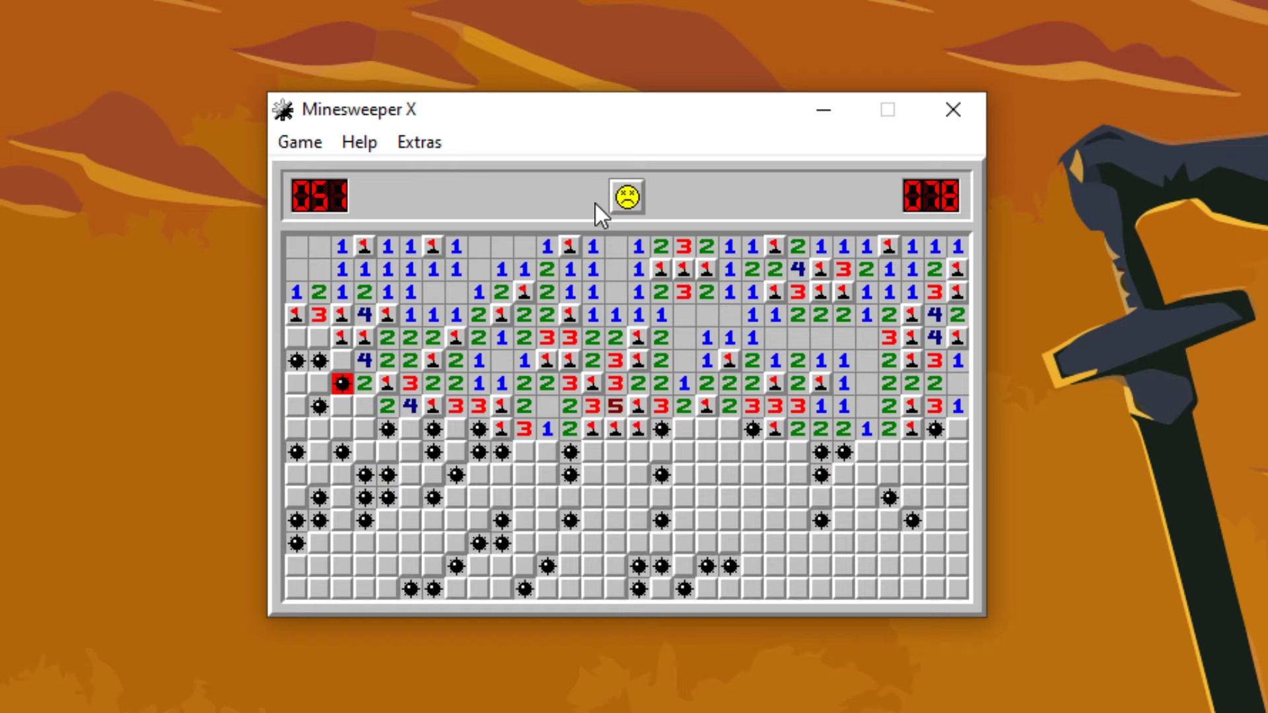
Restart, hit a mine on the first square near the top, and restart again for a fresh board.
left_click(624, 196)
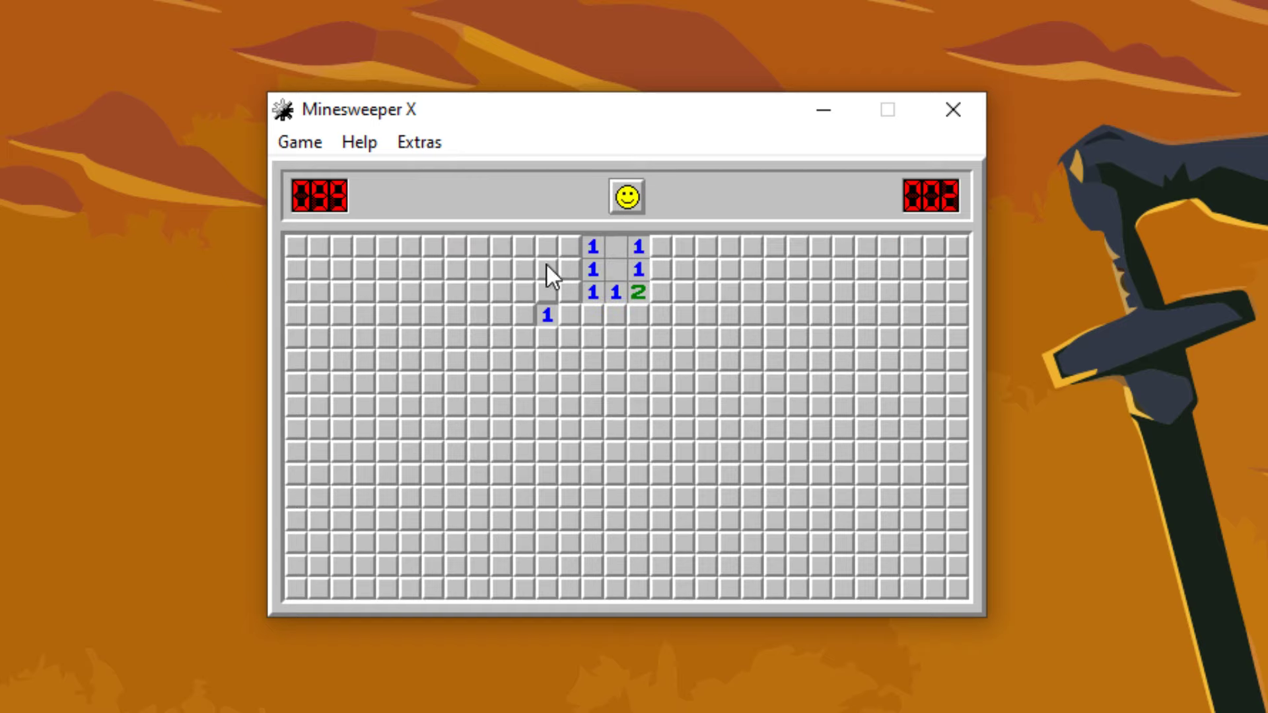
left_click(610, 246)
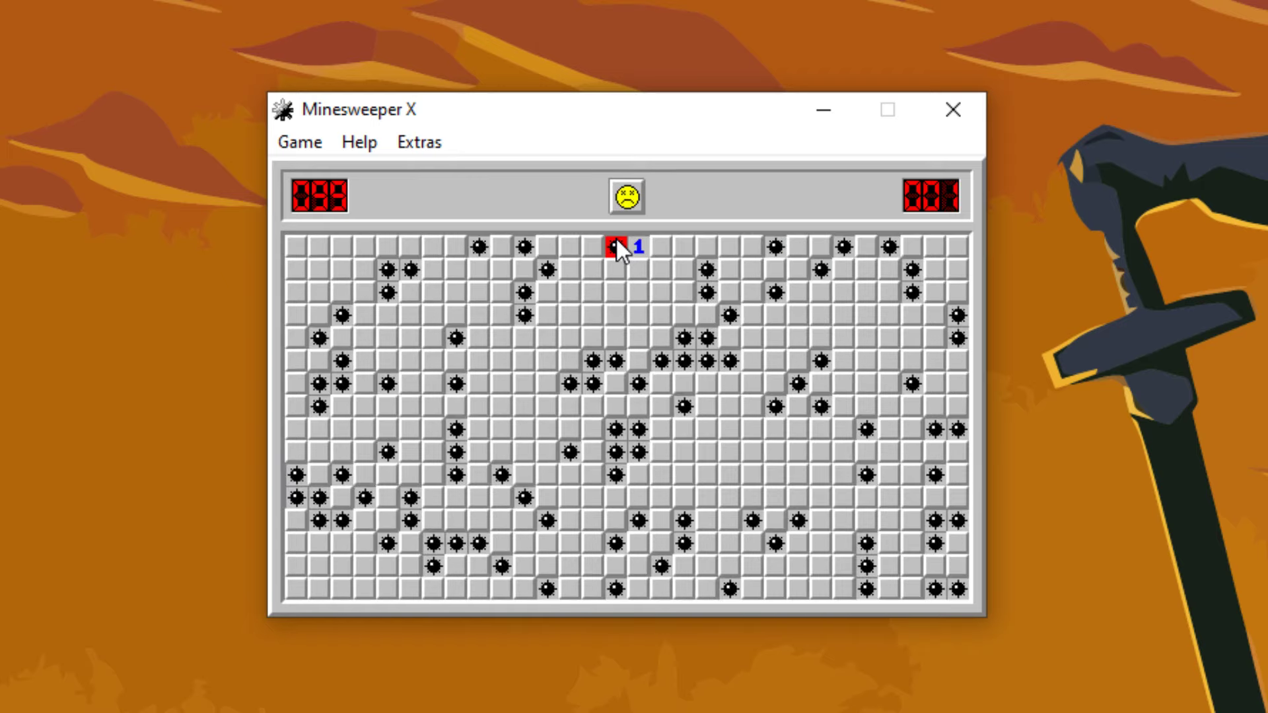
left_click(626, 197)
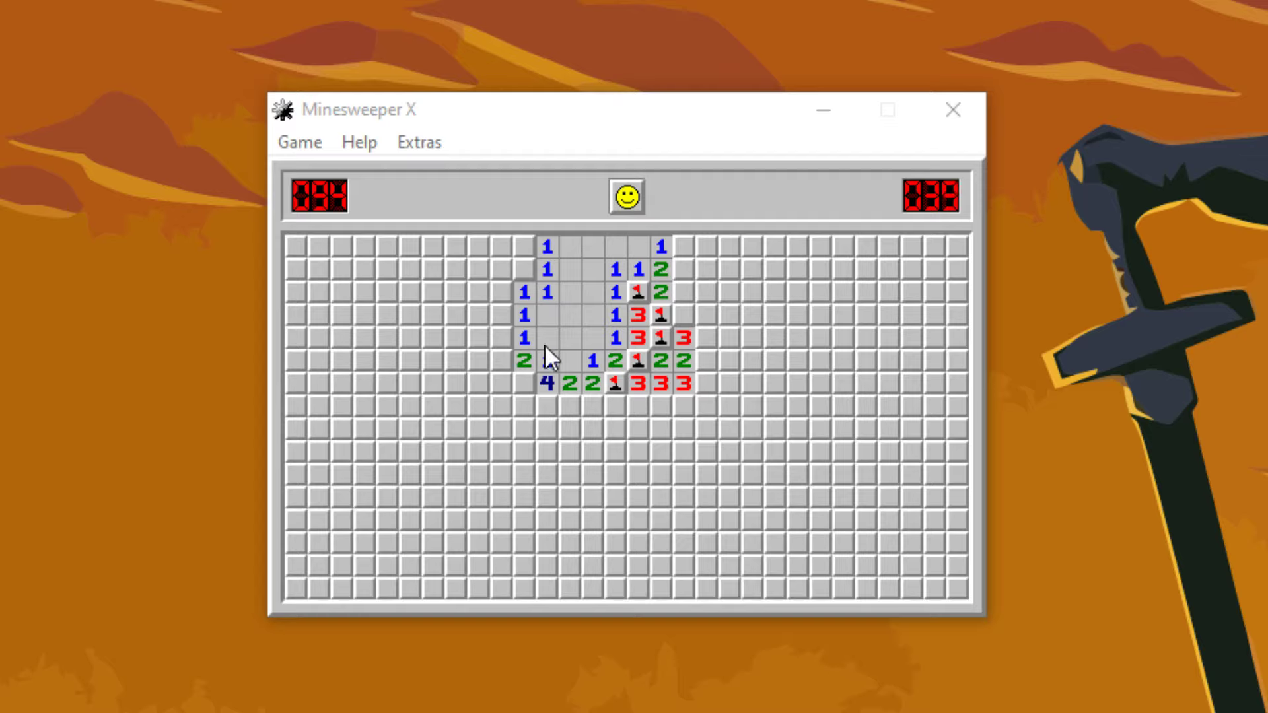
Widen the opening to the upper left and downward until a mine is uncovered.
left_click(523, 385)
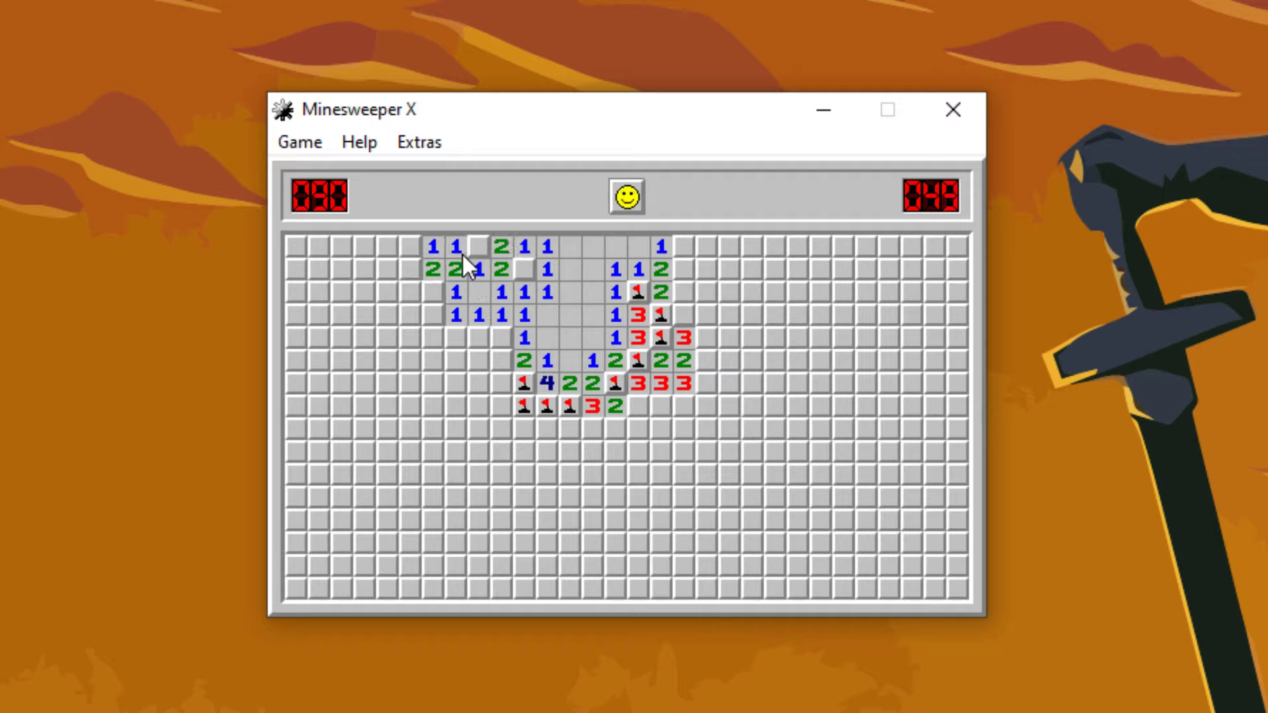
left_click(434, 315)
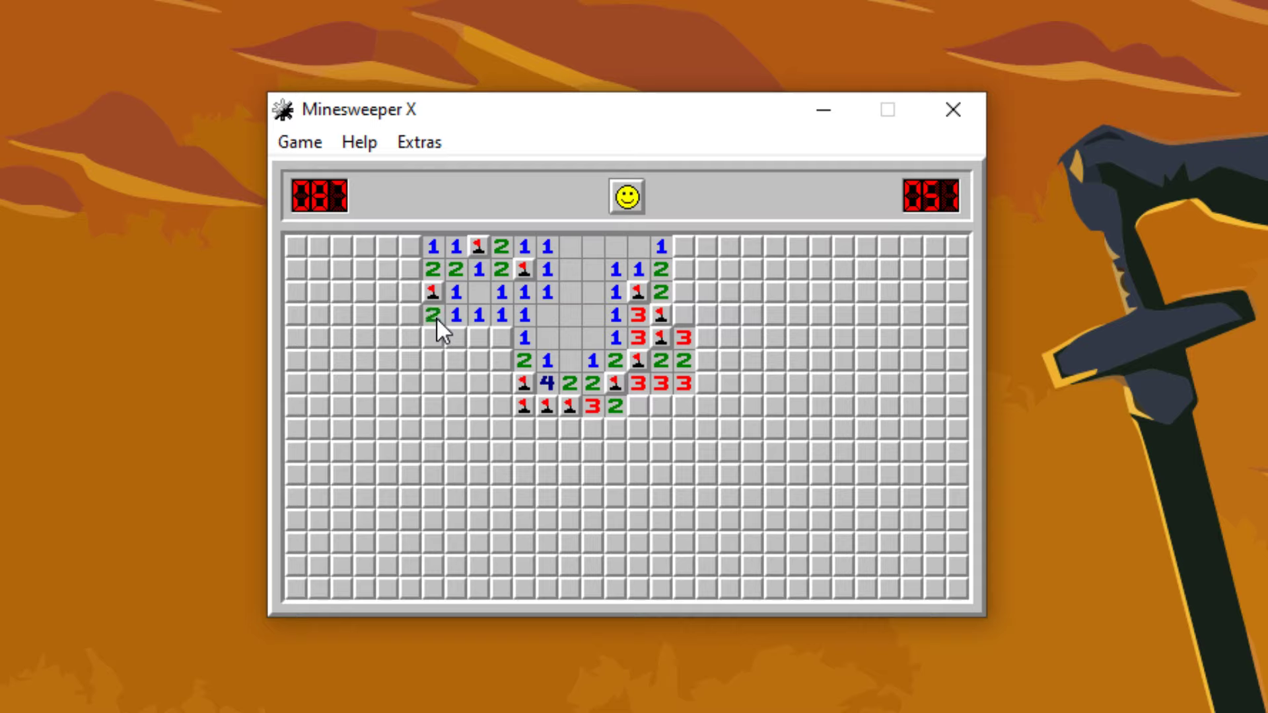
left_click(525, 453)
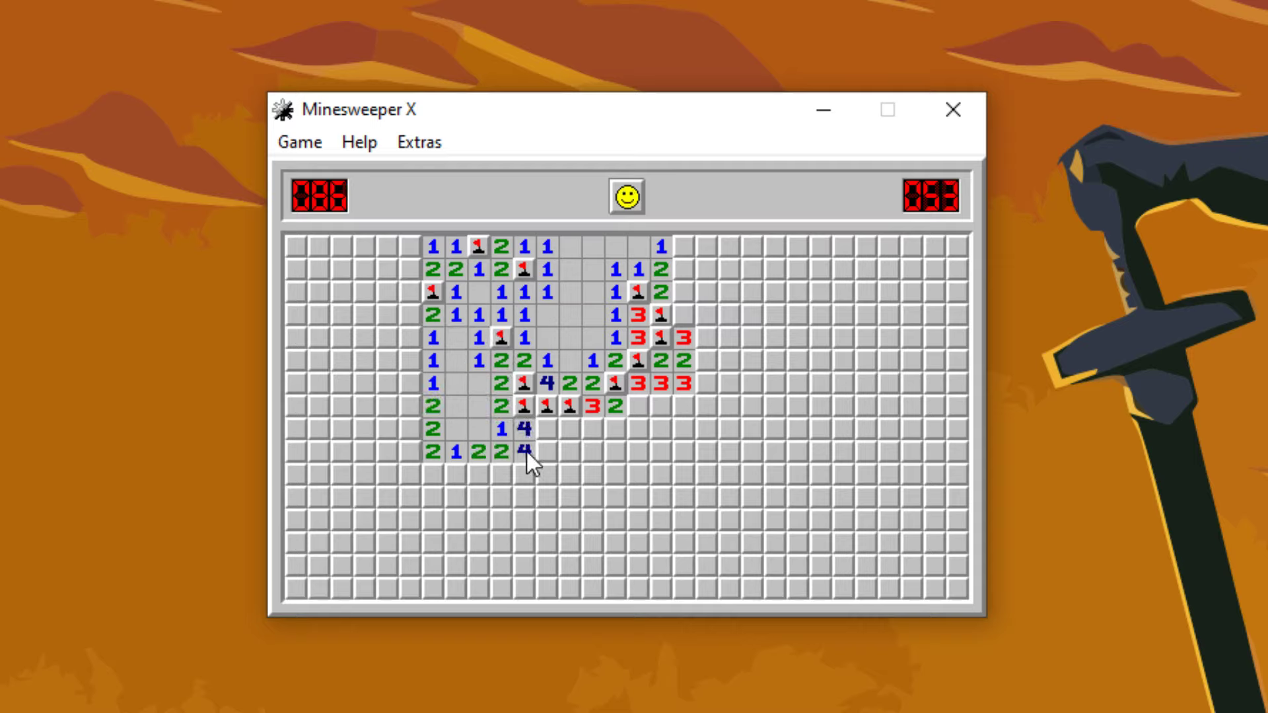
left_click(571, 431)
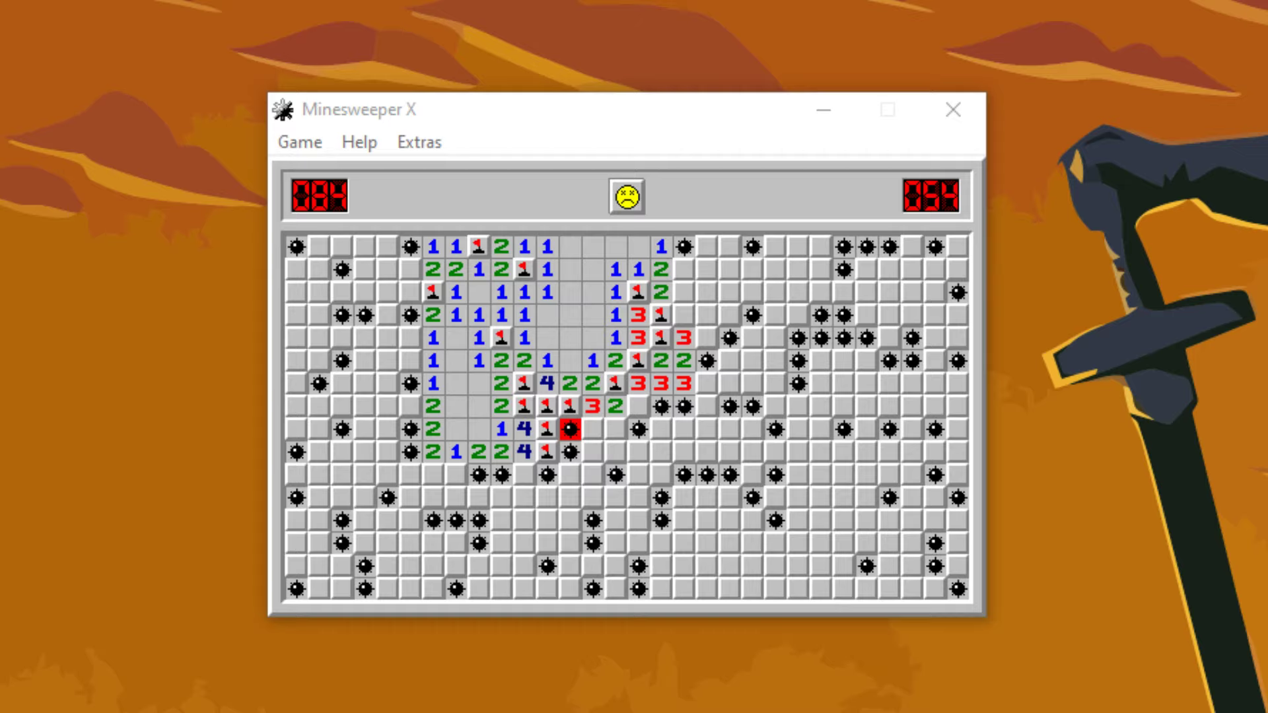
Lose two restarted games on their first clicks, ending with a fresh untouched board.
left_click(624, 195)
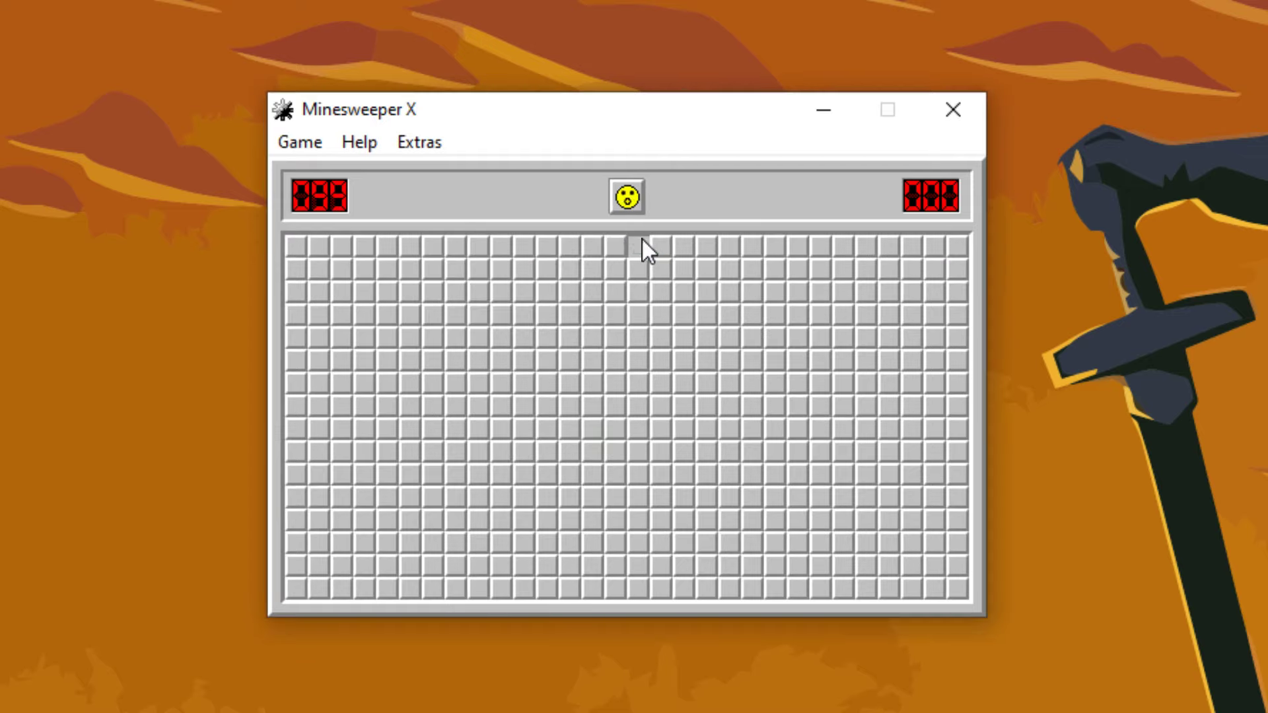
left_click(617, 246)
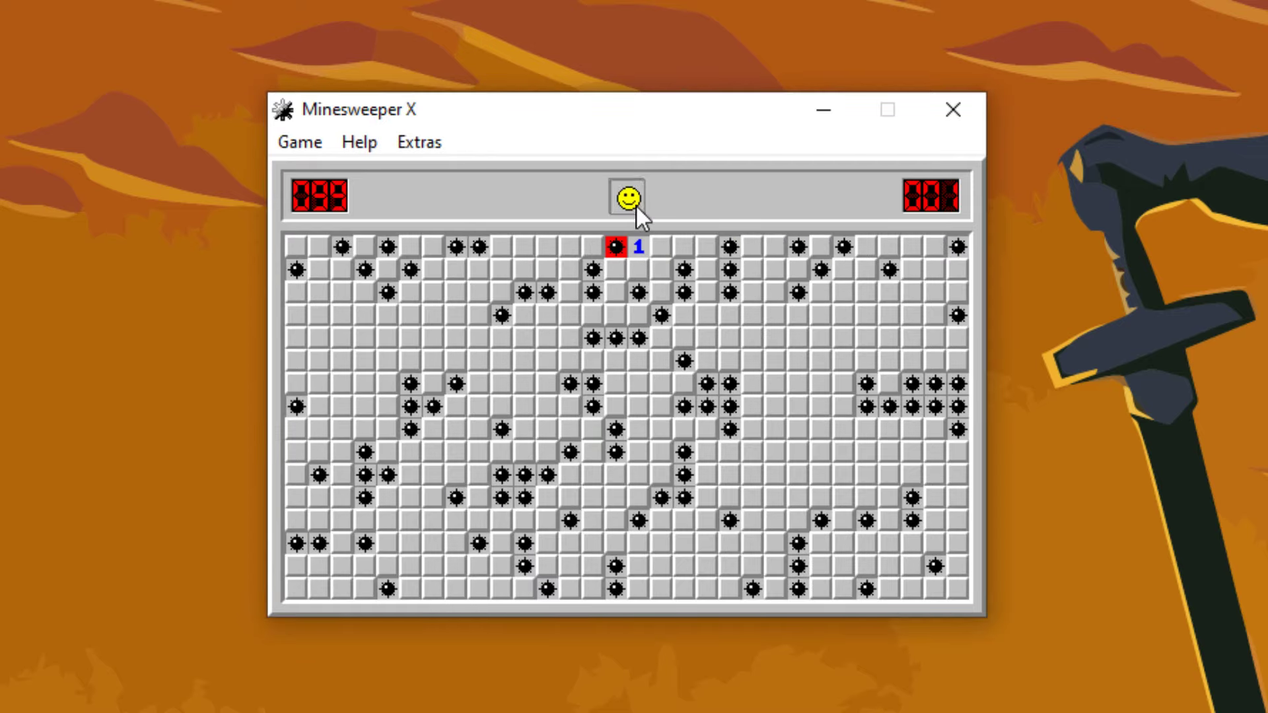
left_click(626, 197)
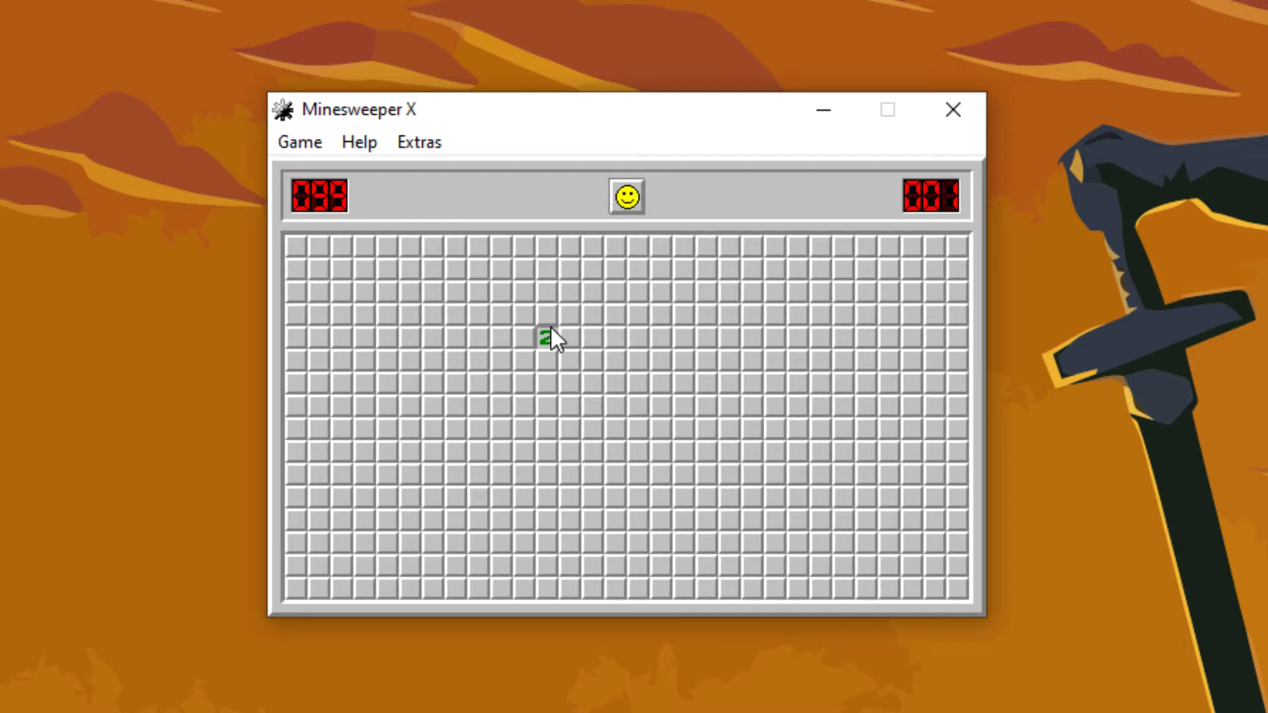
left_click(545, 315)
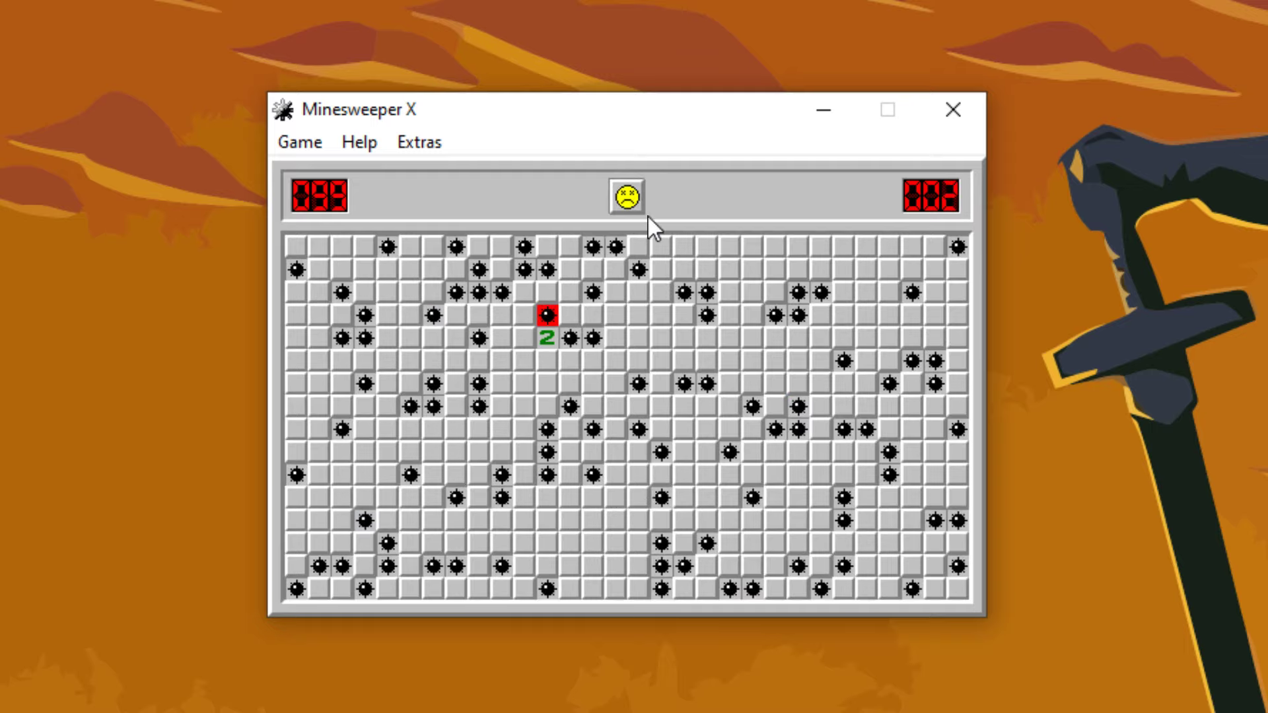
left_click(625, 197)
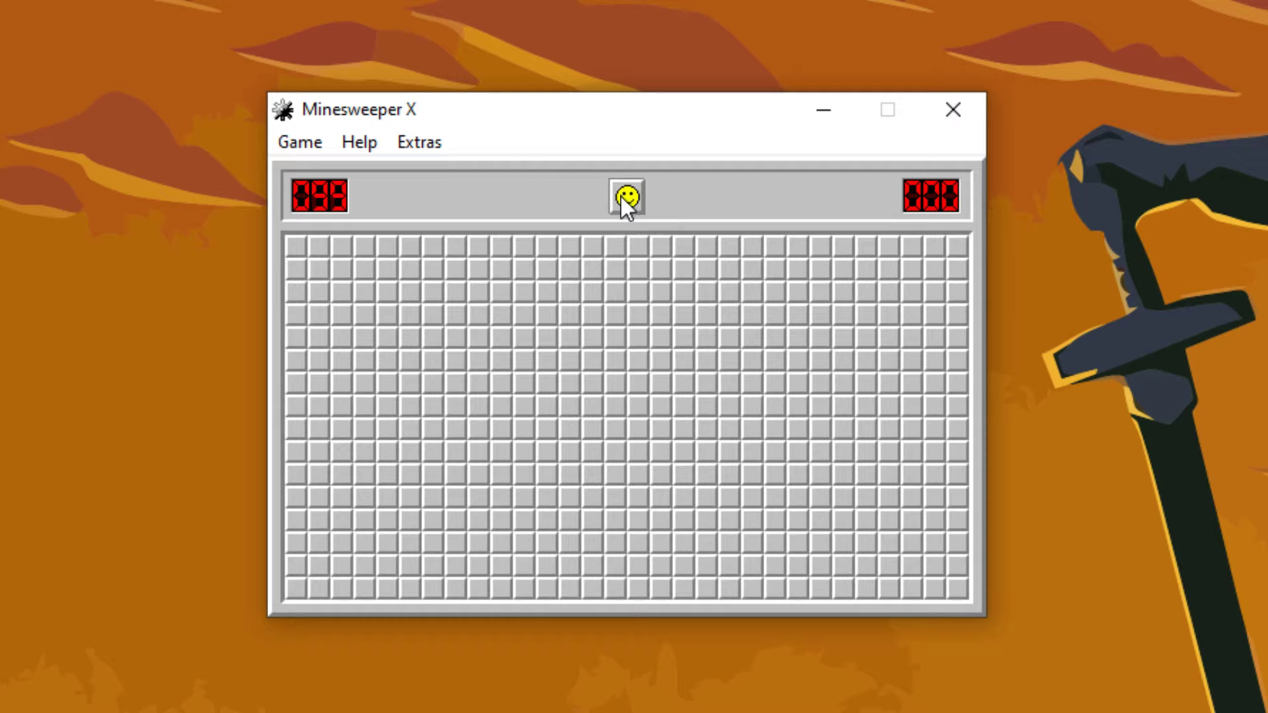
left_click(635, 246)
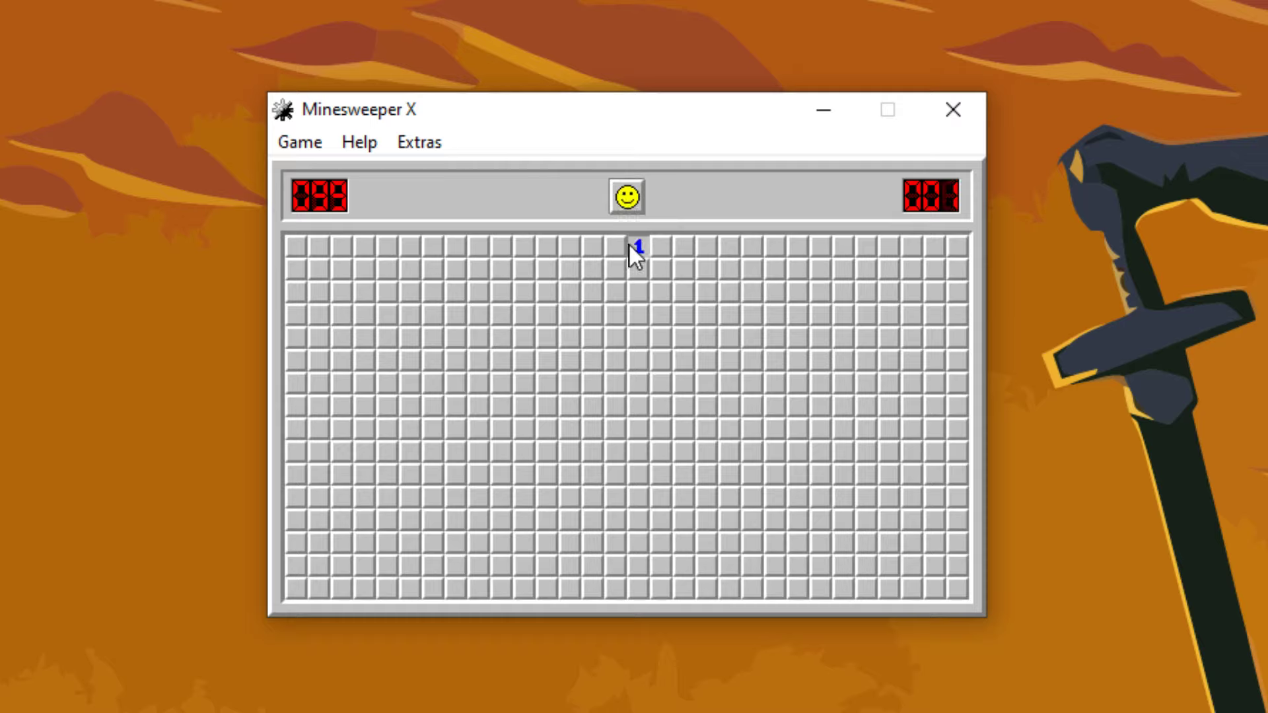
left_click(637, 267)
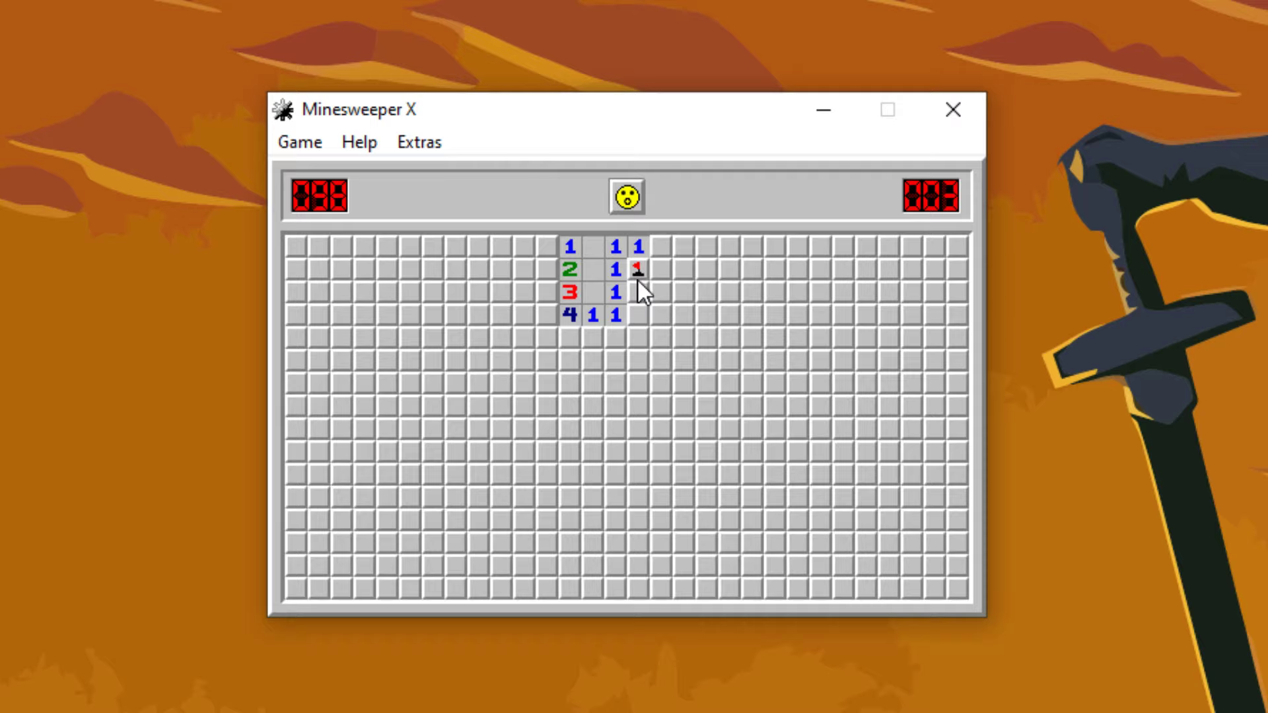
left_click(666, 247)
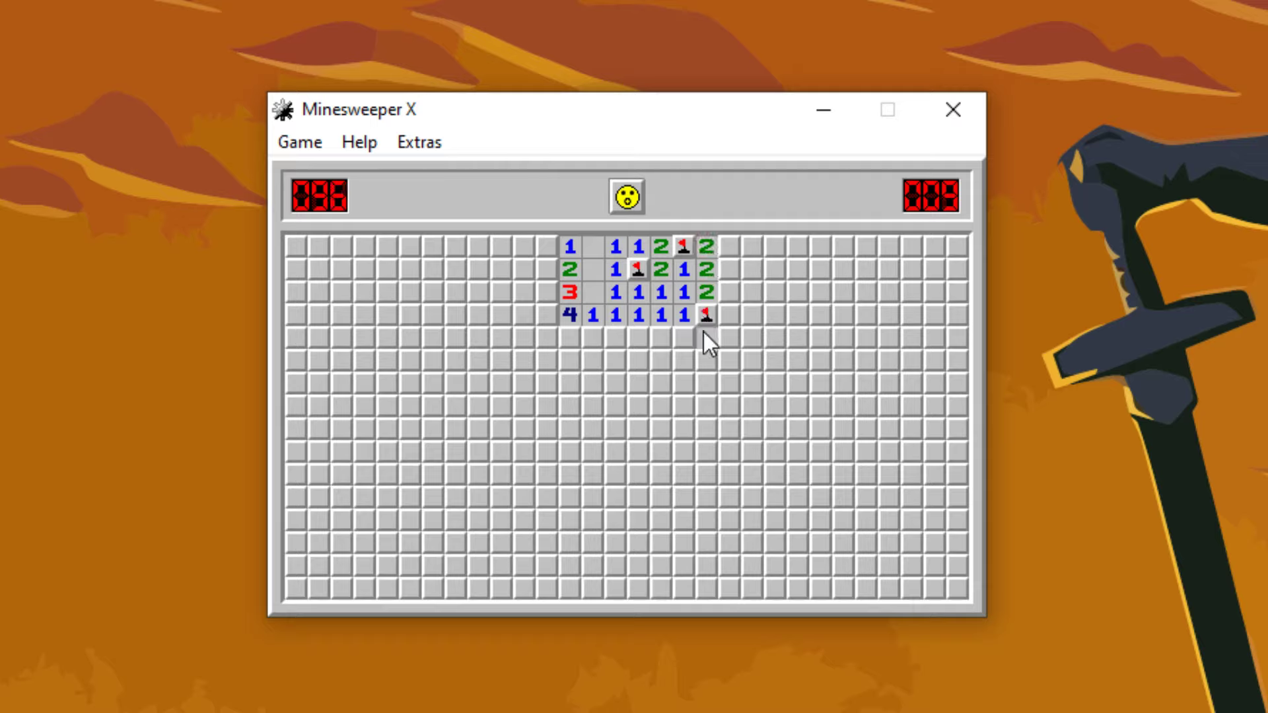
left_click(637, 339)
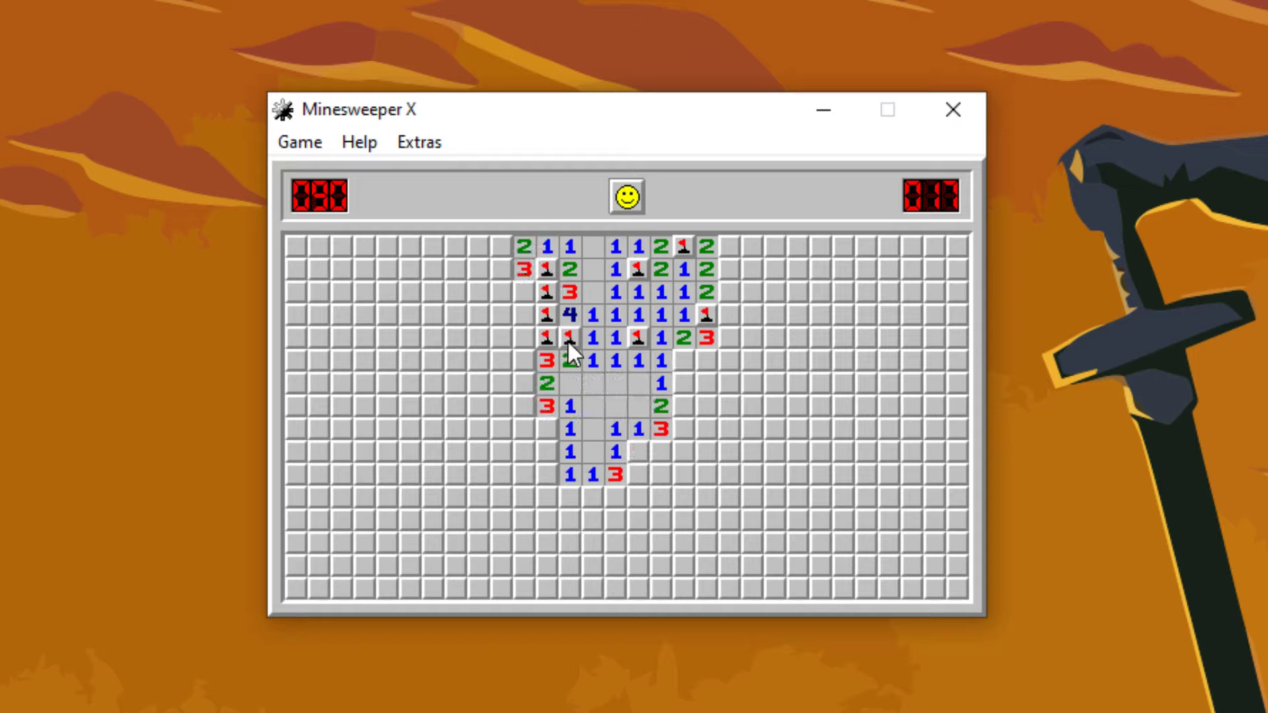
left_click(684, 382)
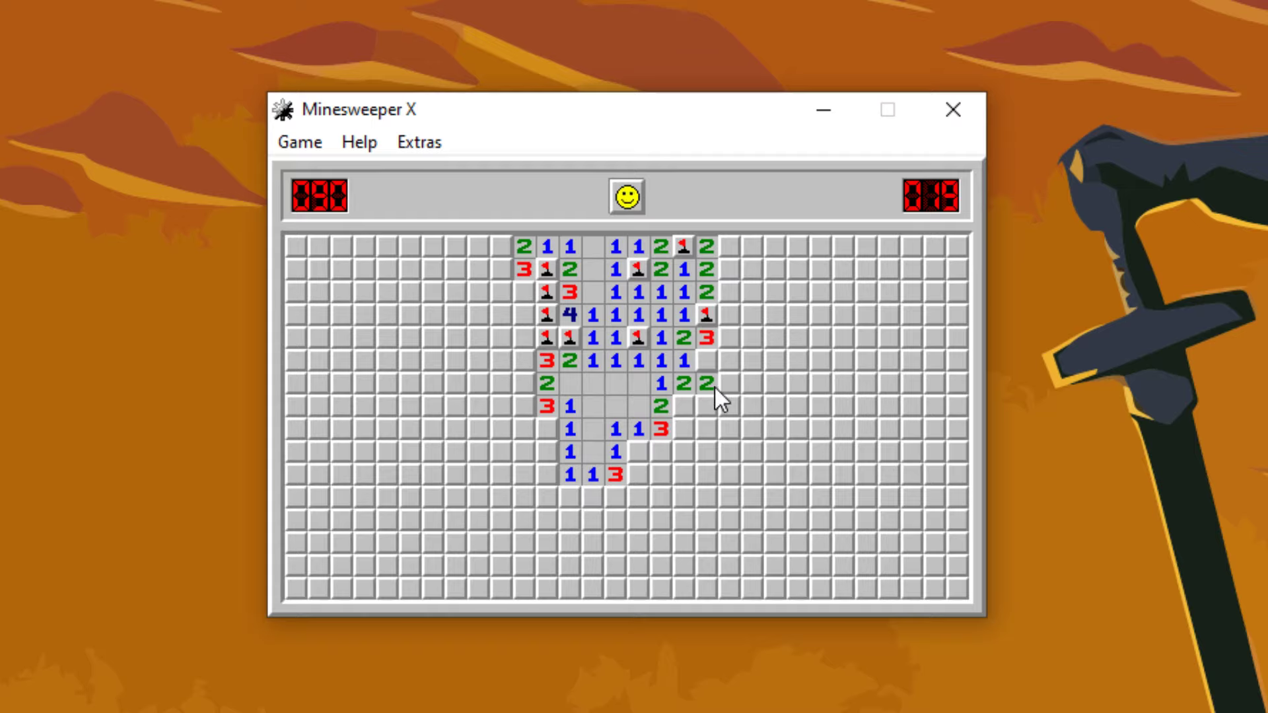
left_click(626, 195)
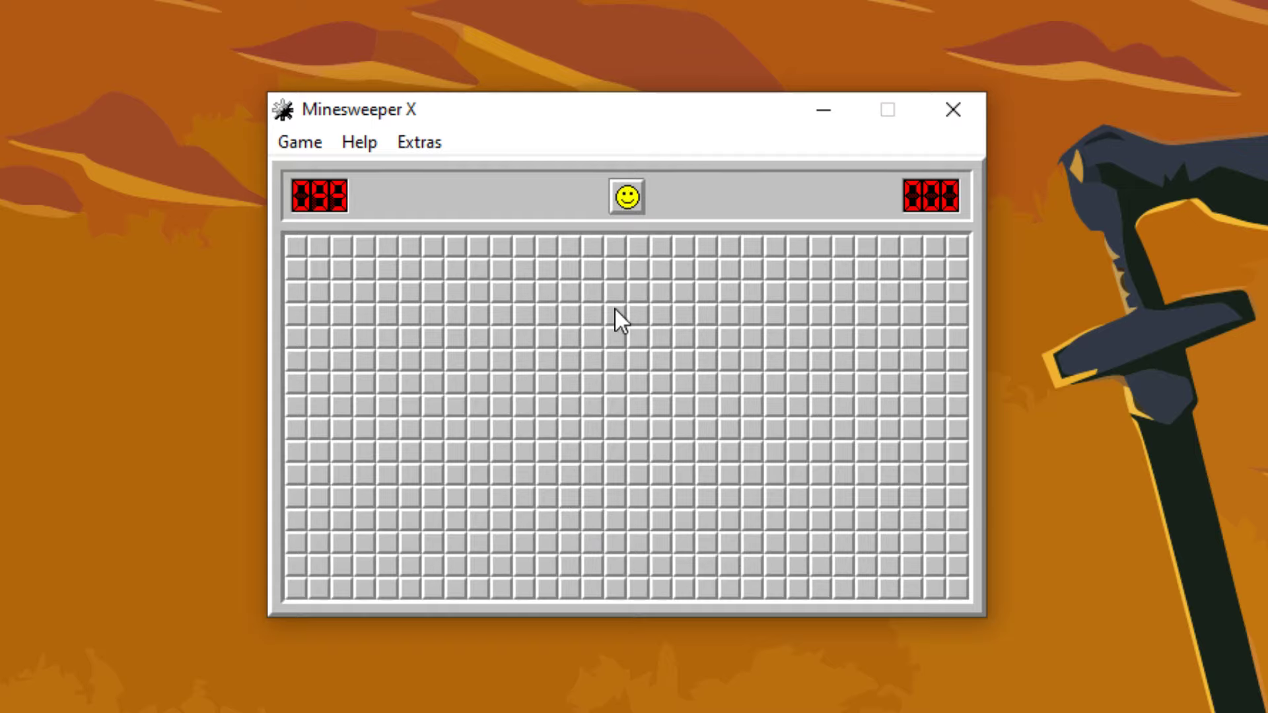
left_click(592, 246)
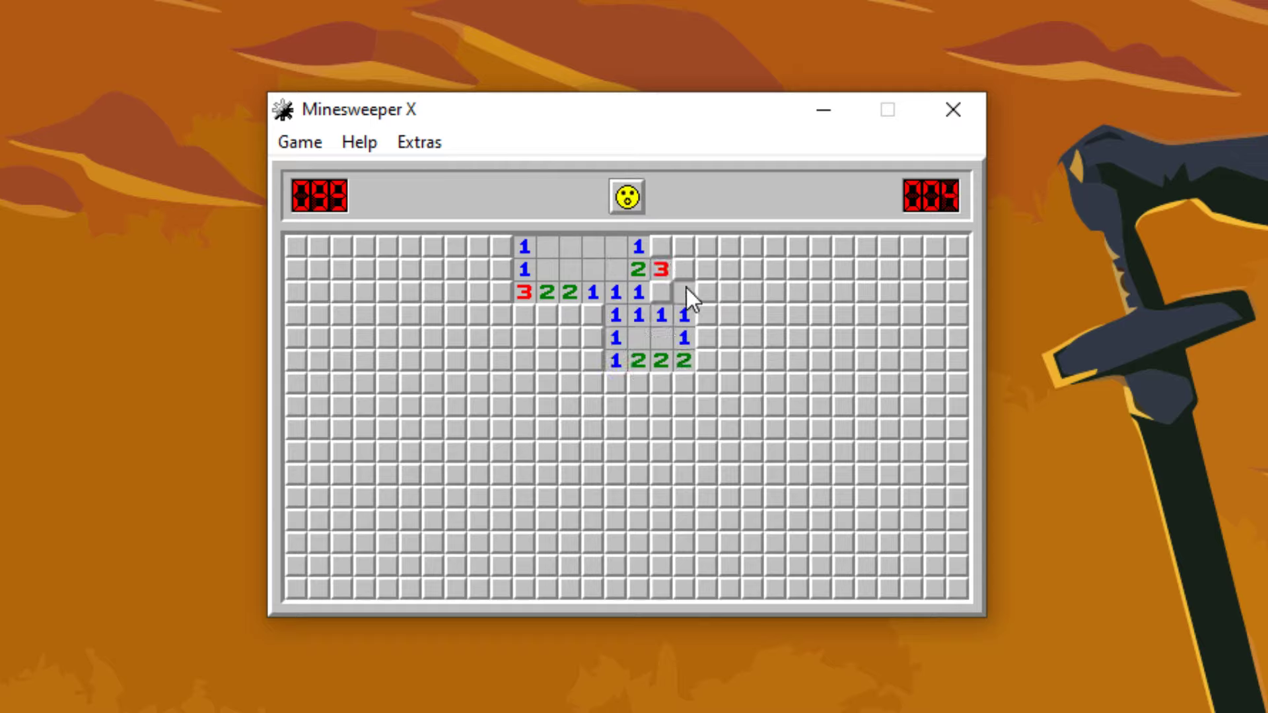
left_click(684, 292)
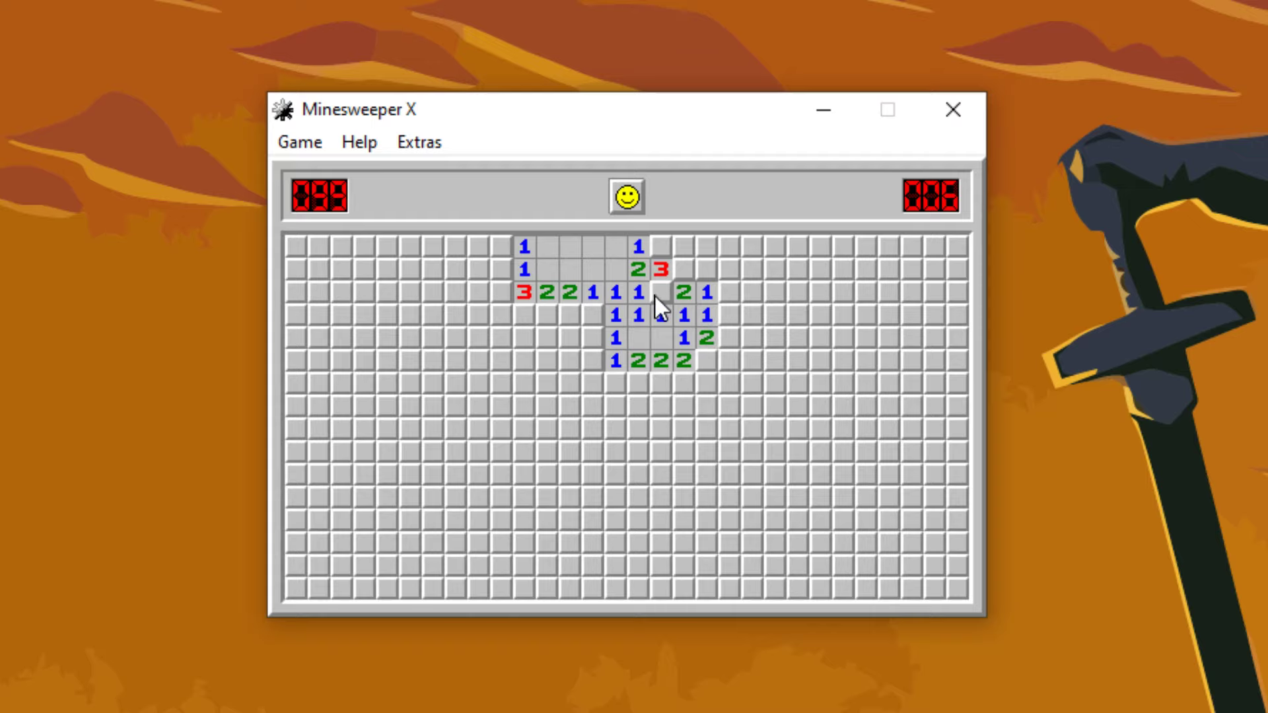
left_click(626, 196)
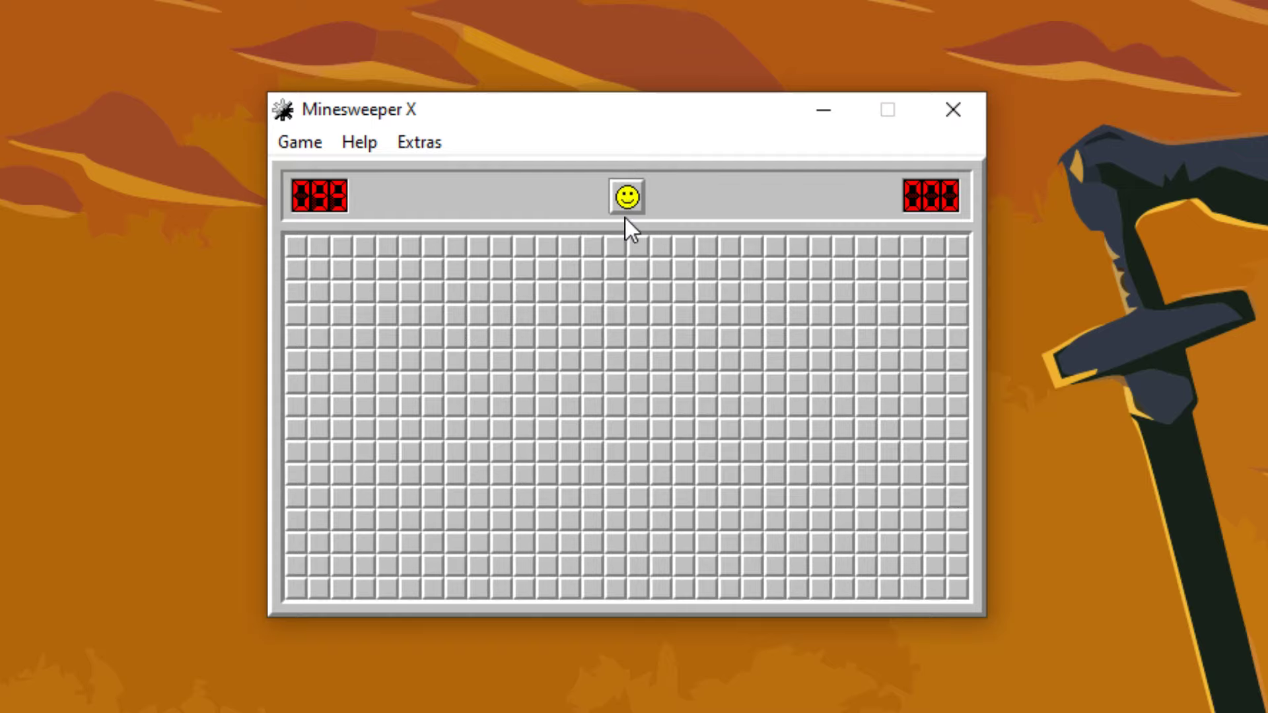
left_click(691, 287)
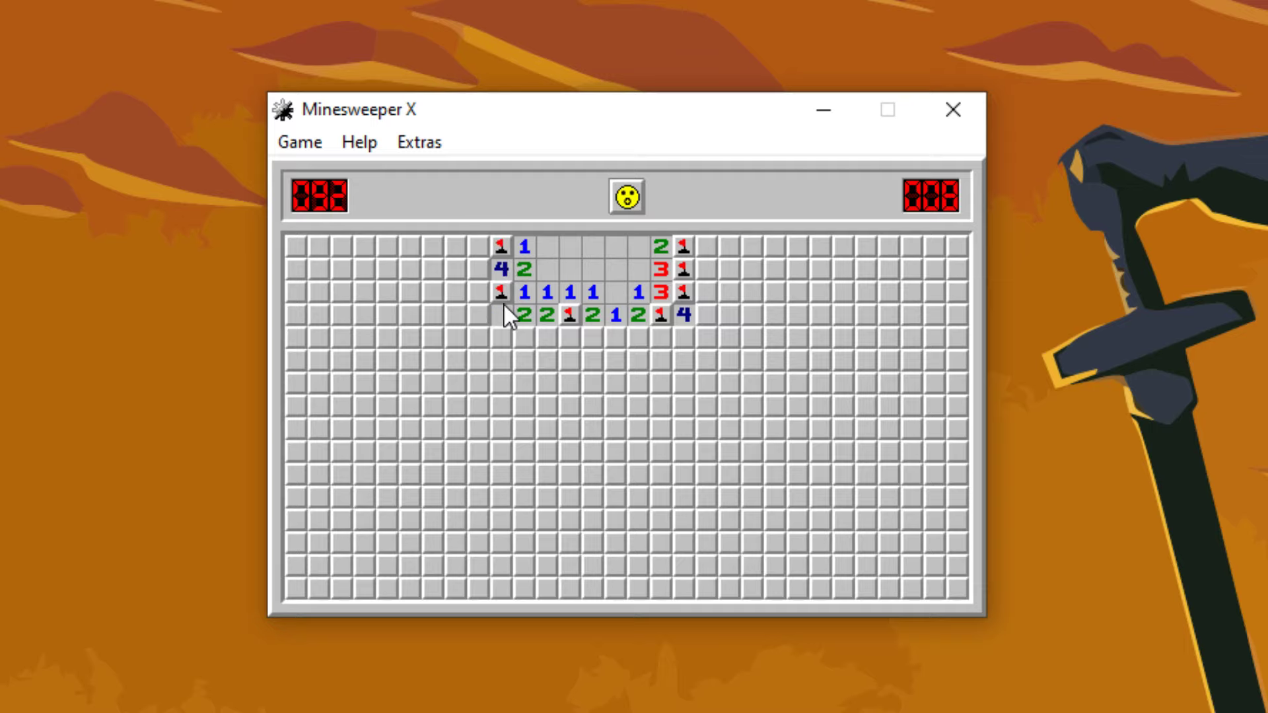
left_click(626, 196)
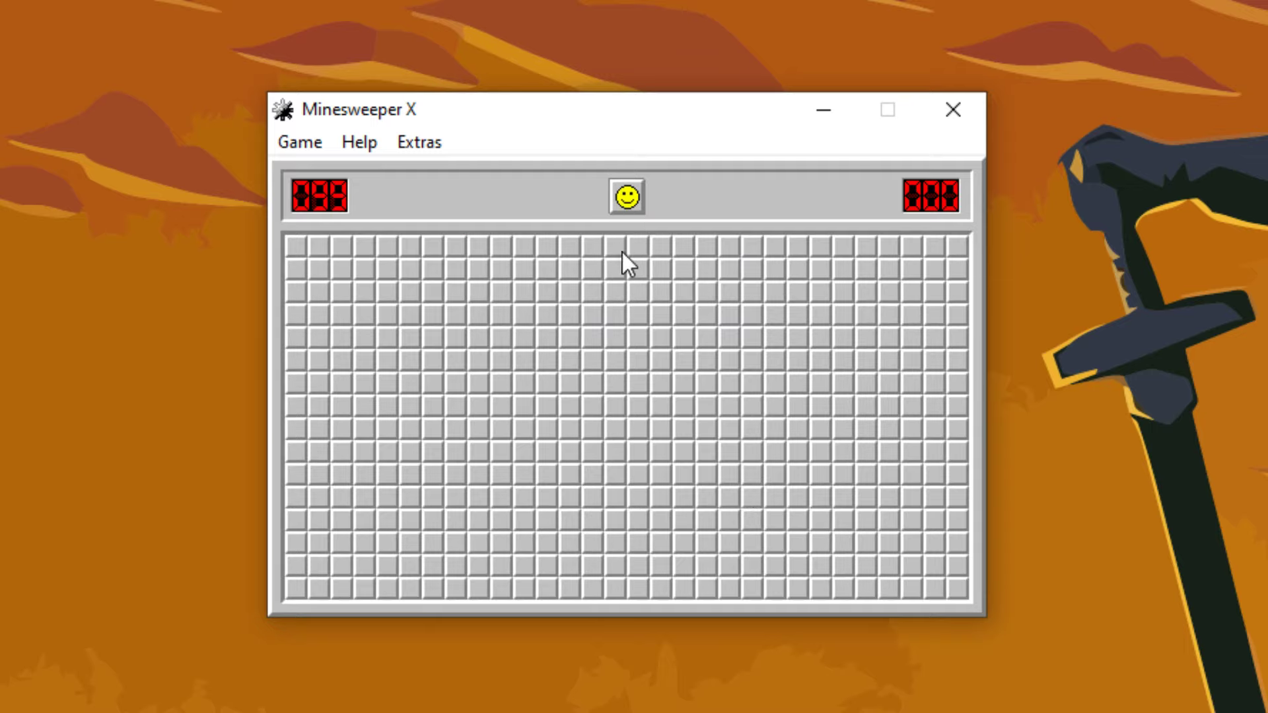
left_click(616, 246)
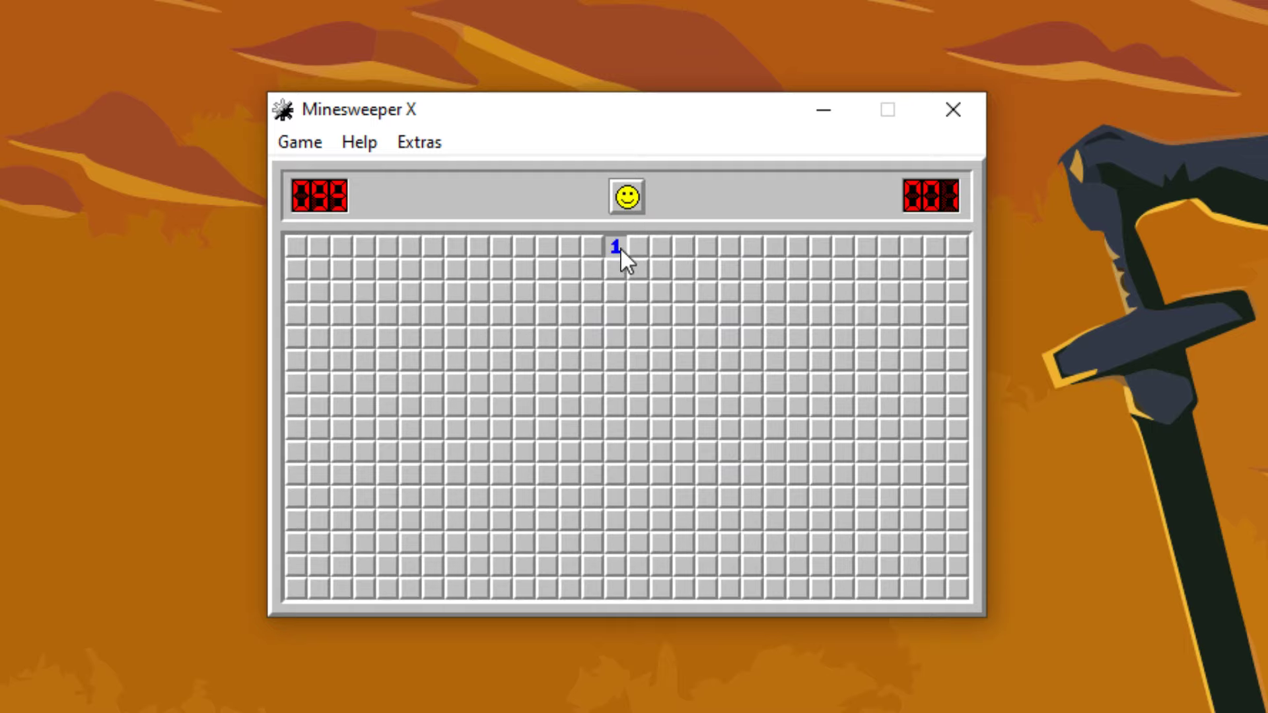
left_click(617, 246)
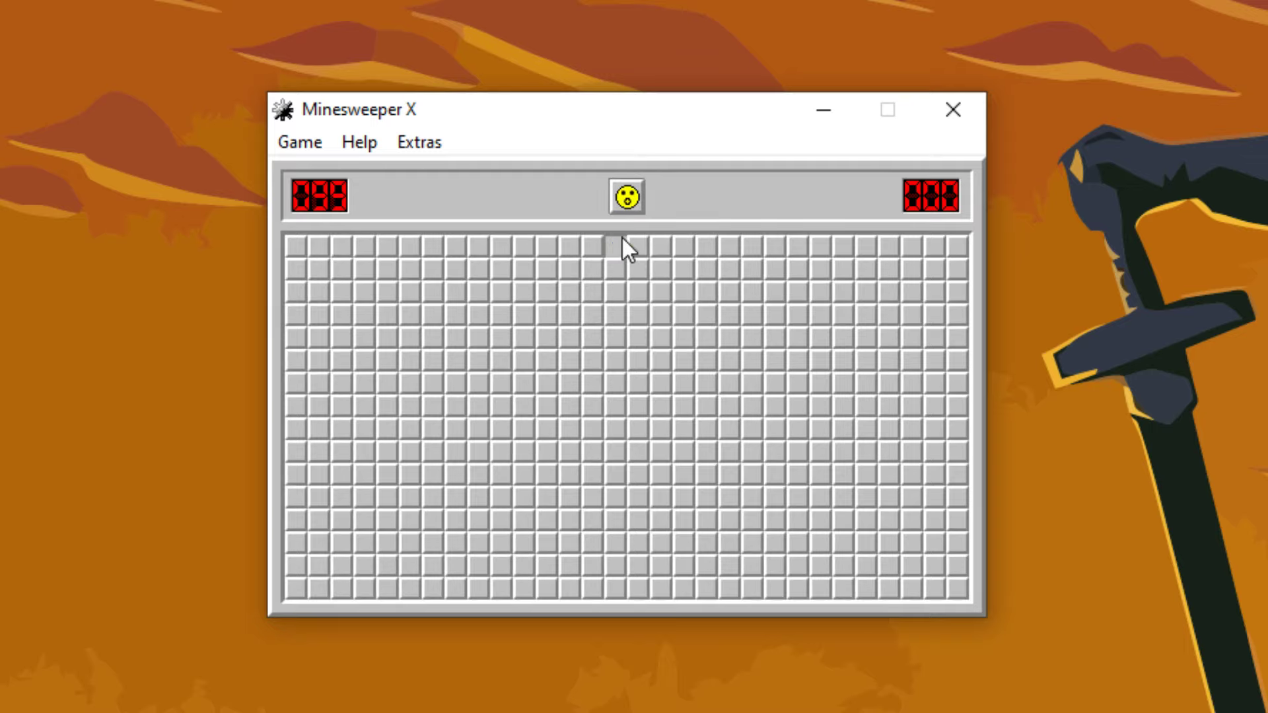
left_click(627, 246)
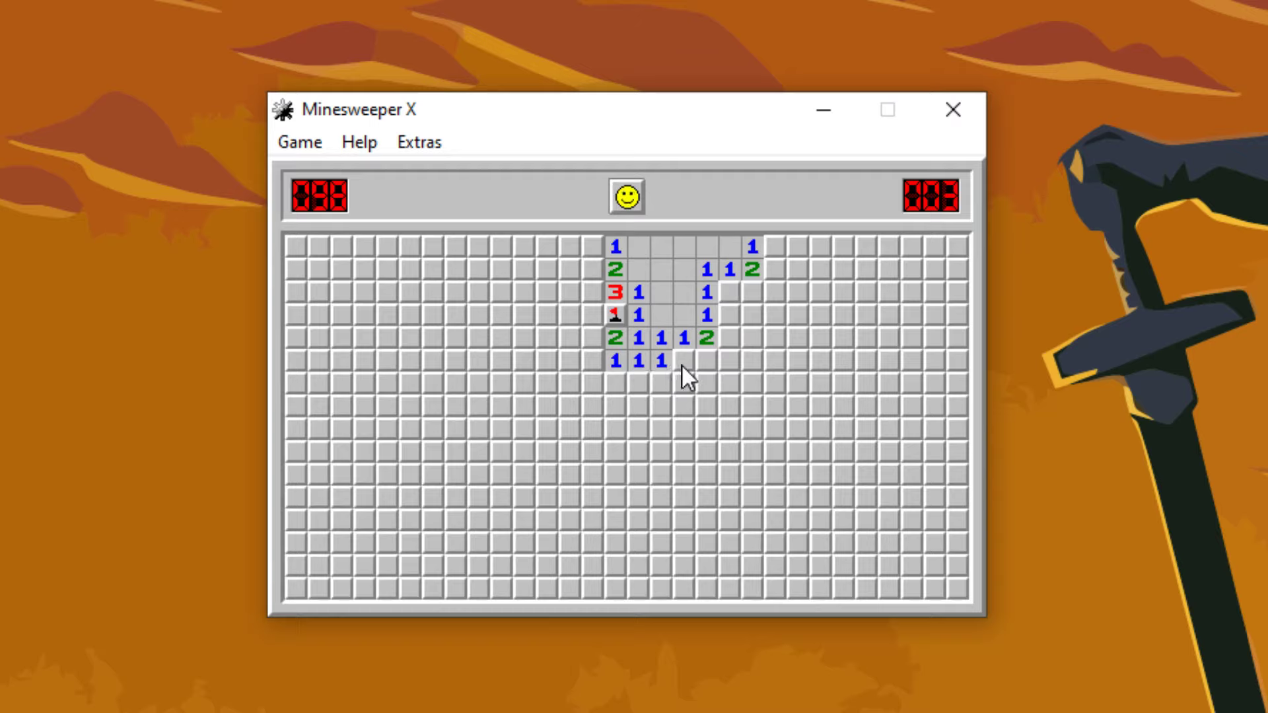
left_click(684, 376)
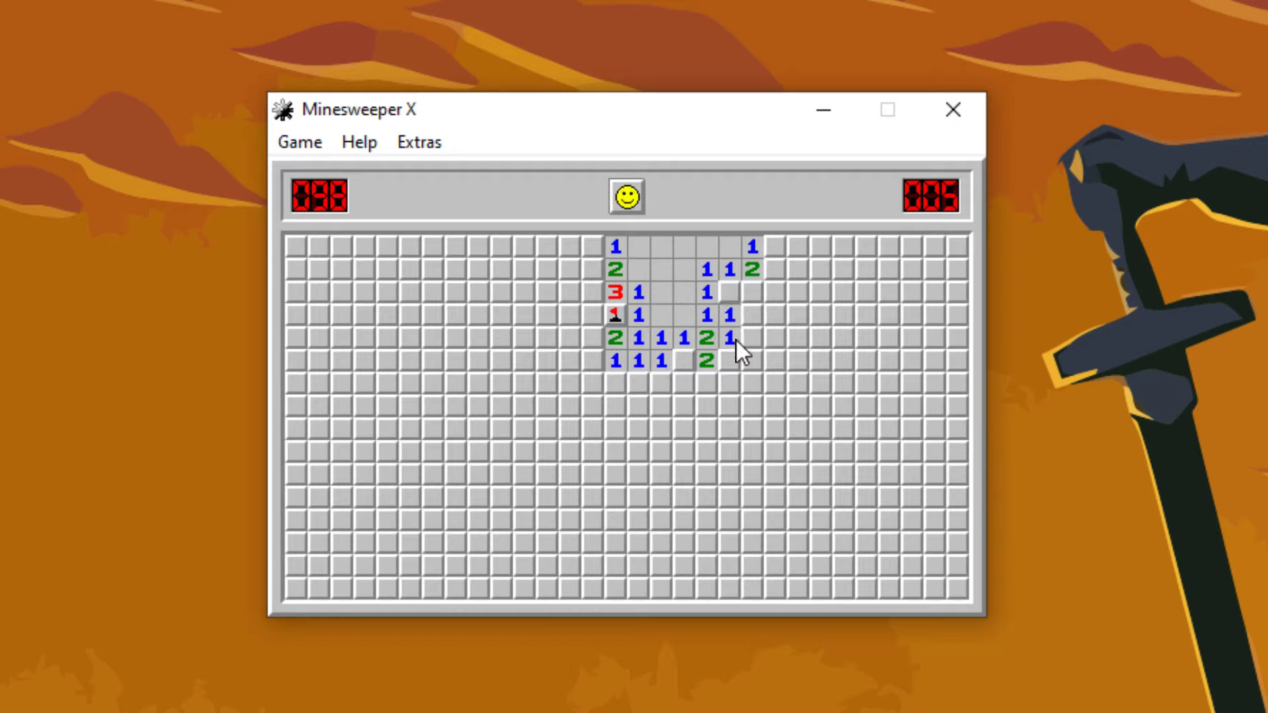
left_click(728, 314)
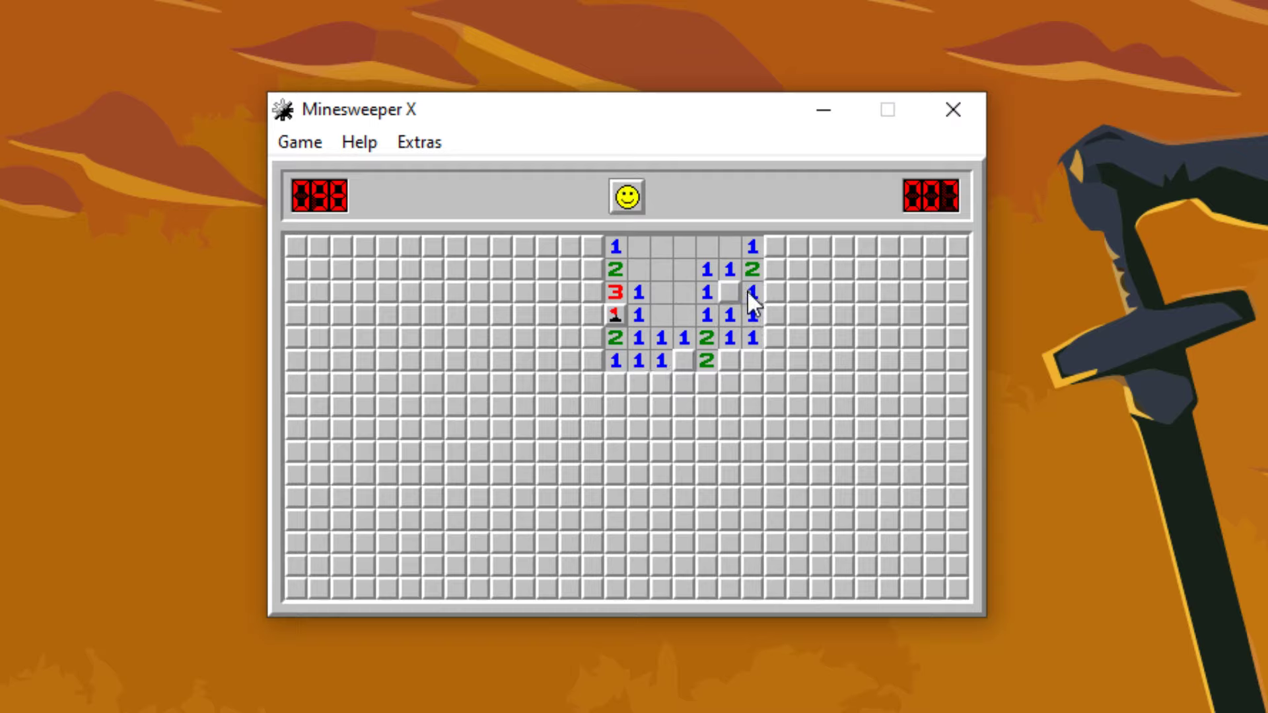
left_click(771, 315)
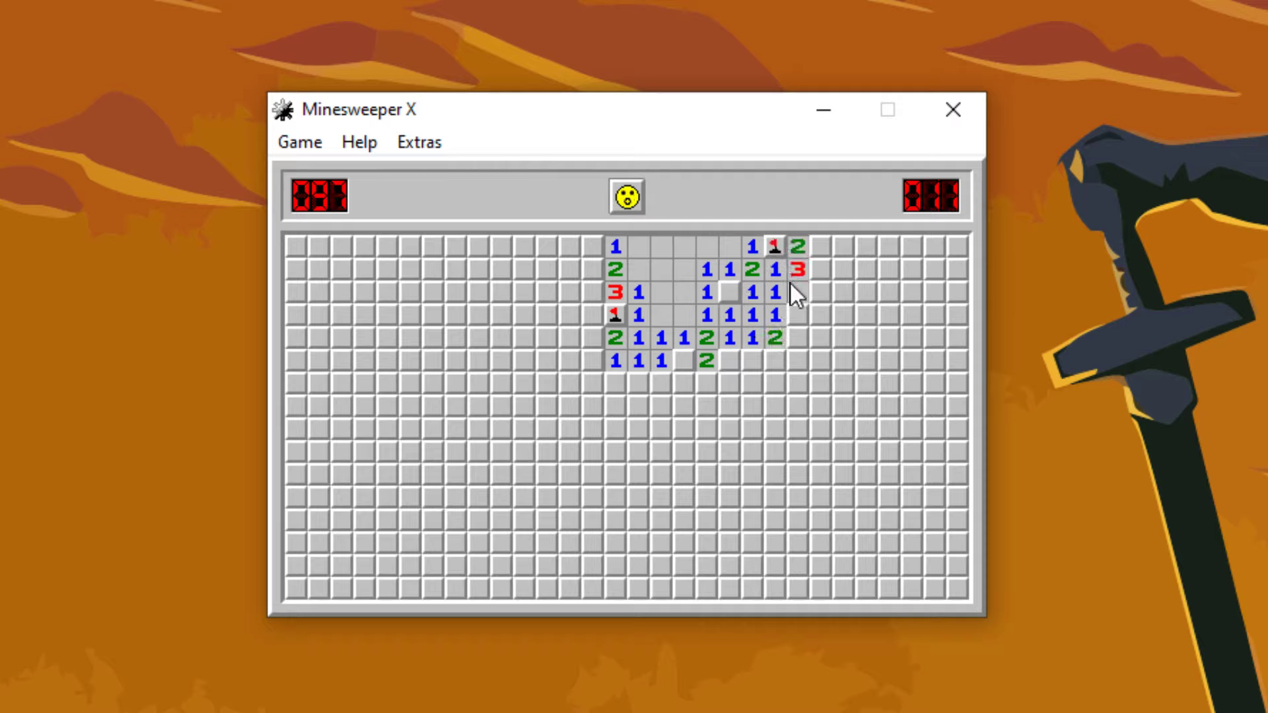
left_click(749, 362)
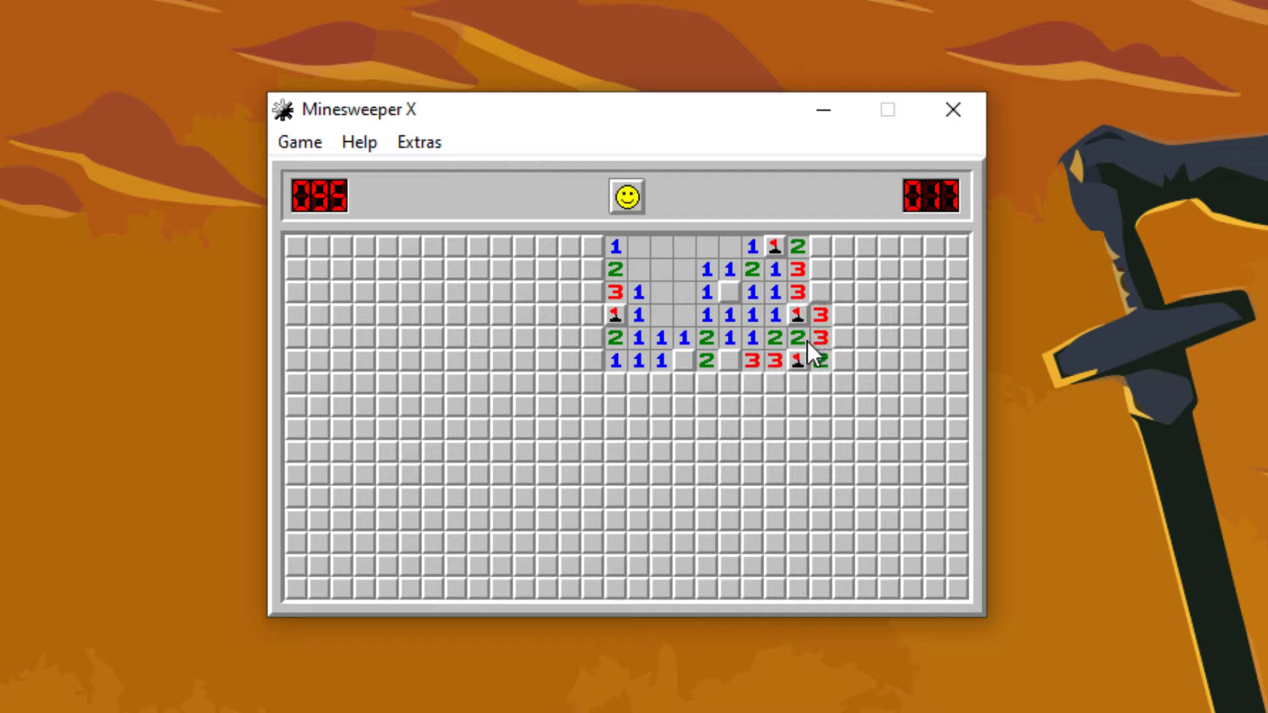
left_click(699, 361)
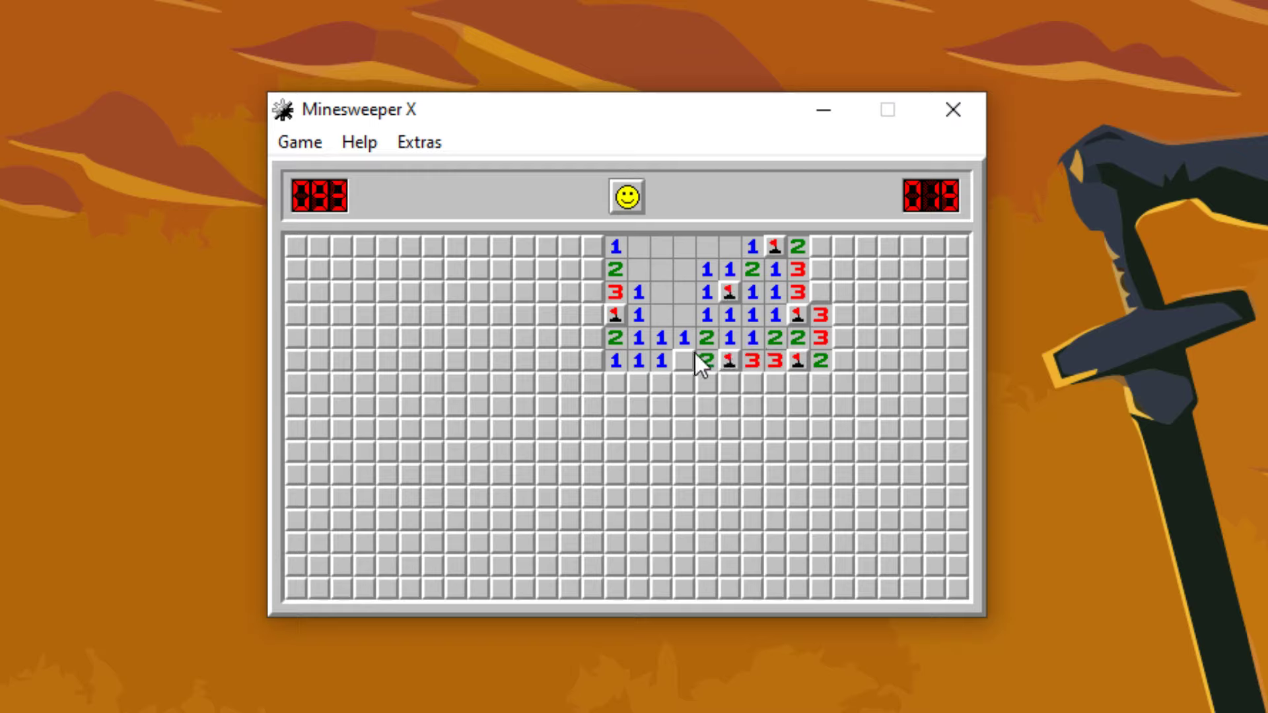
left_click(682, 362)
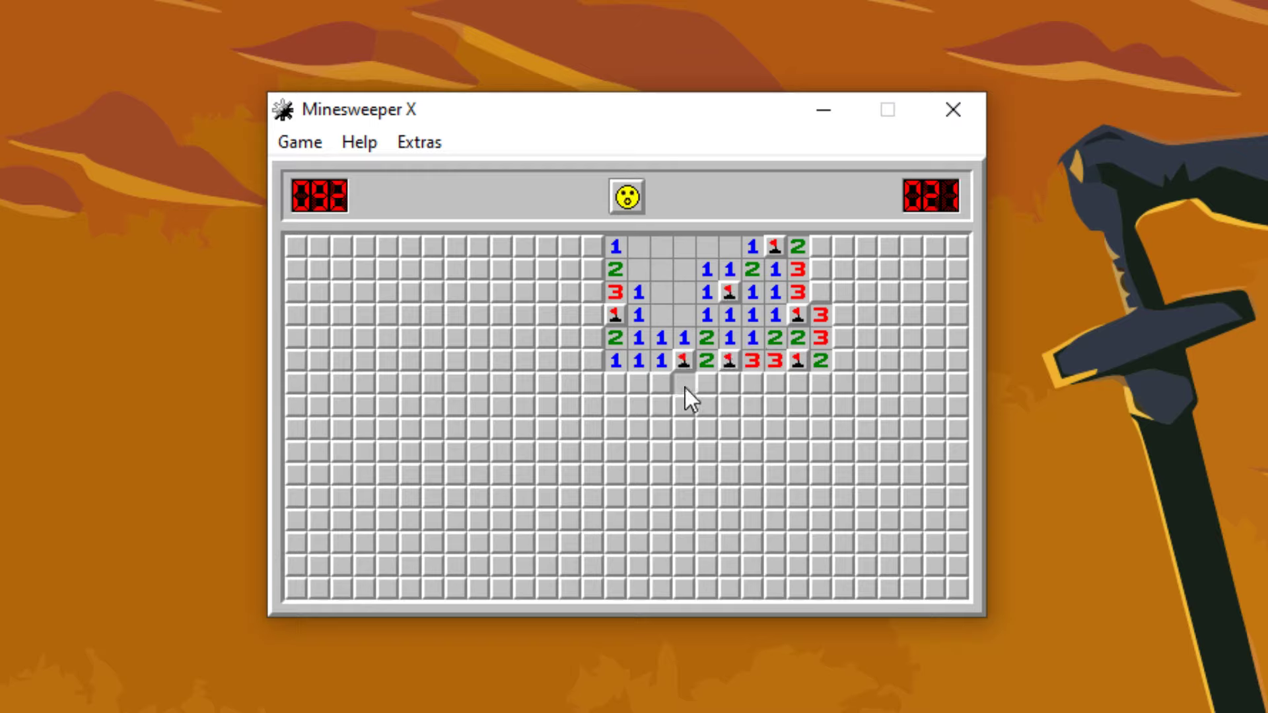
left_click(592, 384)
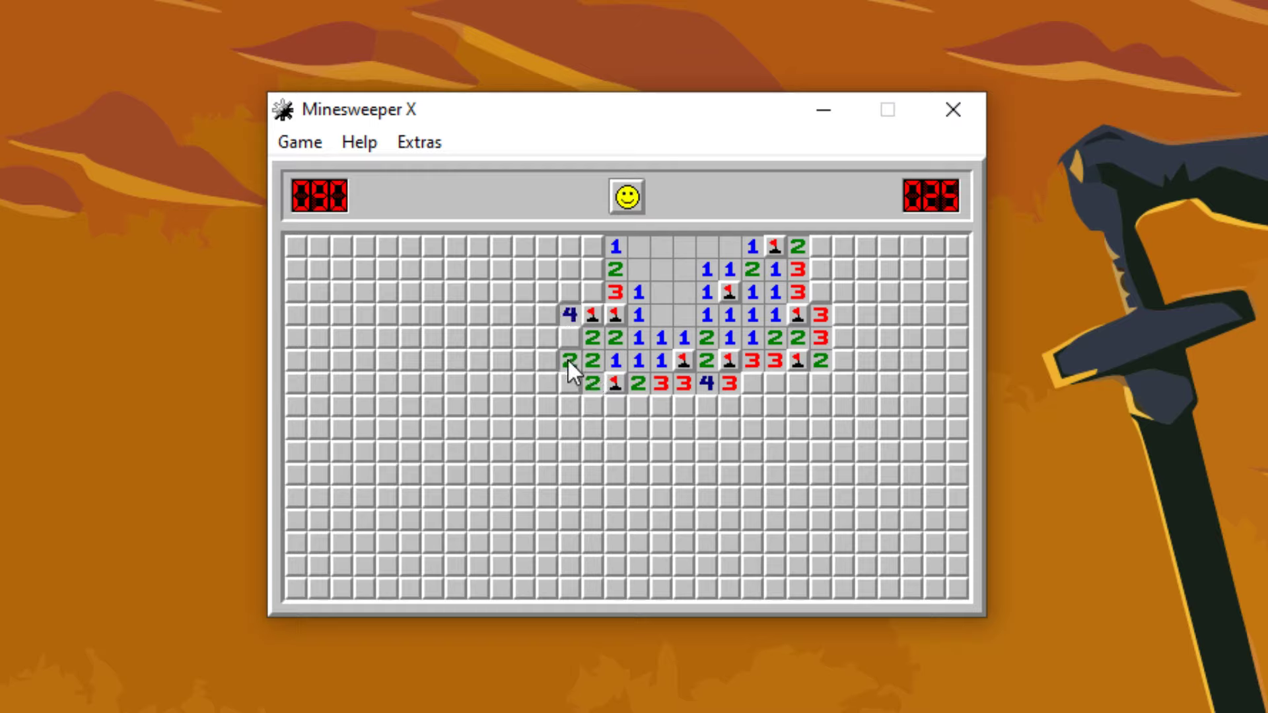
left_click(570, 362)
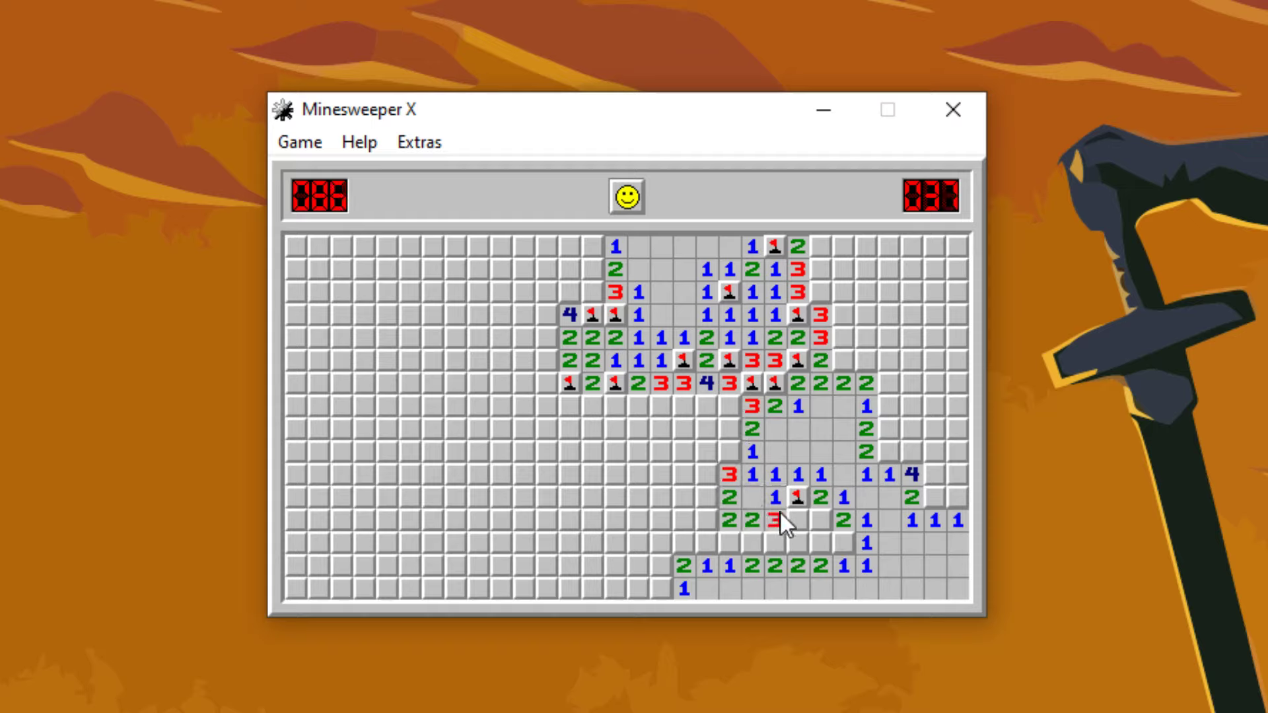
left_click(821, 522)
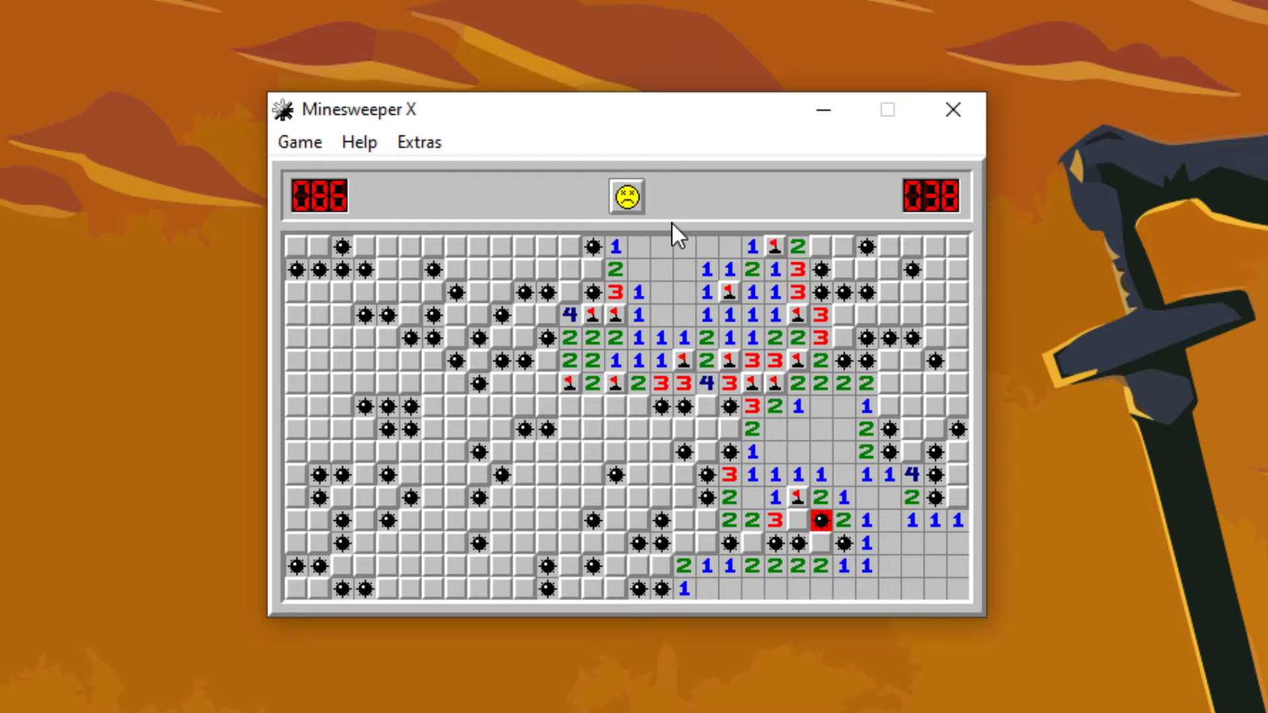
left_click(626, 196)
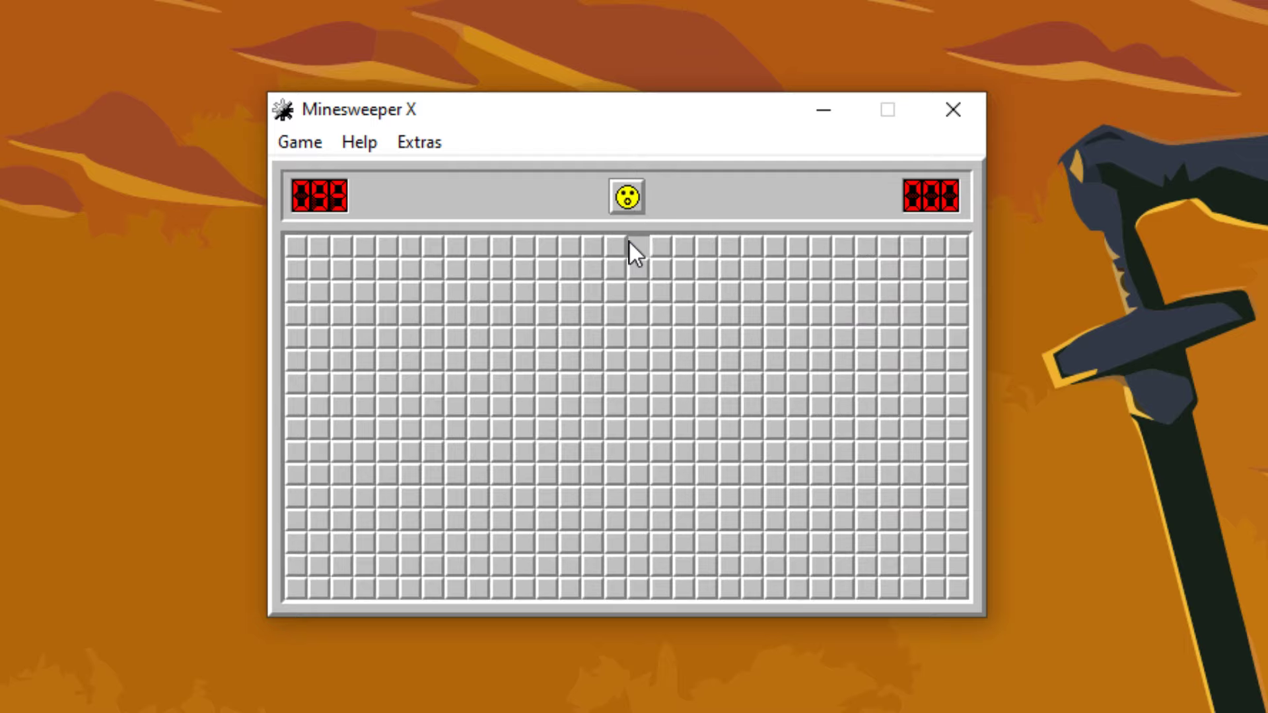
left_click(593, 246)
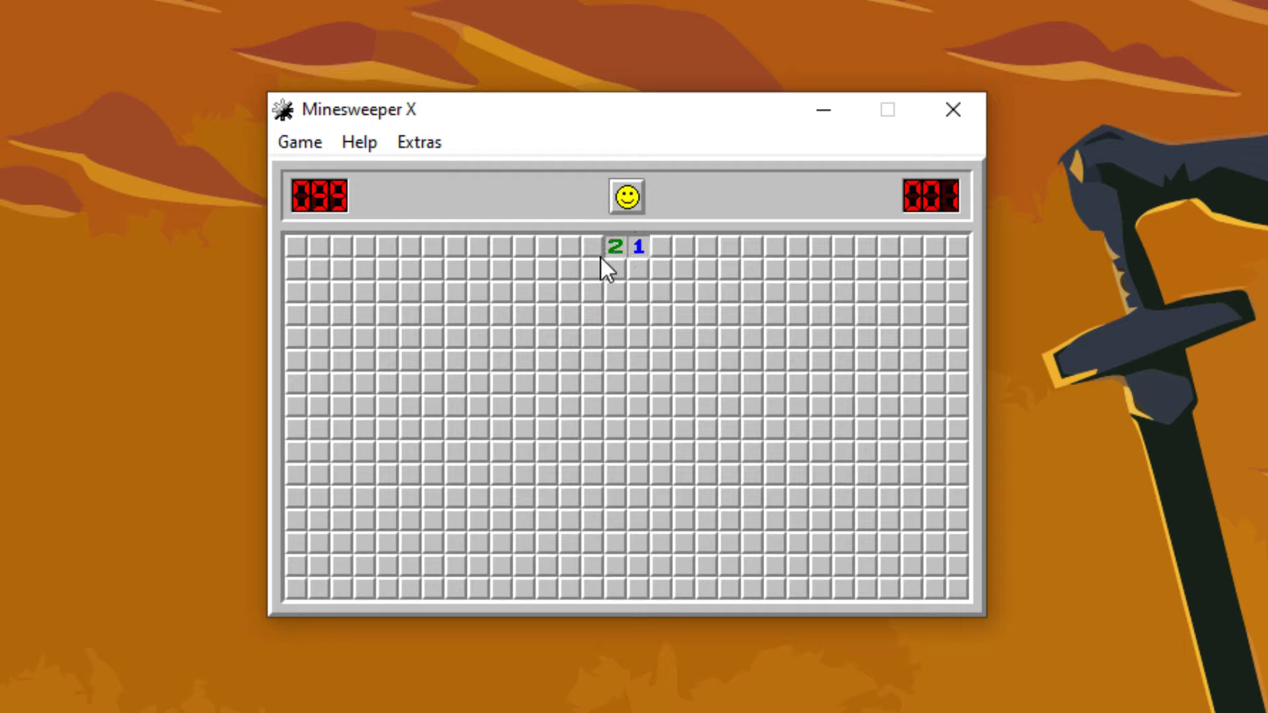
Open a first patch near the top centre and flag the mines inside and around it.
left_click(574, 263)
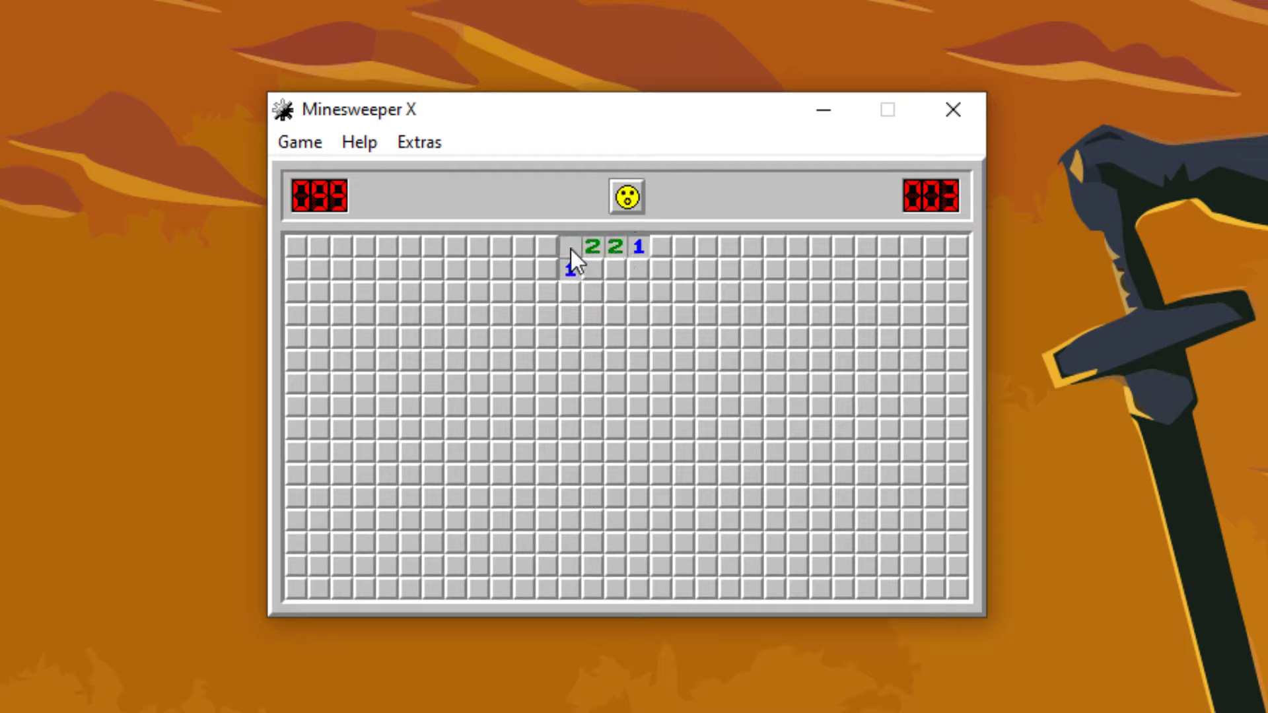
left_click(635, 294)
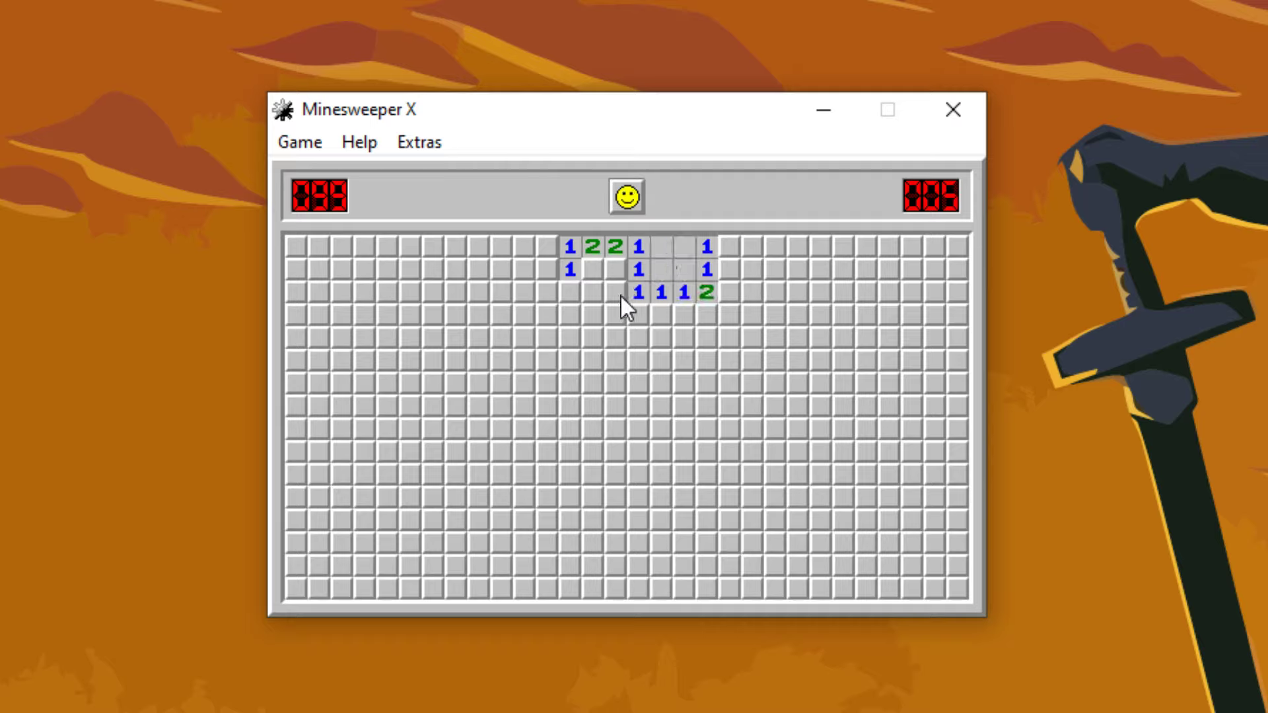
left_click(615, 293)
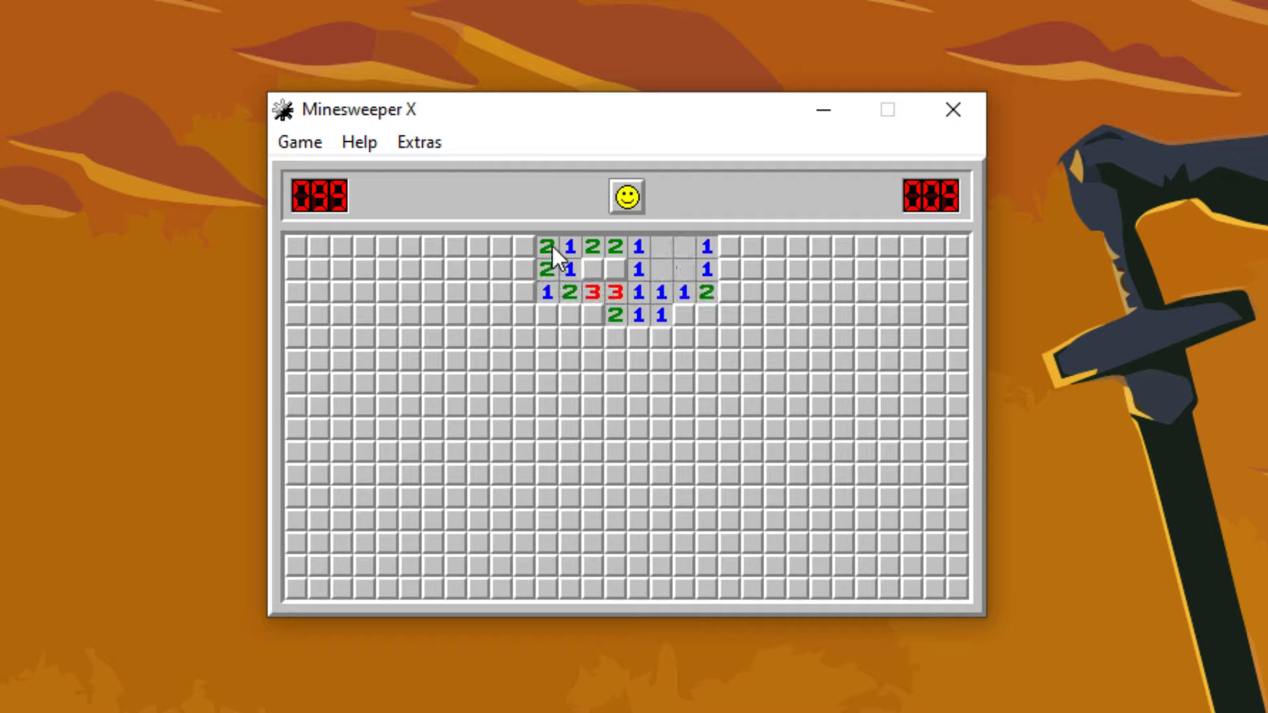
left_click(613, 269)
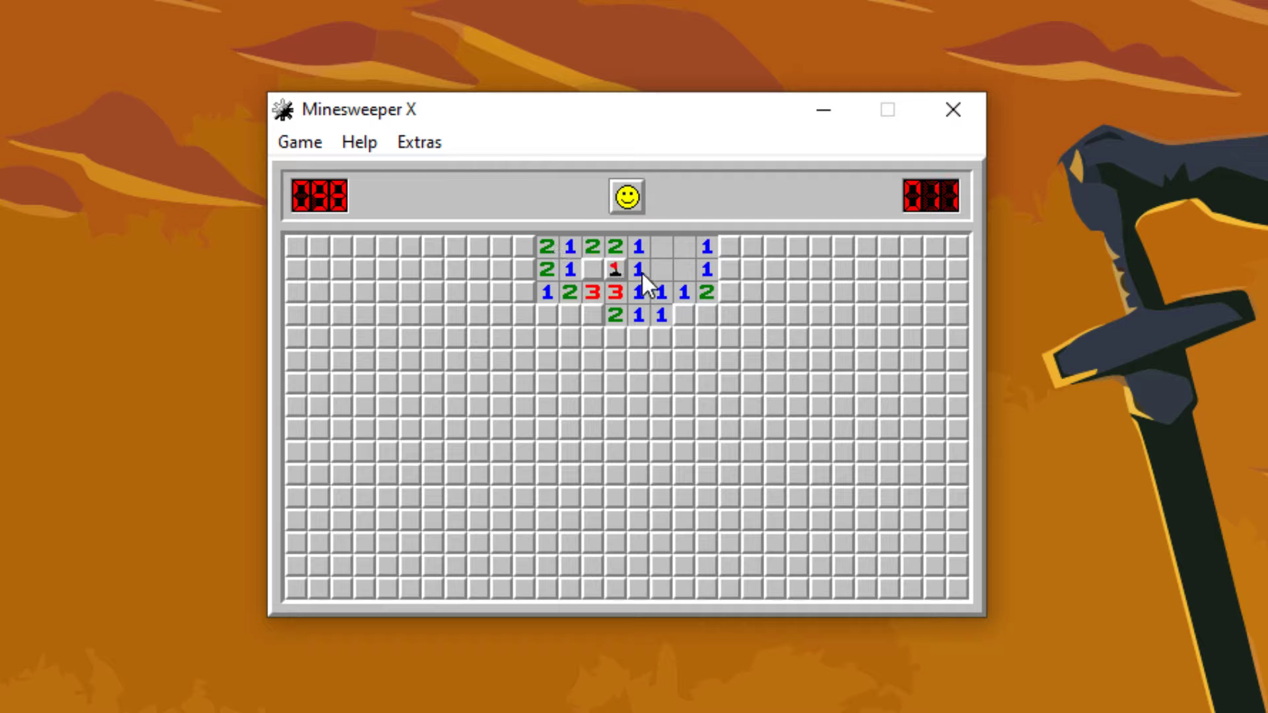
left_click(561, 316)
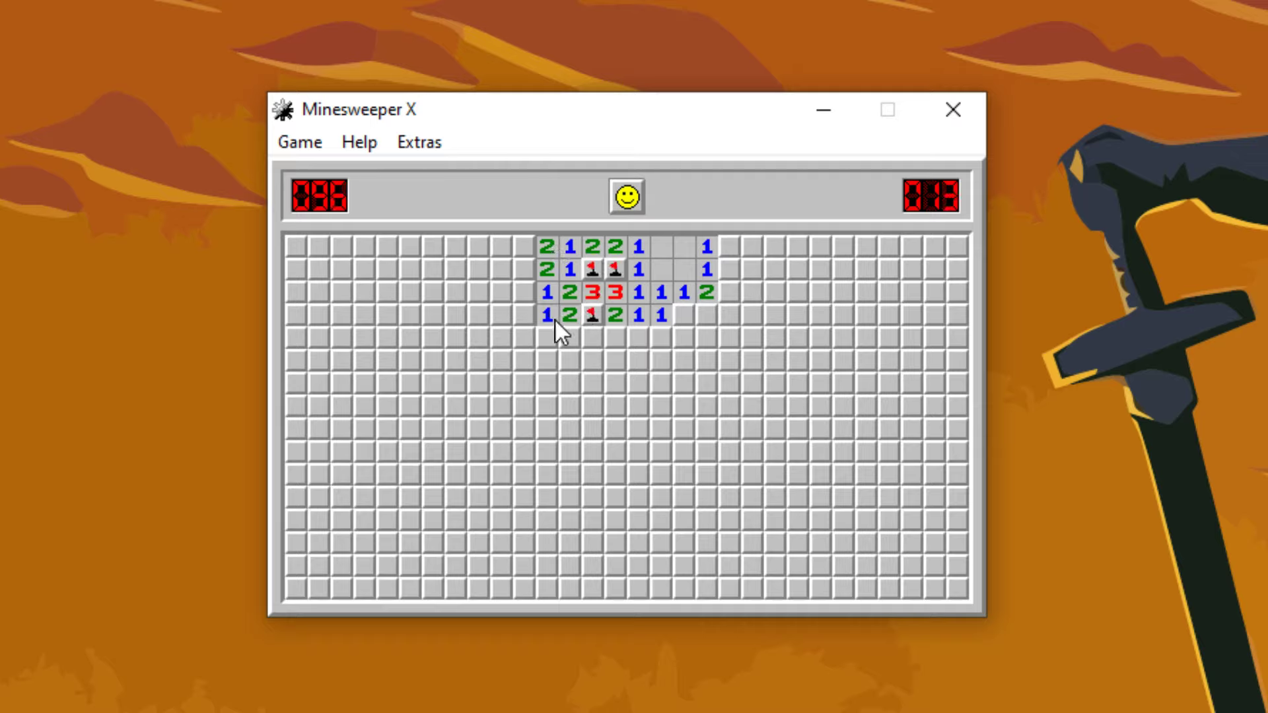
left_click(662, 338)
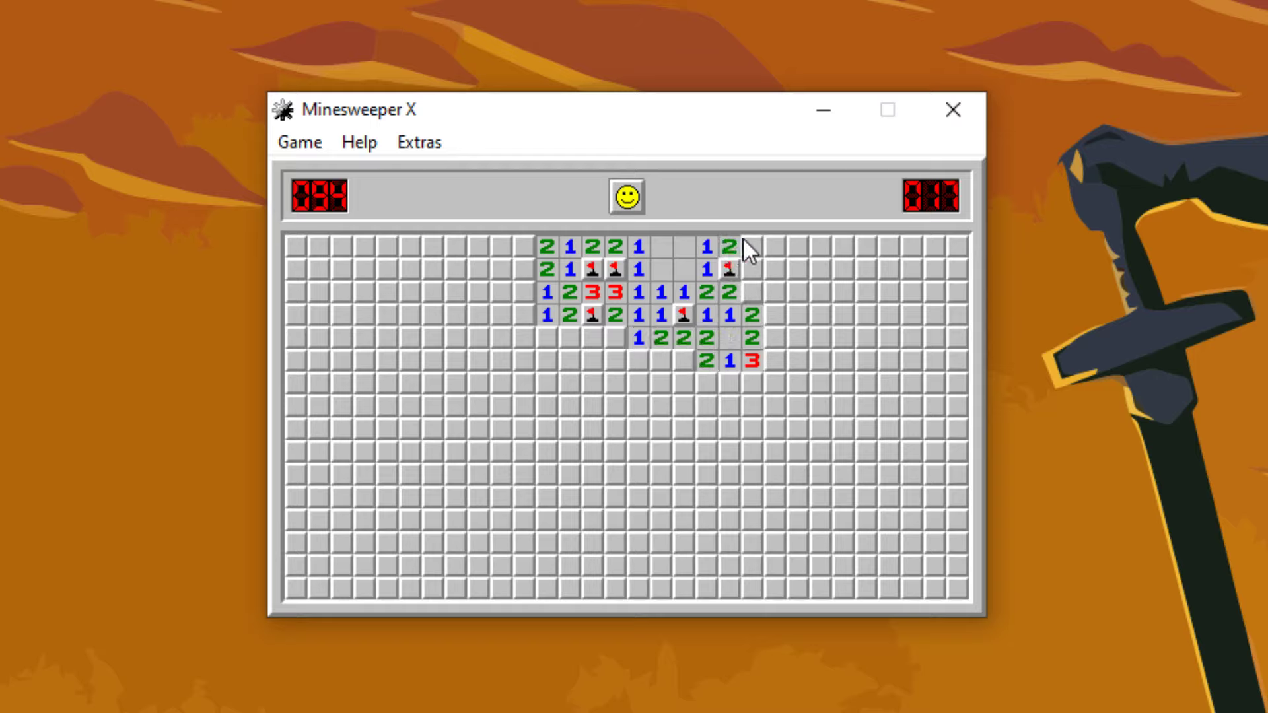
Flag the patch's right and lower edges, open the rows below, and start uncovering the top left.
left_click(751, 246)
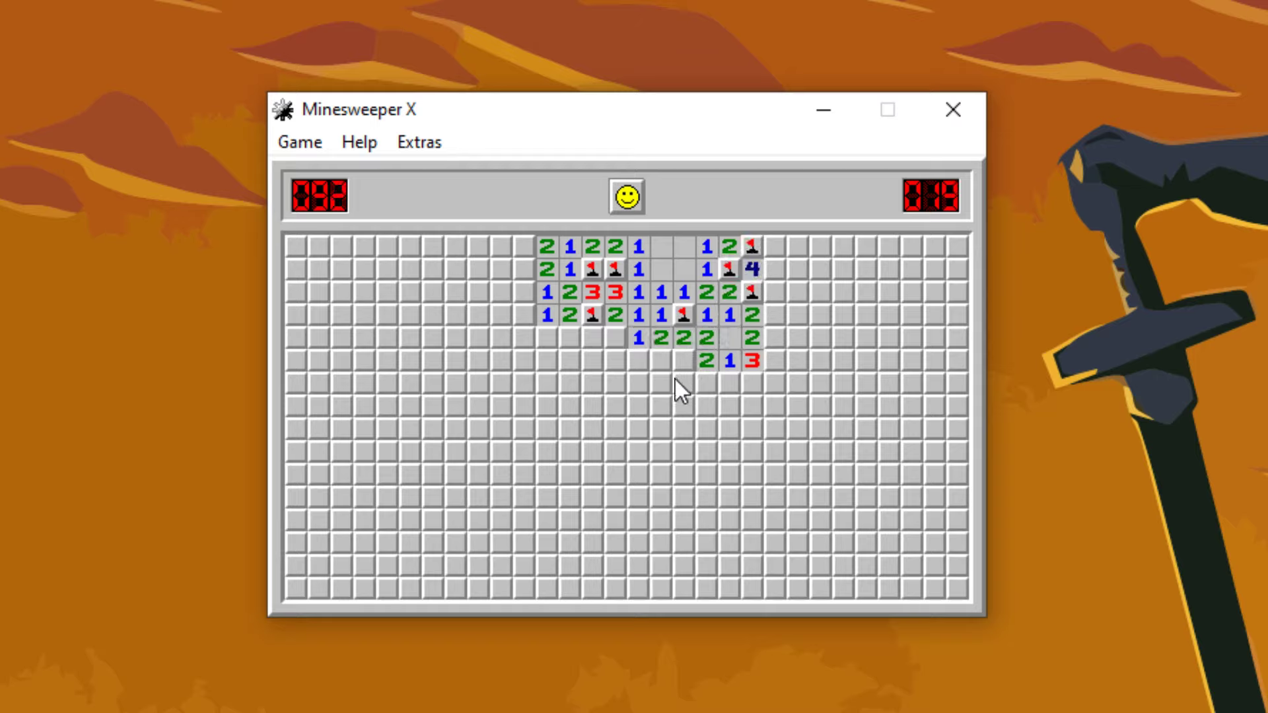
left_click(615, 362)
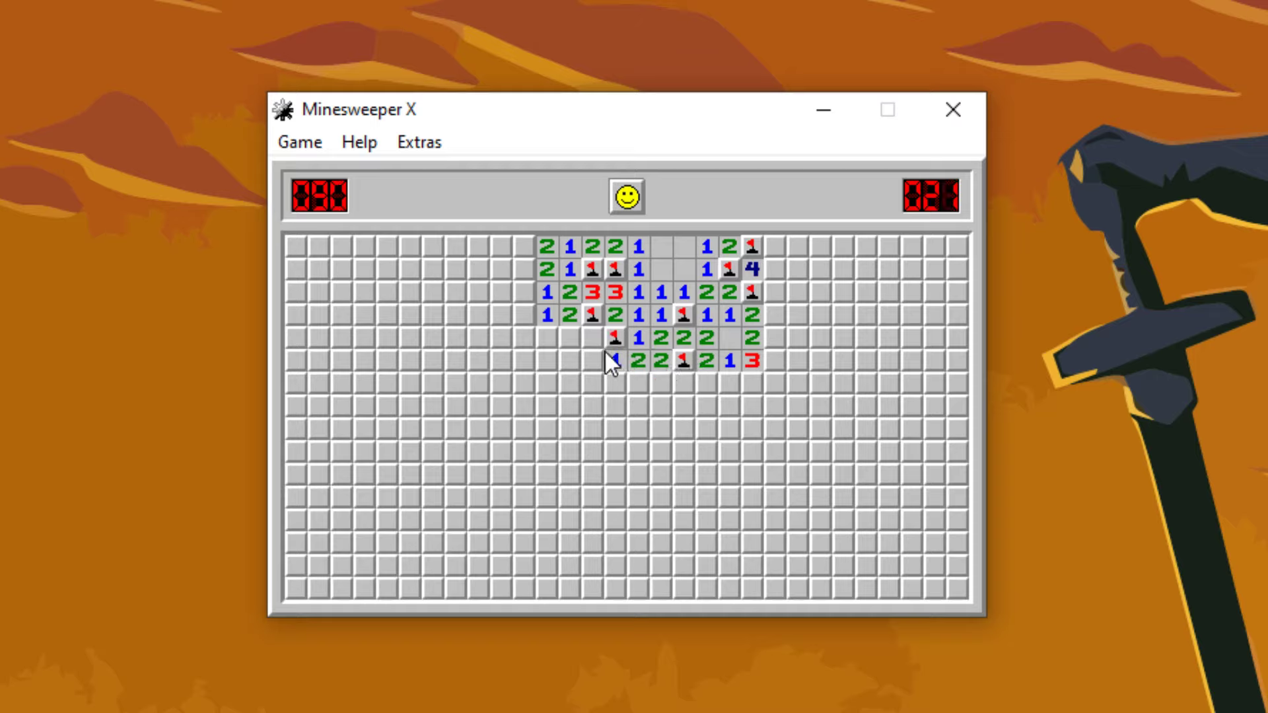
left_click(589, 338)
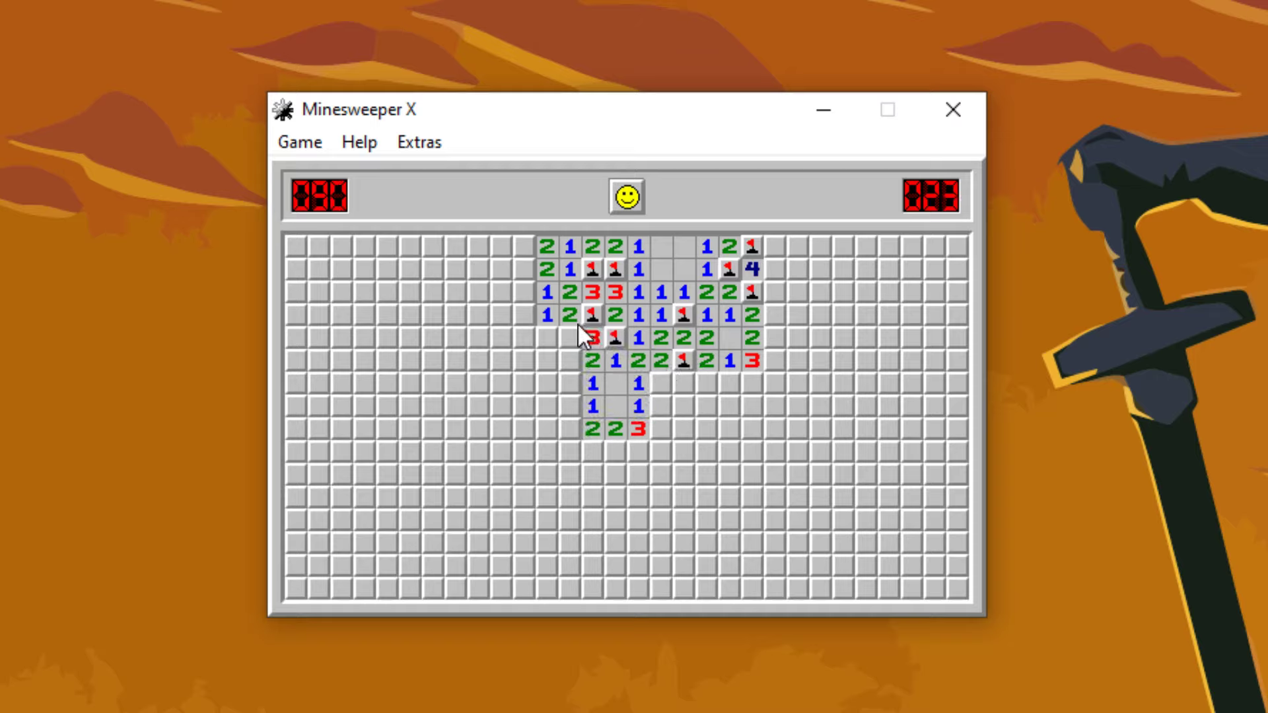
left_click(661, 406)
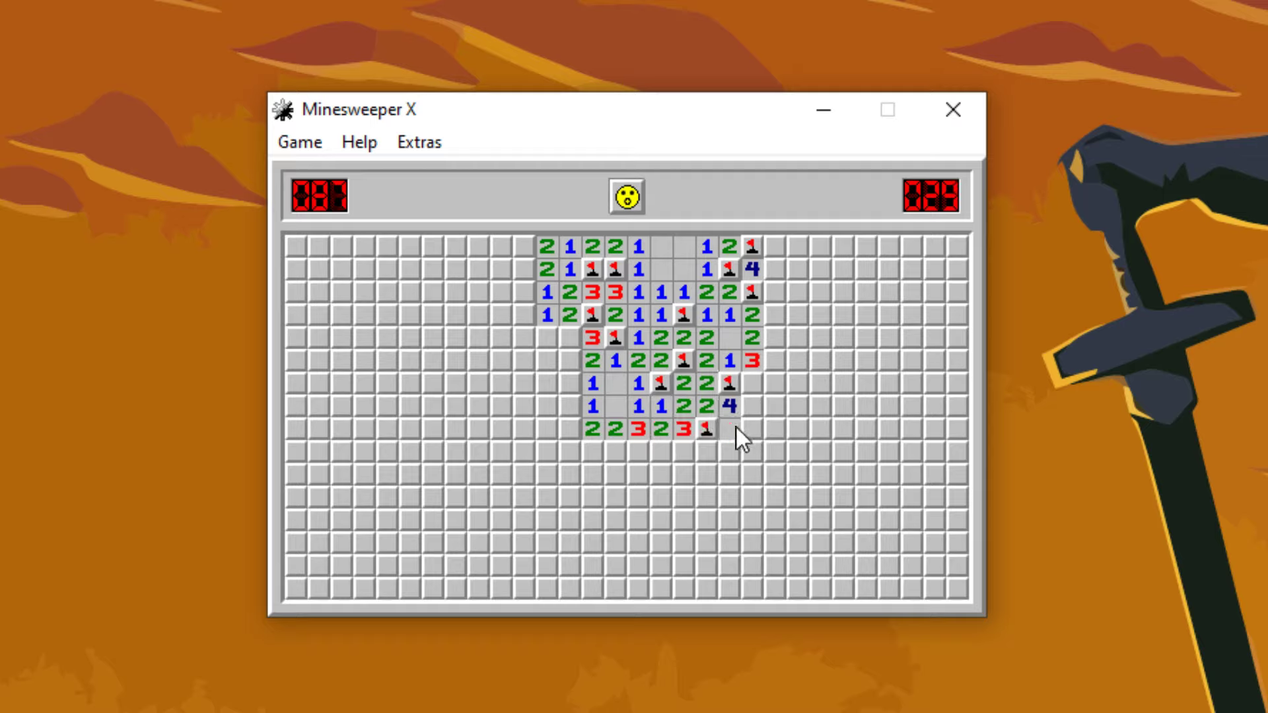
left_click(707, 432)
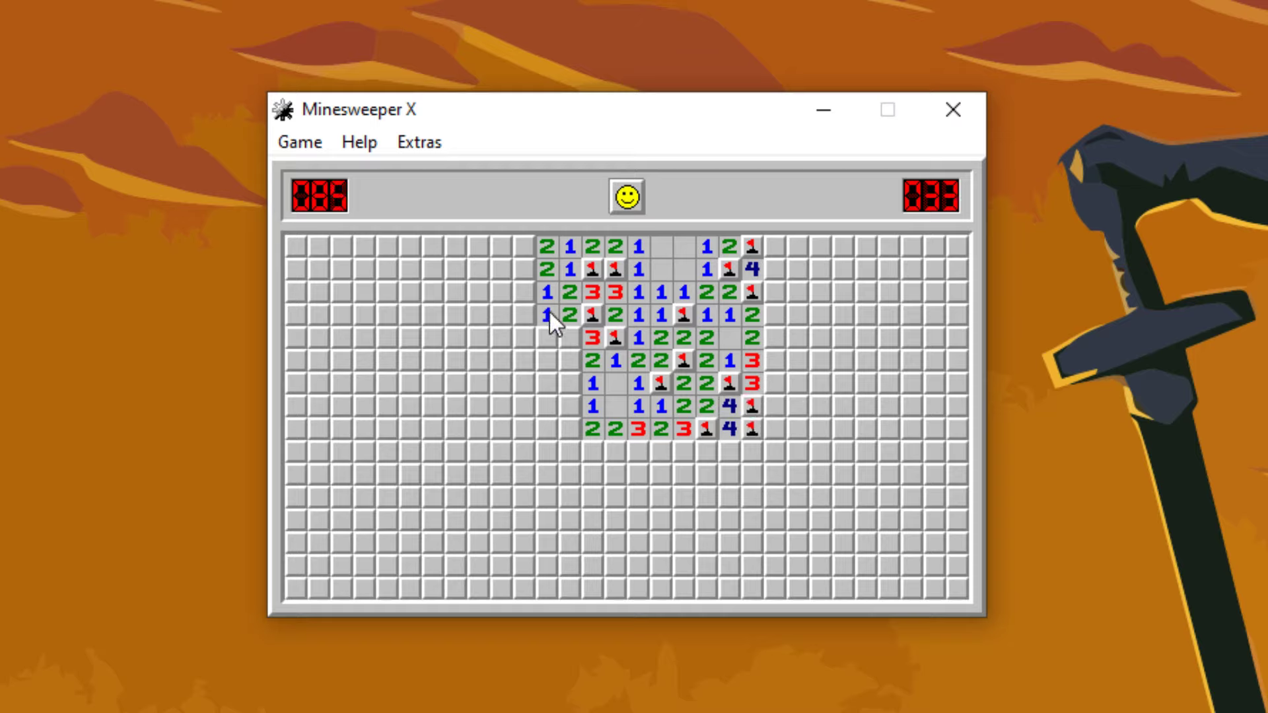
left_click(522, 316)
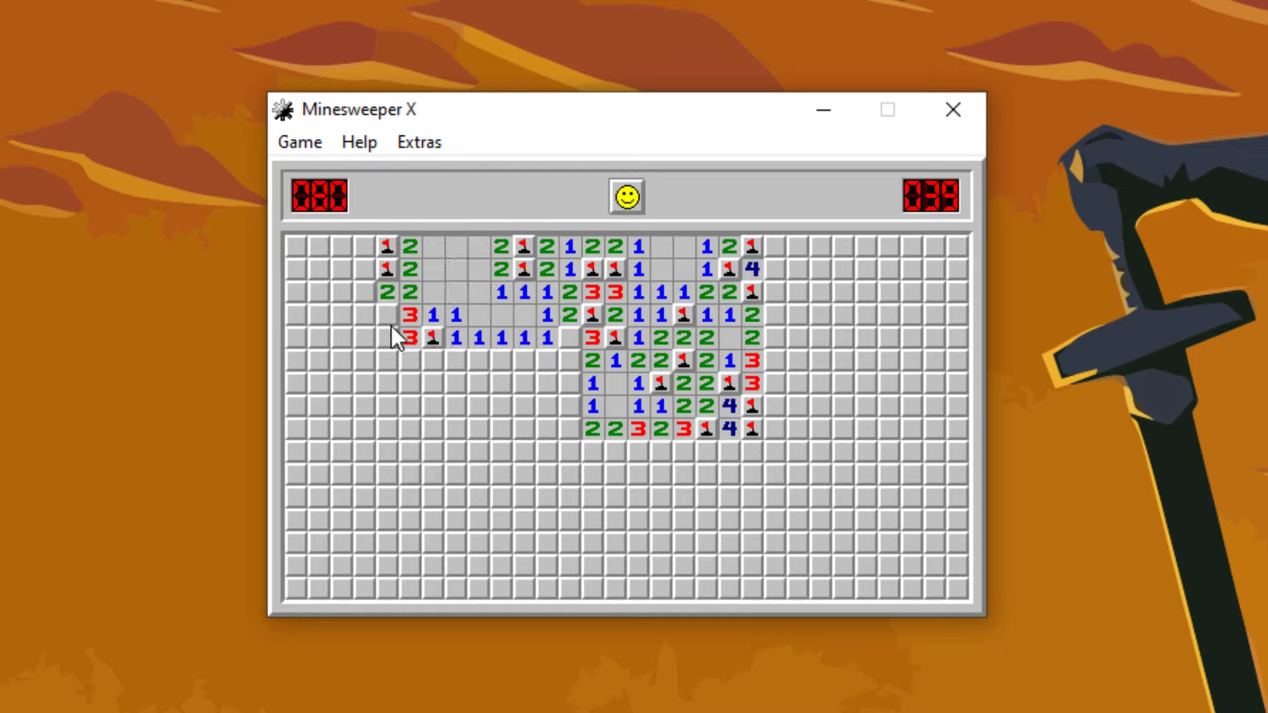
Clear and flag the top-left region to the board's edge, then open the middle downward.
left_click(363, 292)
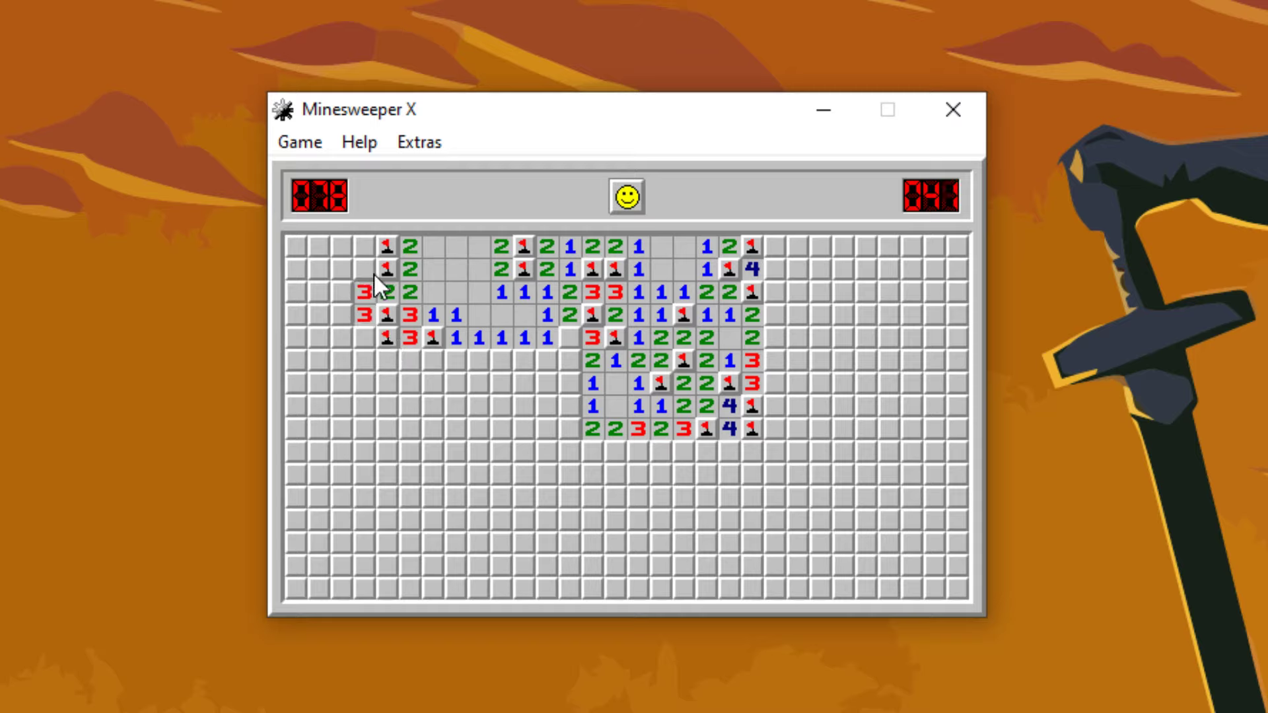
left_click(434, 361)
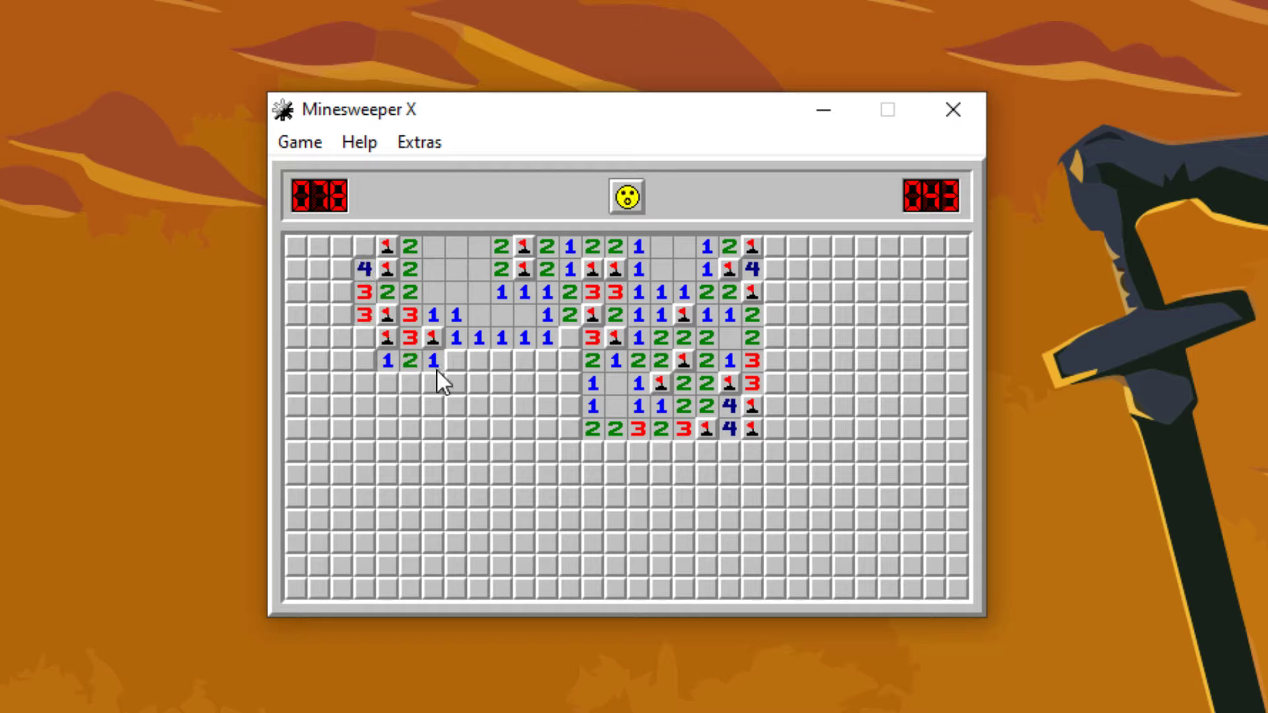
left_click(344, 271)
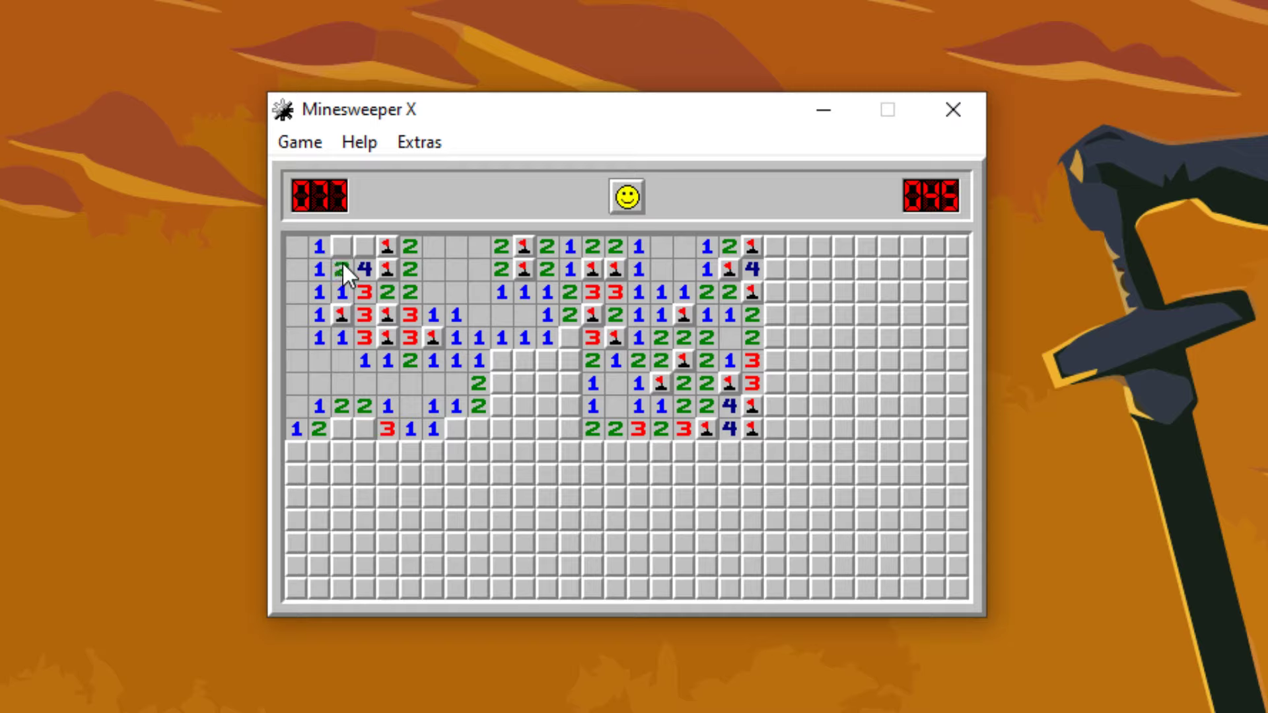
left_click(343, 249)
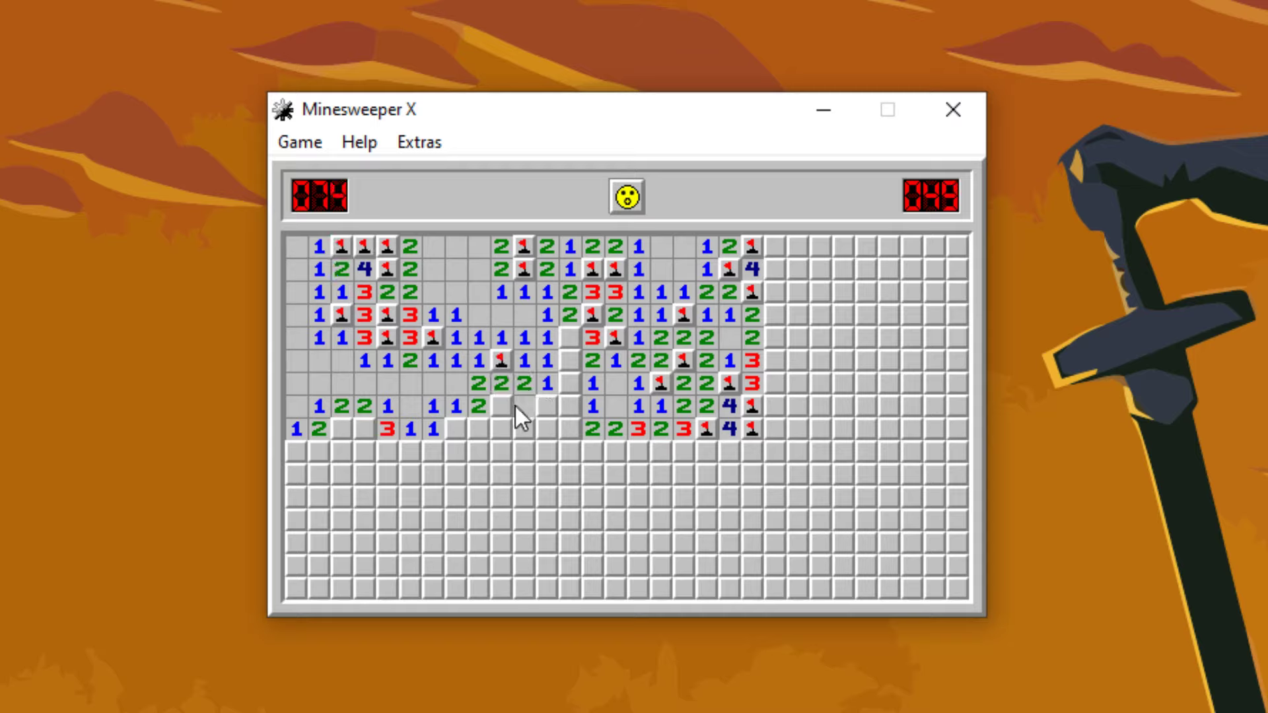
left_click(526, 429)
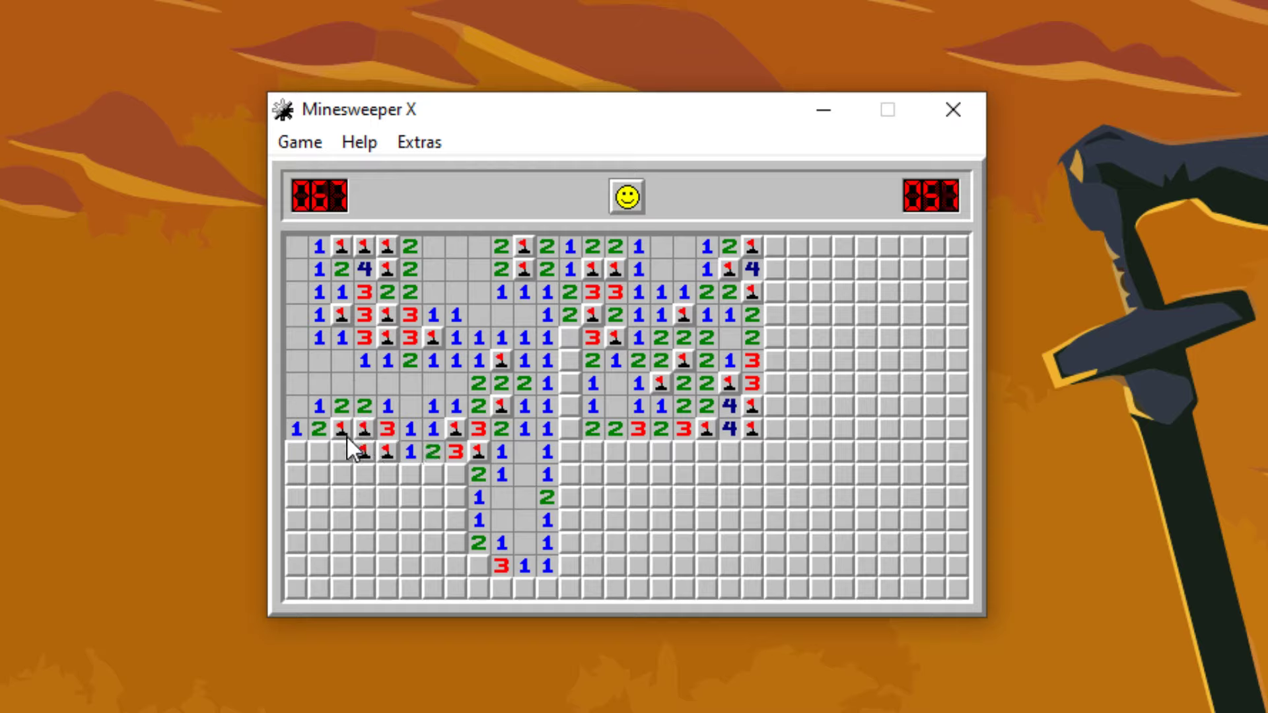
Clear and flag the lower-left area along the left edge and bottom rows.
left_click(363, 497)
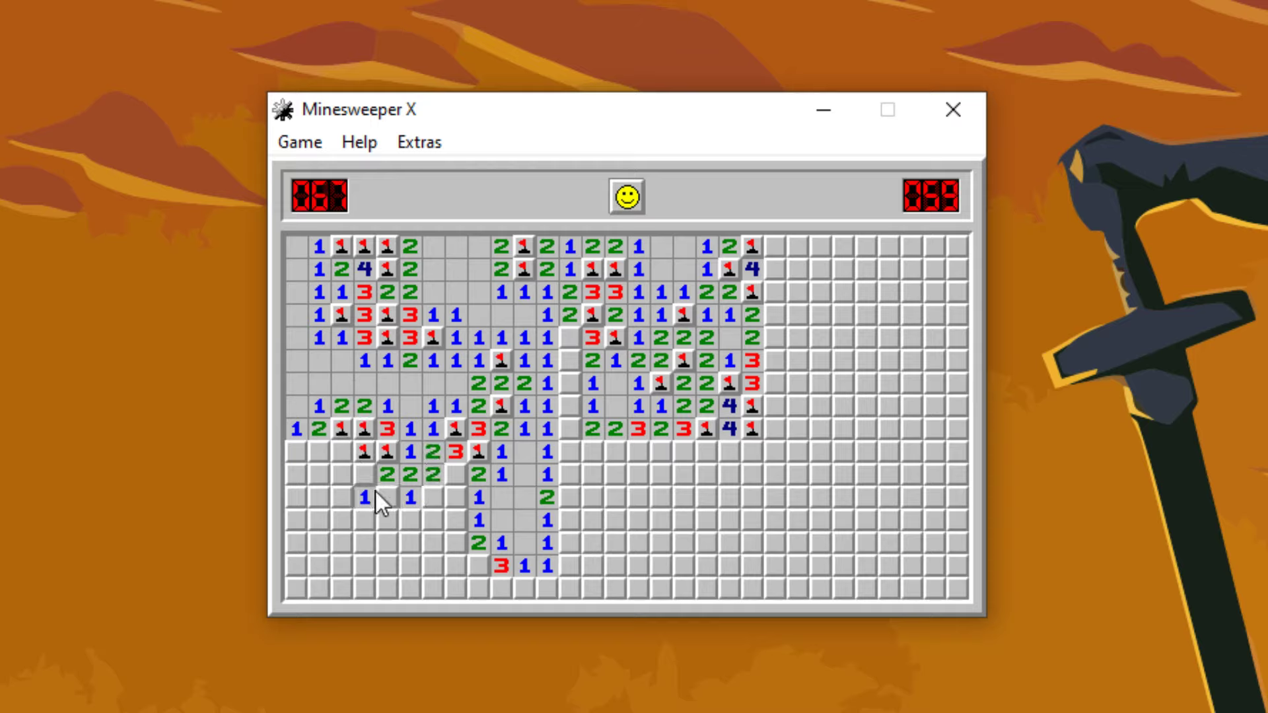
left_click(342, 476)
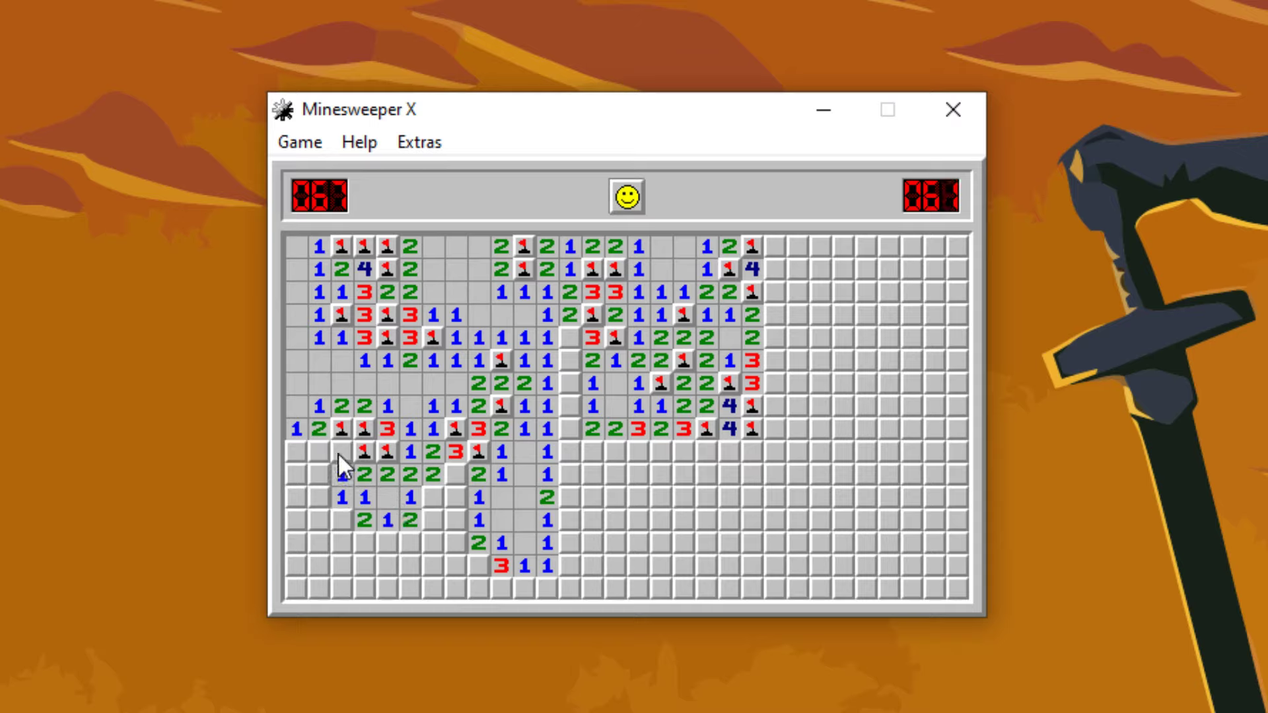
left_click(323, 465)
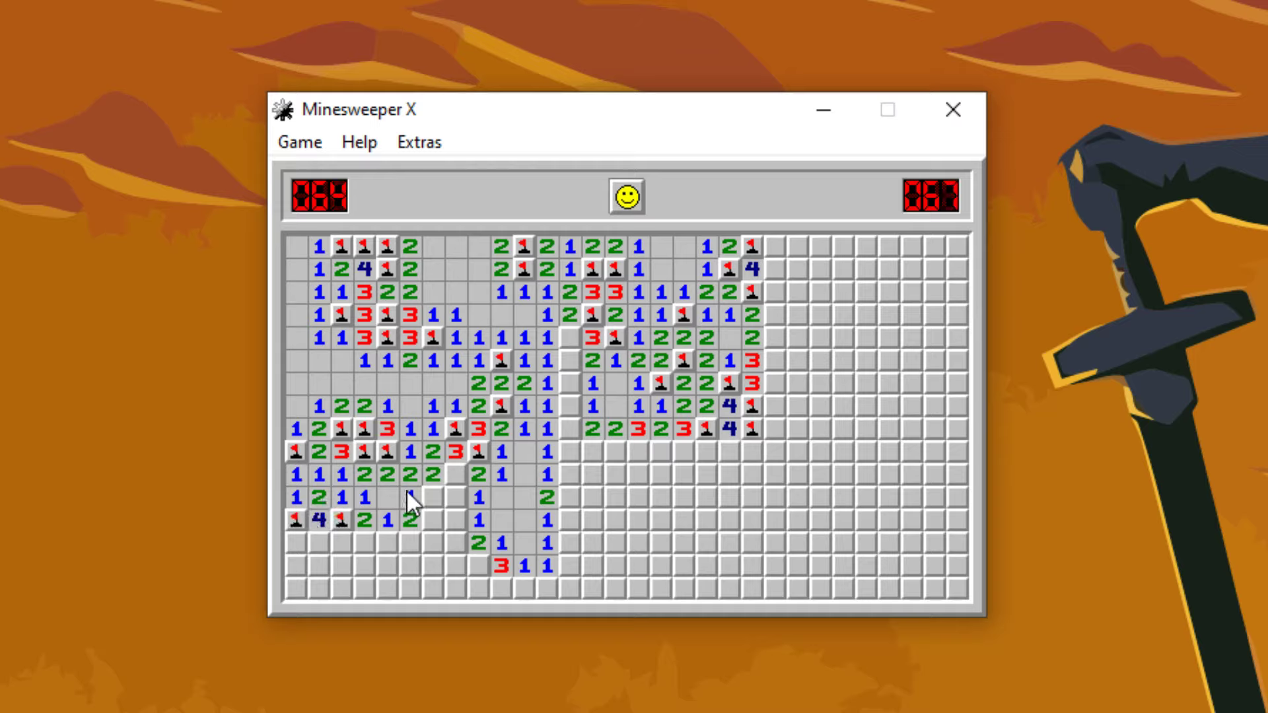
left_click(432, 520)
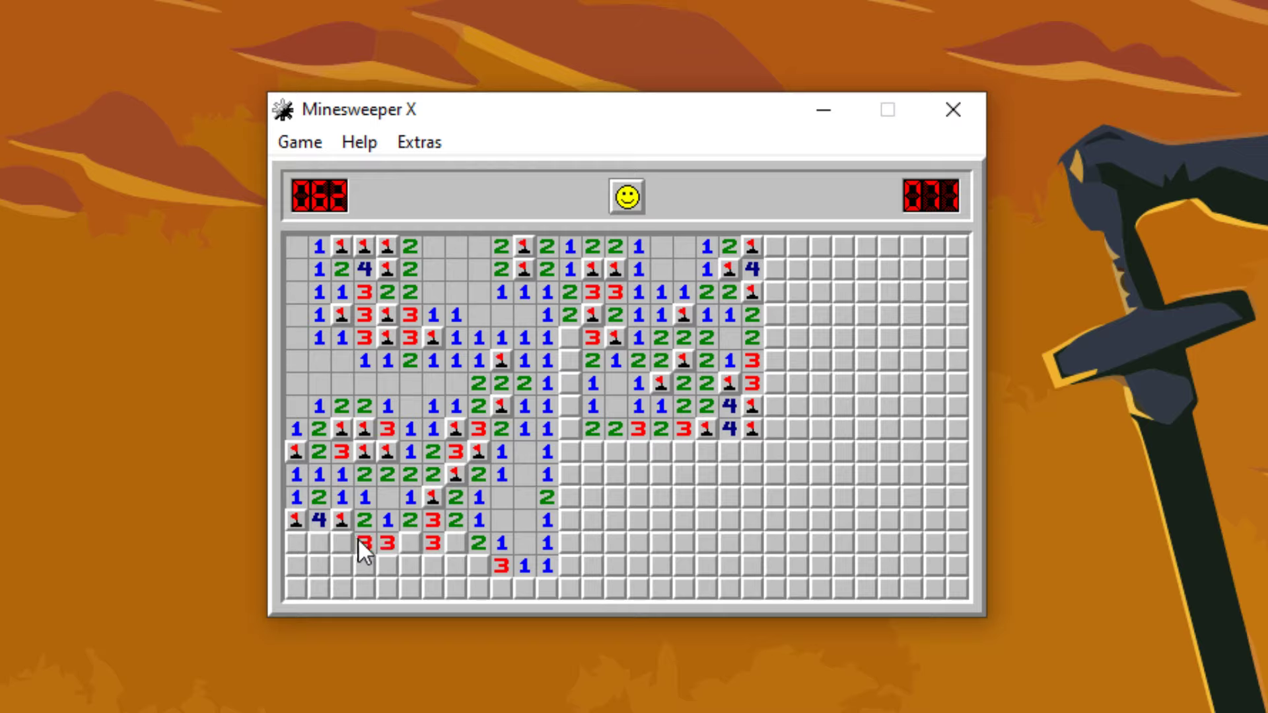
left_click(457, 566)
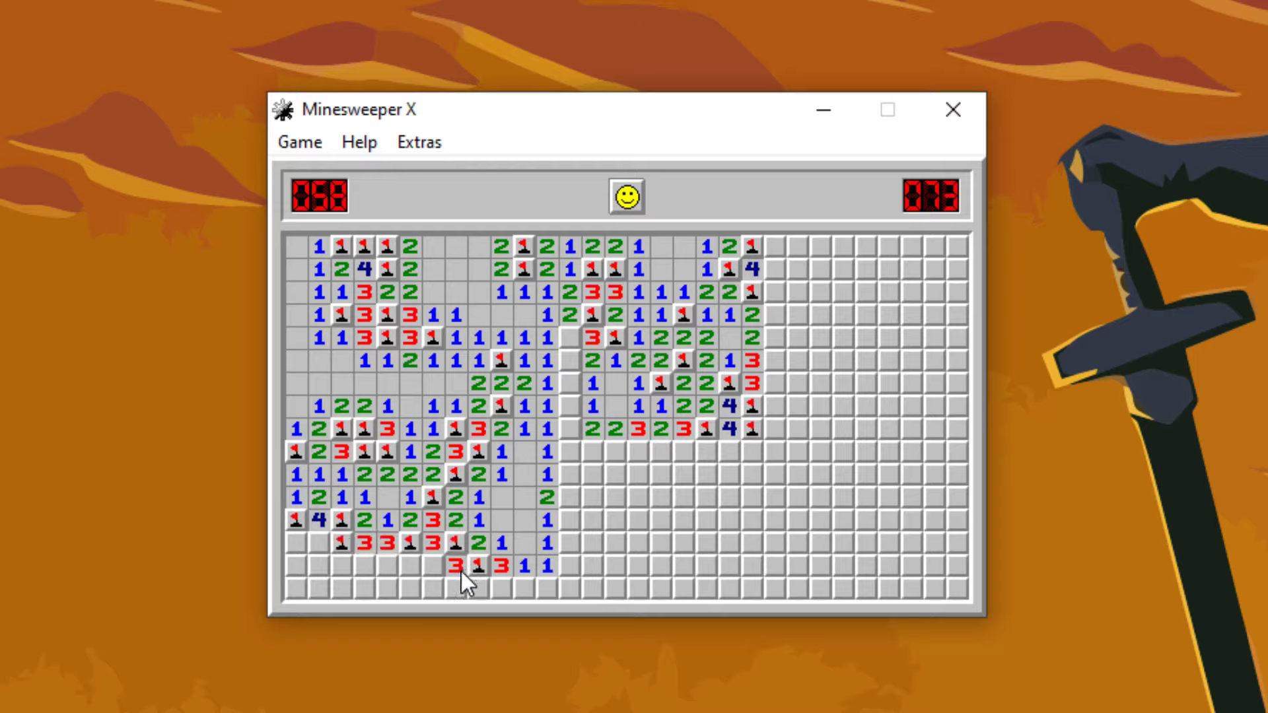
Clear the centre gap, flag the lower-right mines, and open along the bottom row.
left_click(570, 408)
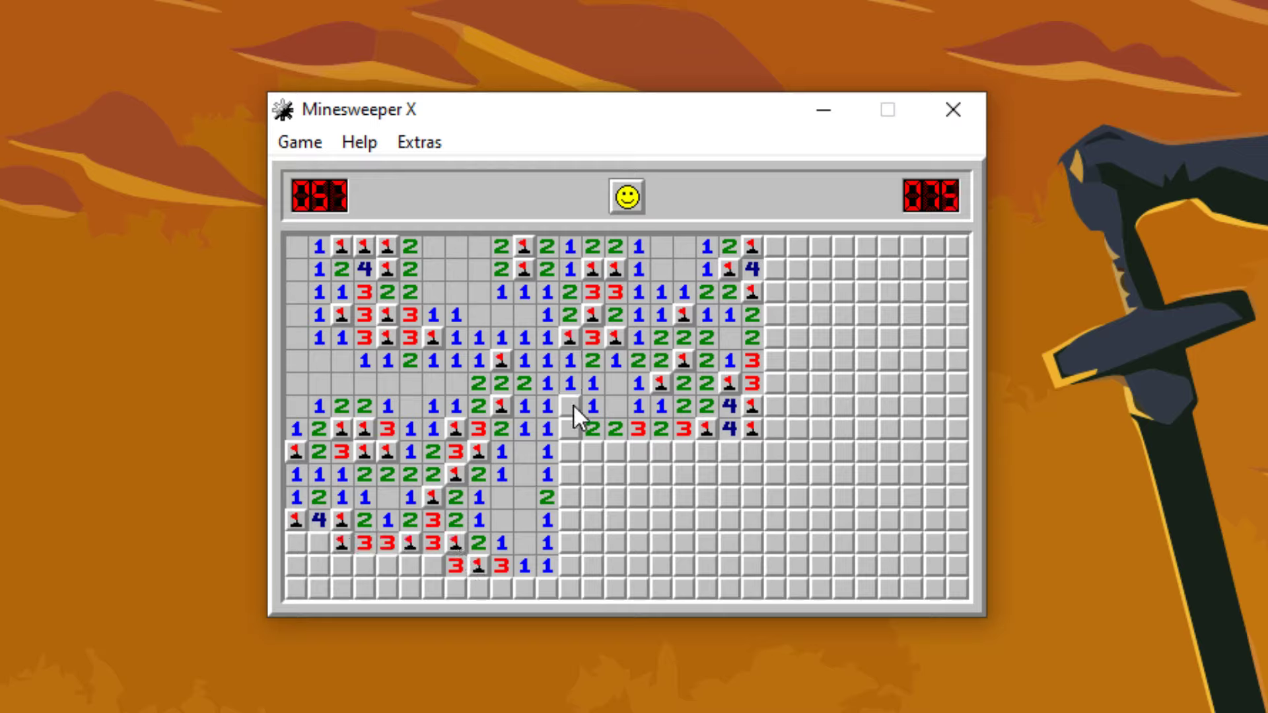
left_click(615, 476)
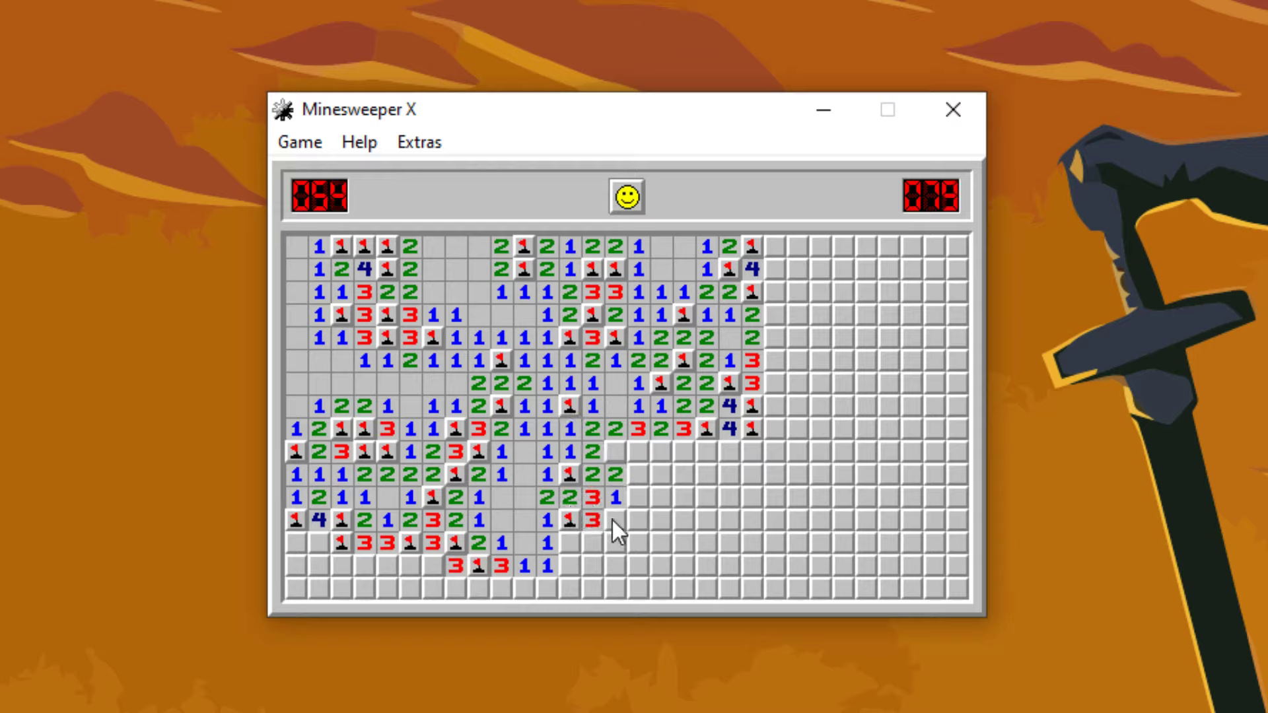
left_click(638, 519)
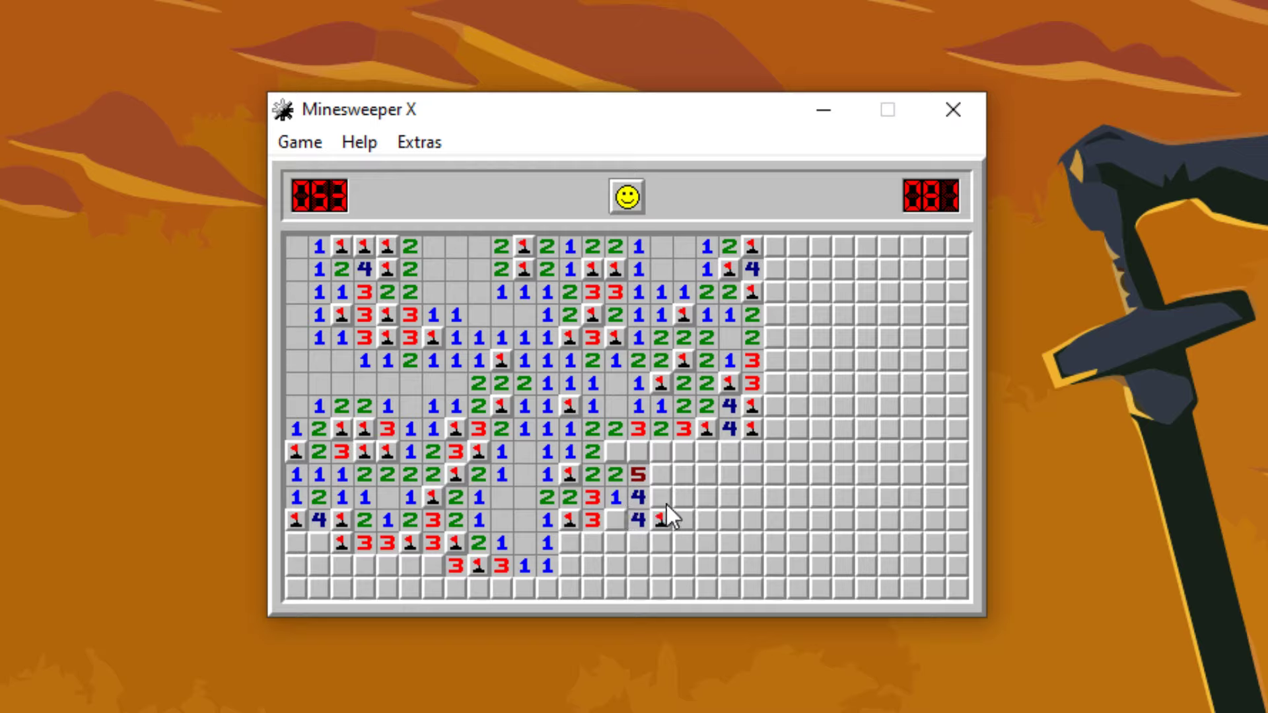
left_click(661, 502)
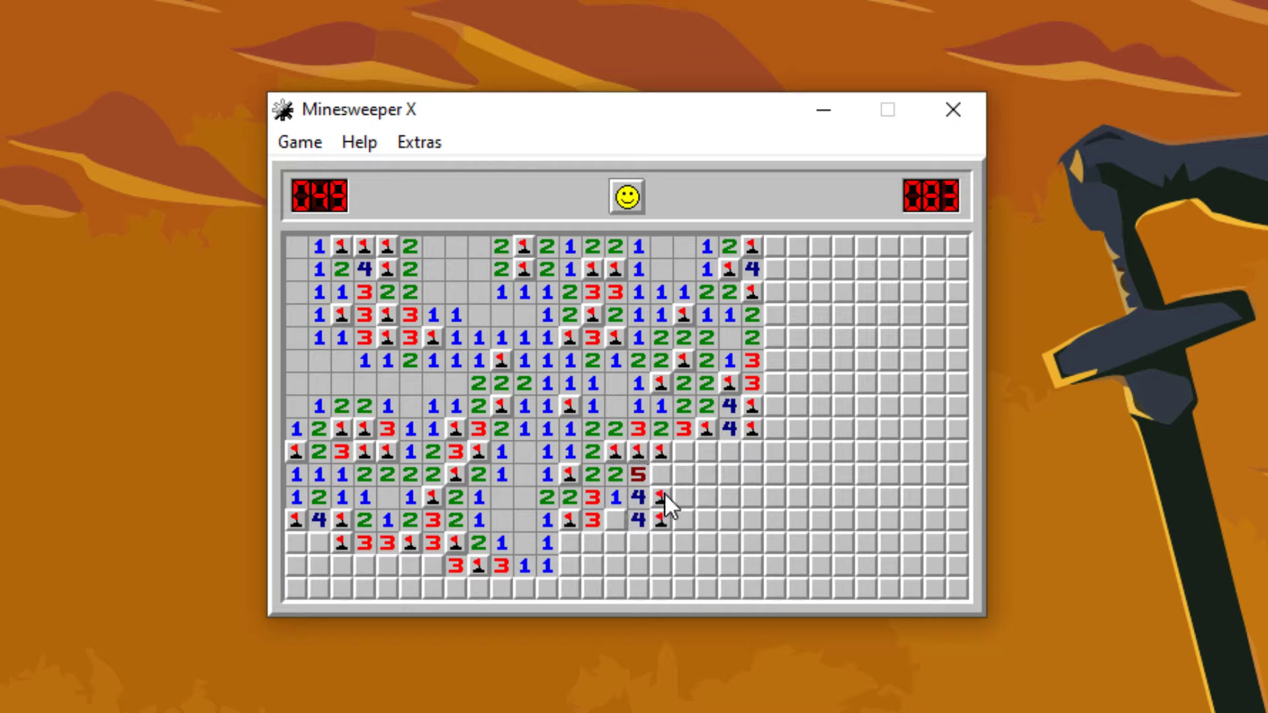
left_click(570, 540)
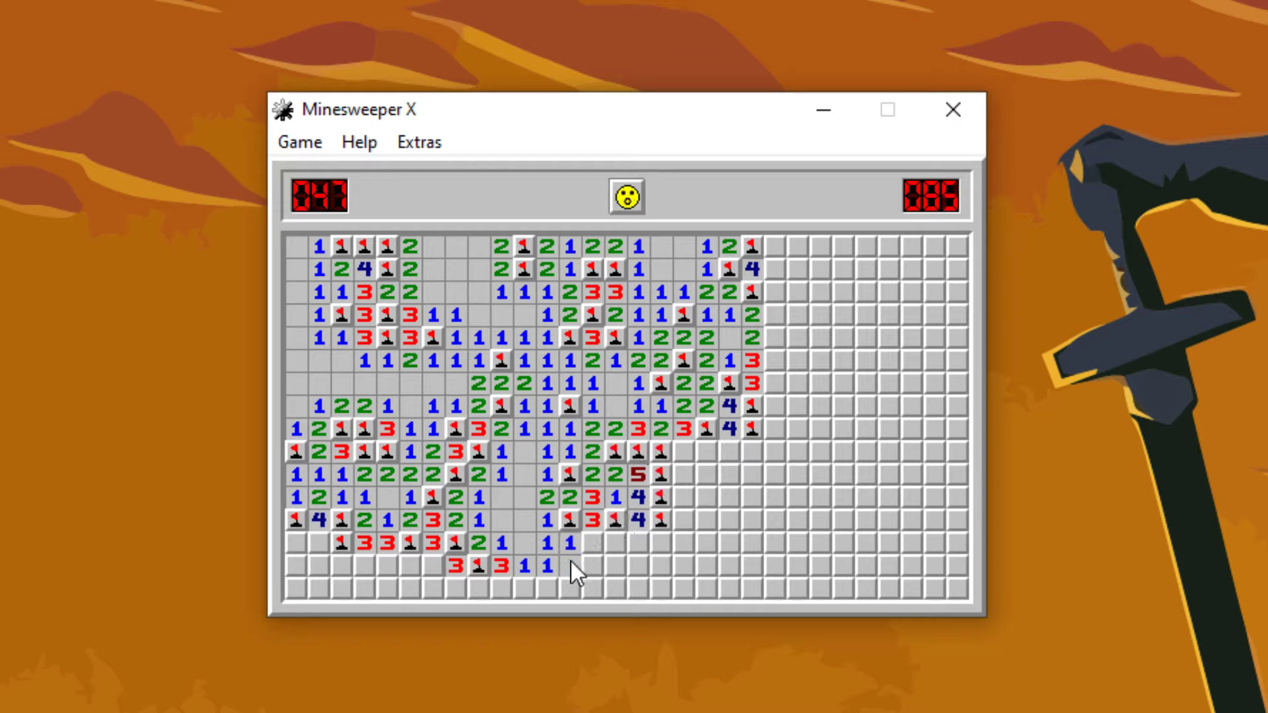
left_click(619, 566)
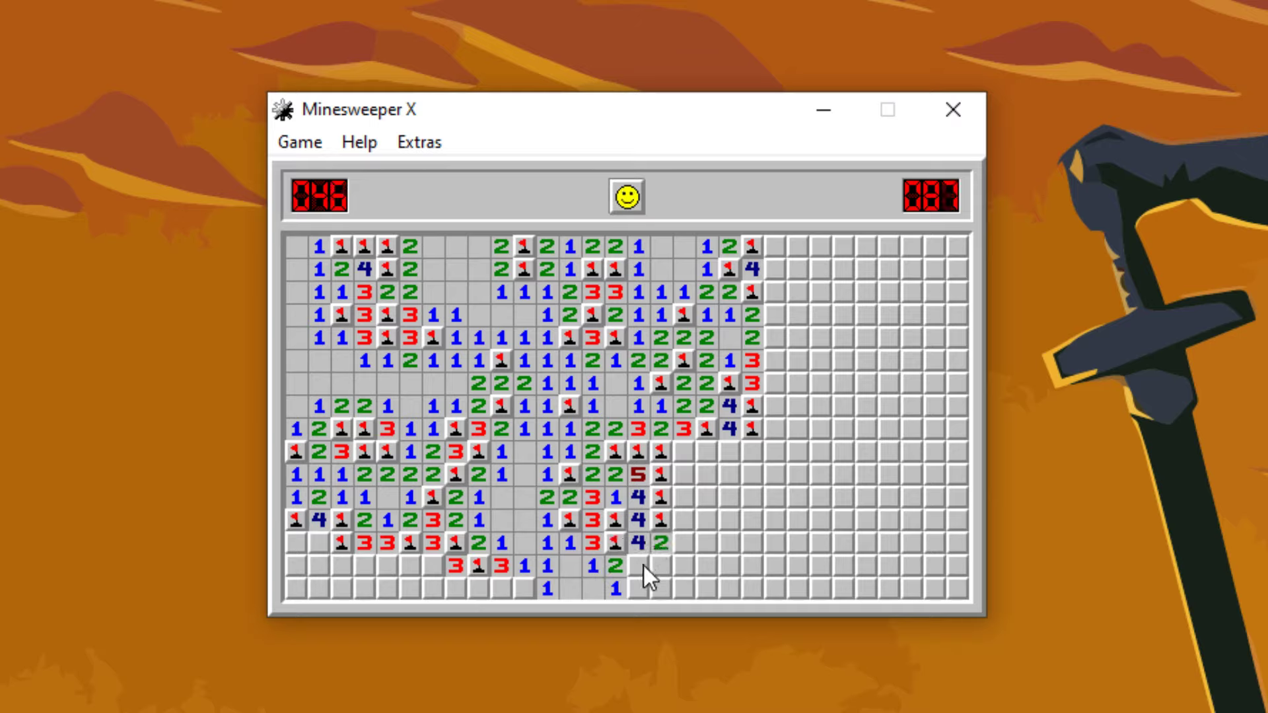
left_click(436, 588)
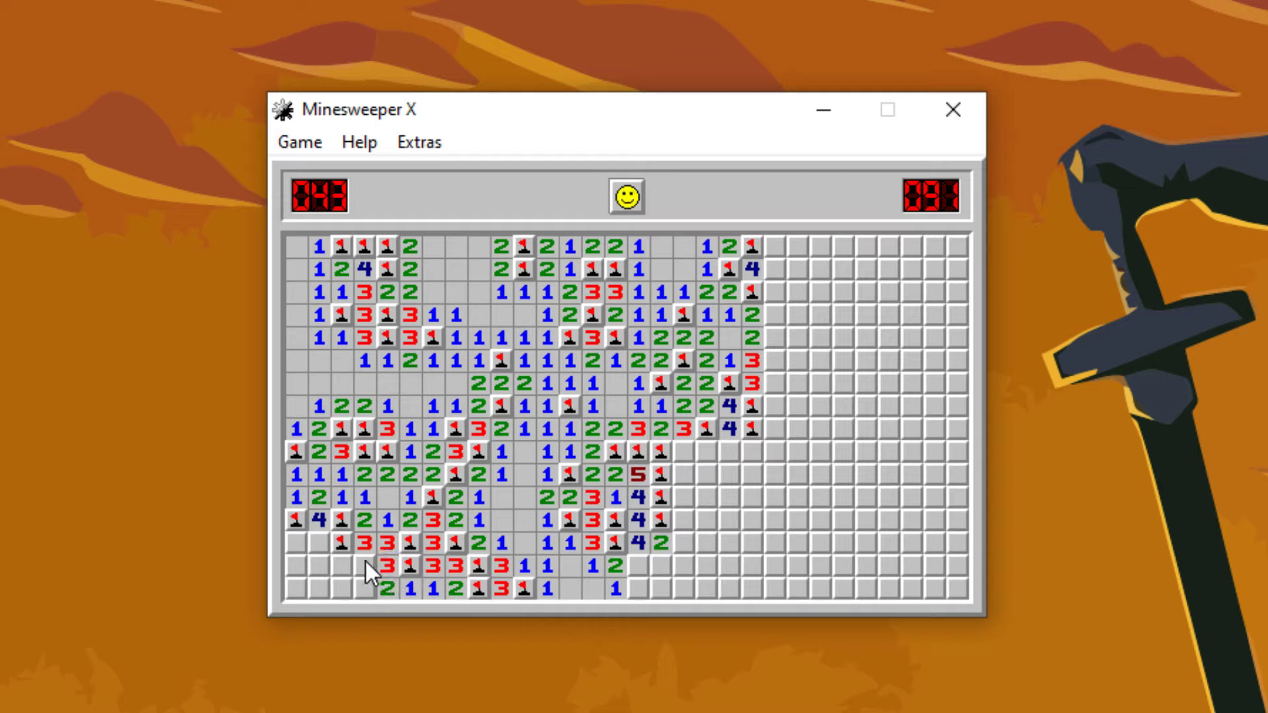
left_click(300, 593)
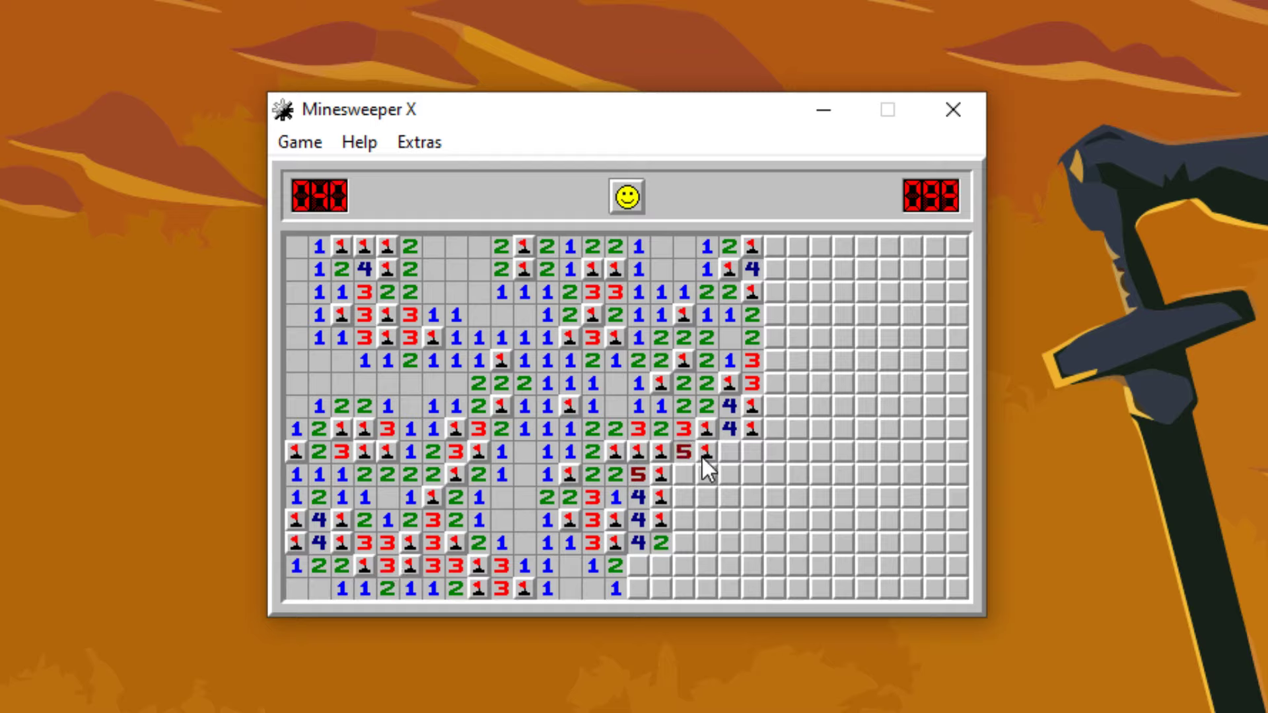
Clear and flag the region's right edge (38 mines left), then restart and hit a mine immediately.
left_click(707, 469)
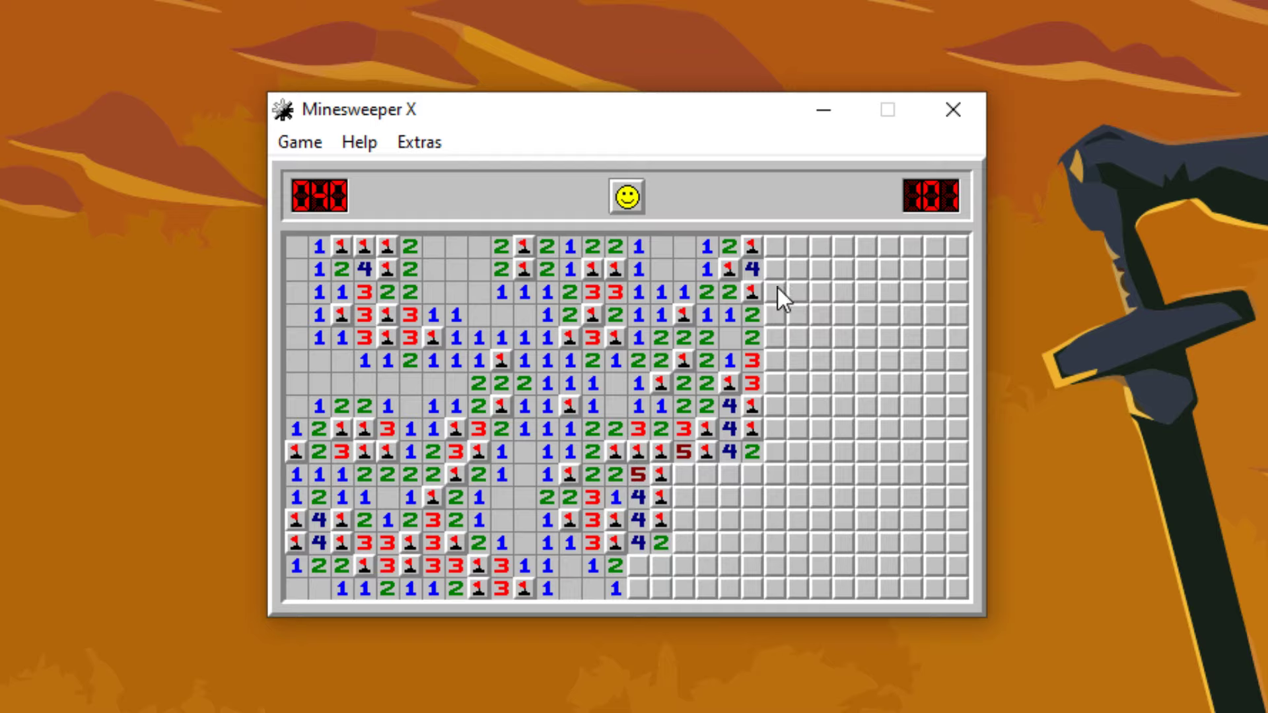
left_click(655, 587)
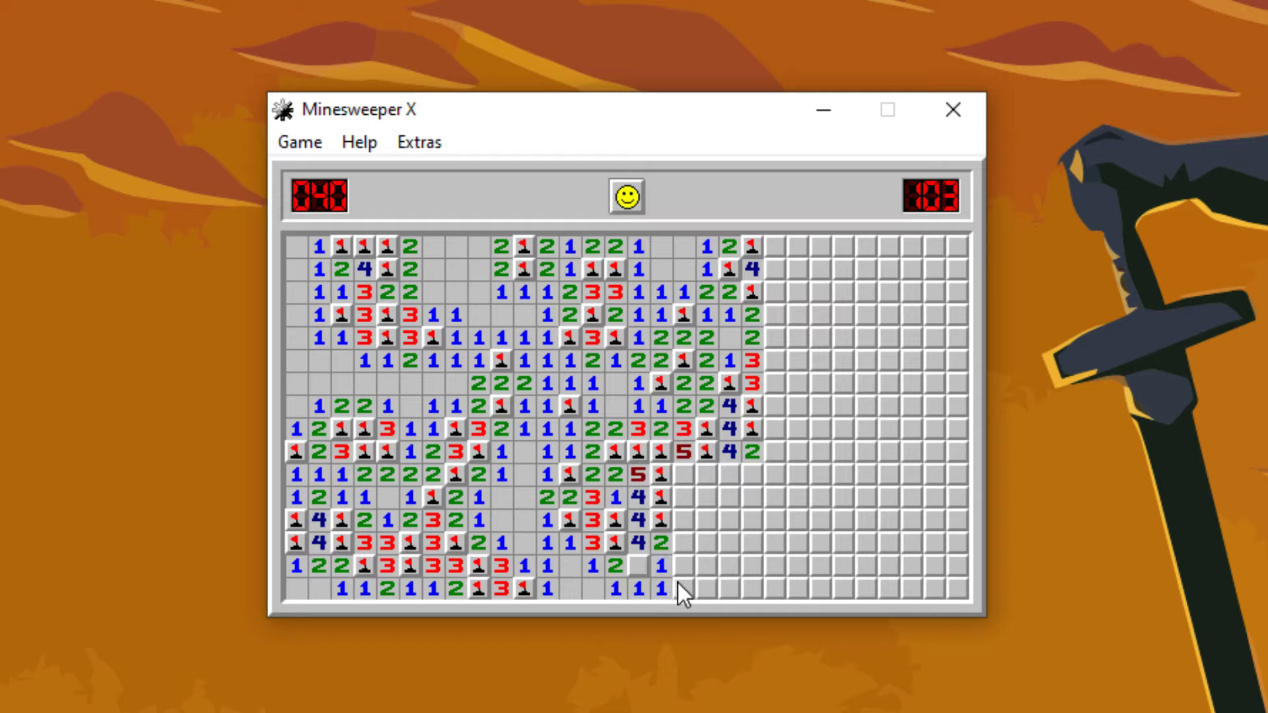
left_click(684, 566)
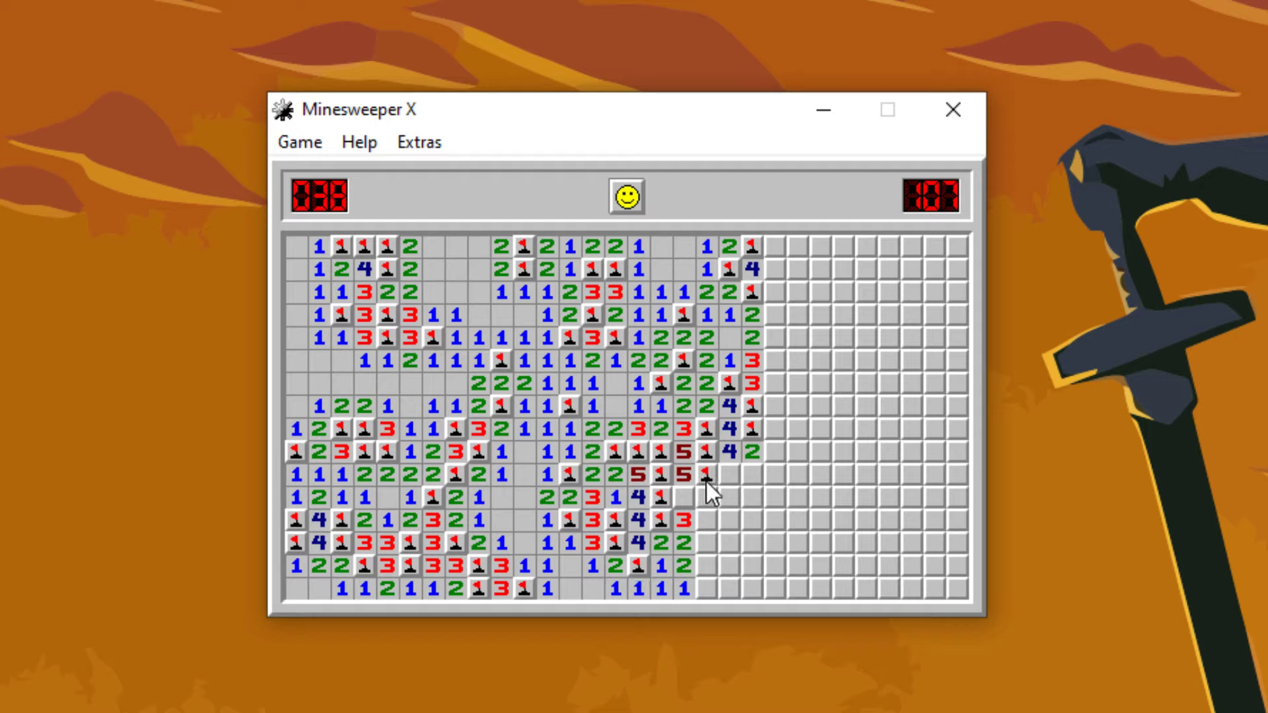
left_click(712, 494)
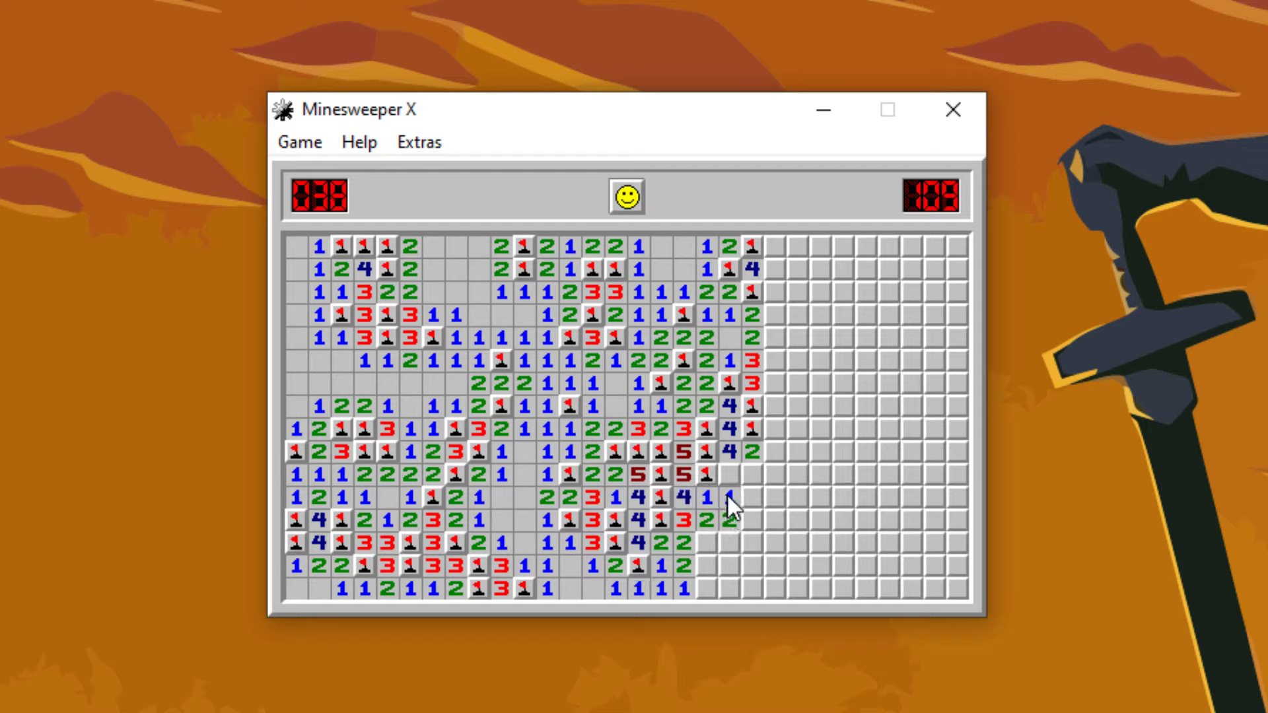
left_click(725, 544)
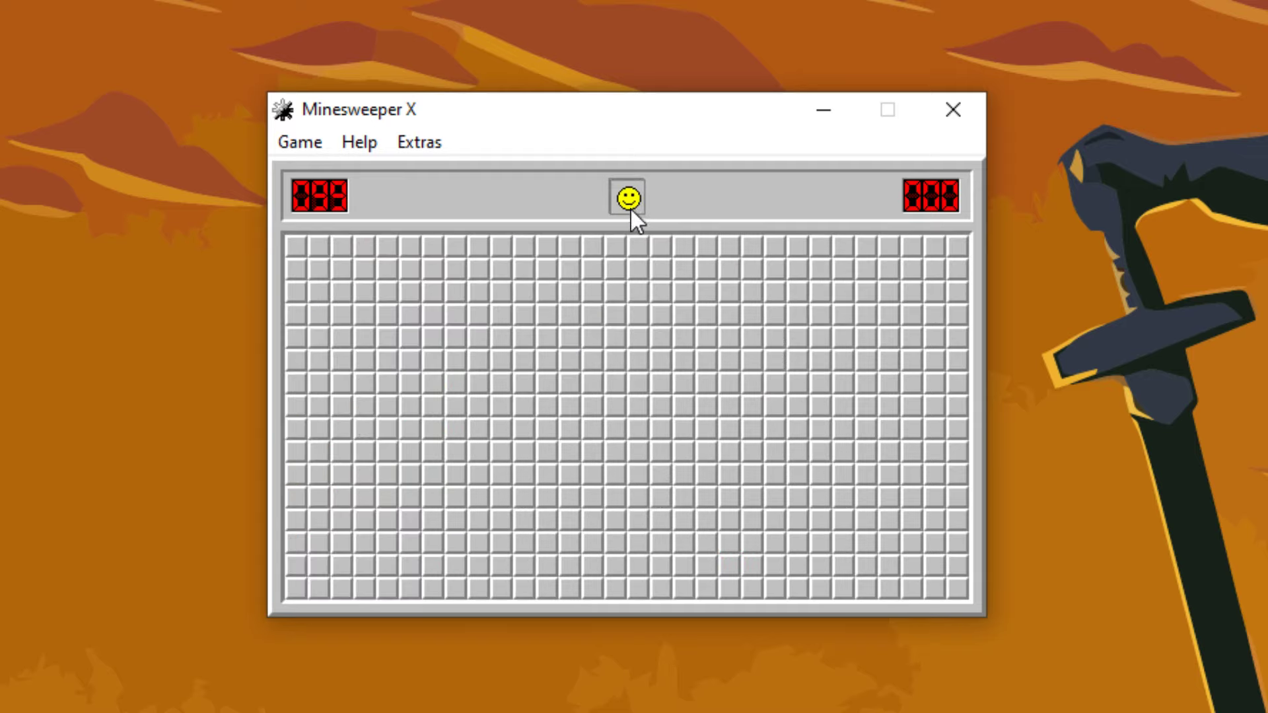
left_click(662, 248)
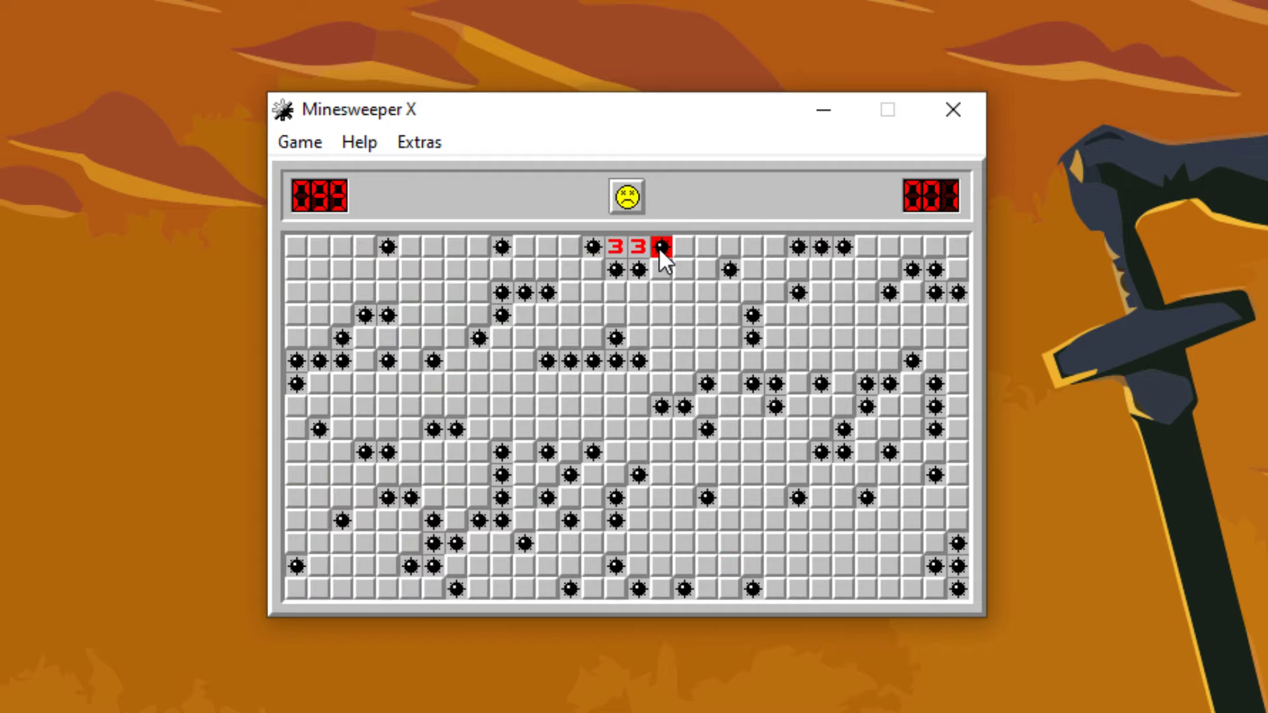
Start a new game and open and flag a patch near the top, extending it to the right.
left_click(625, 196)
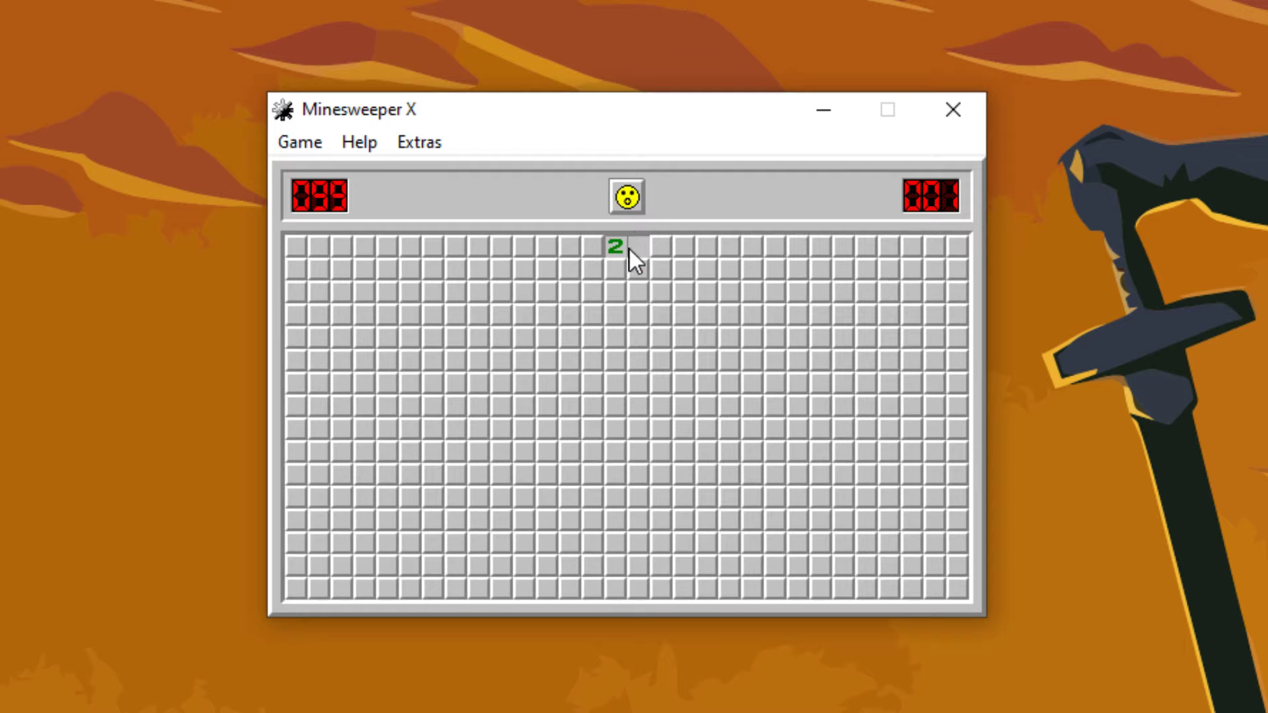
left_click(617, 246)
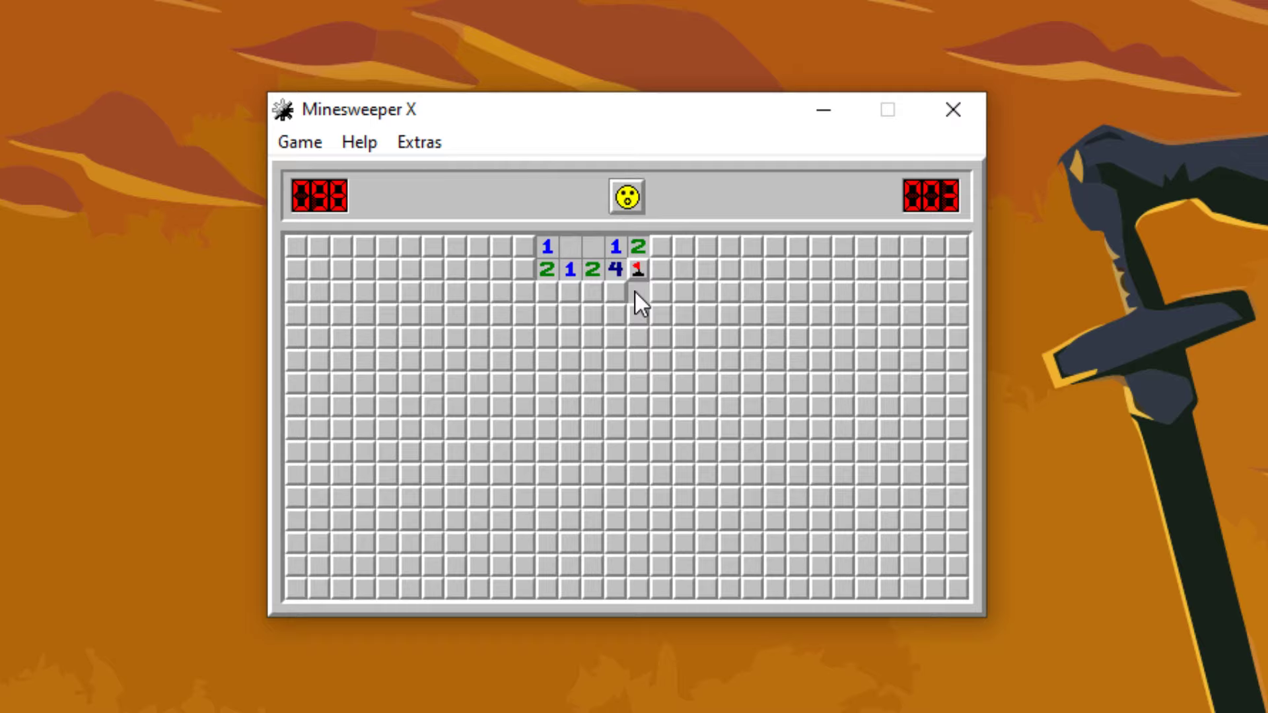
left_click(637, 291)
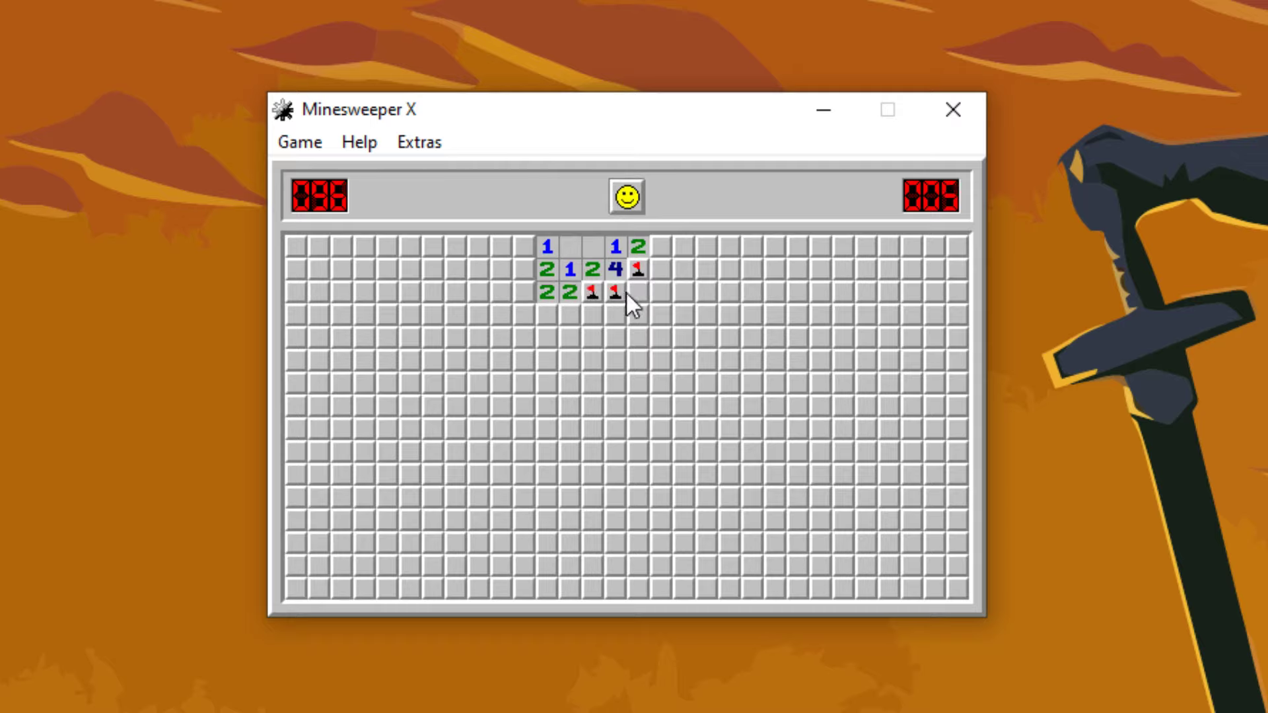
left_click(732, 271)
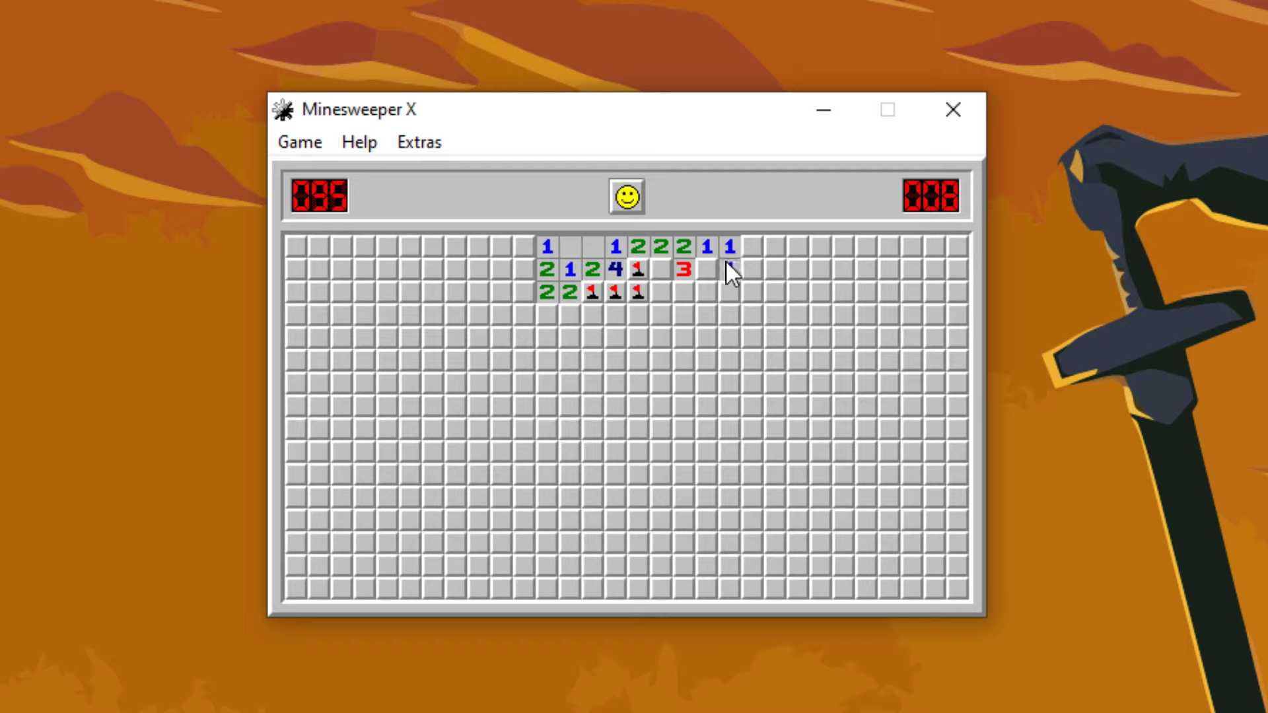
left_click(728, 271)
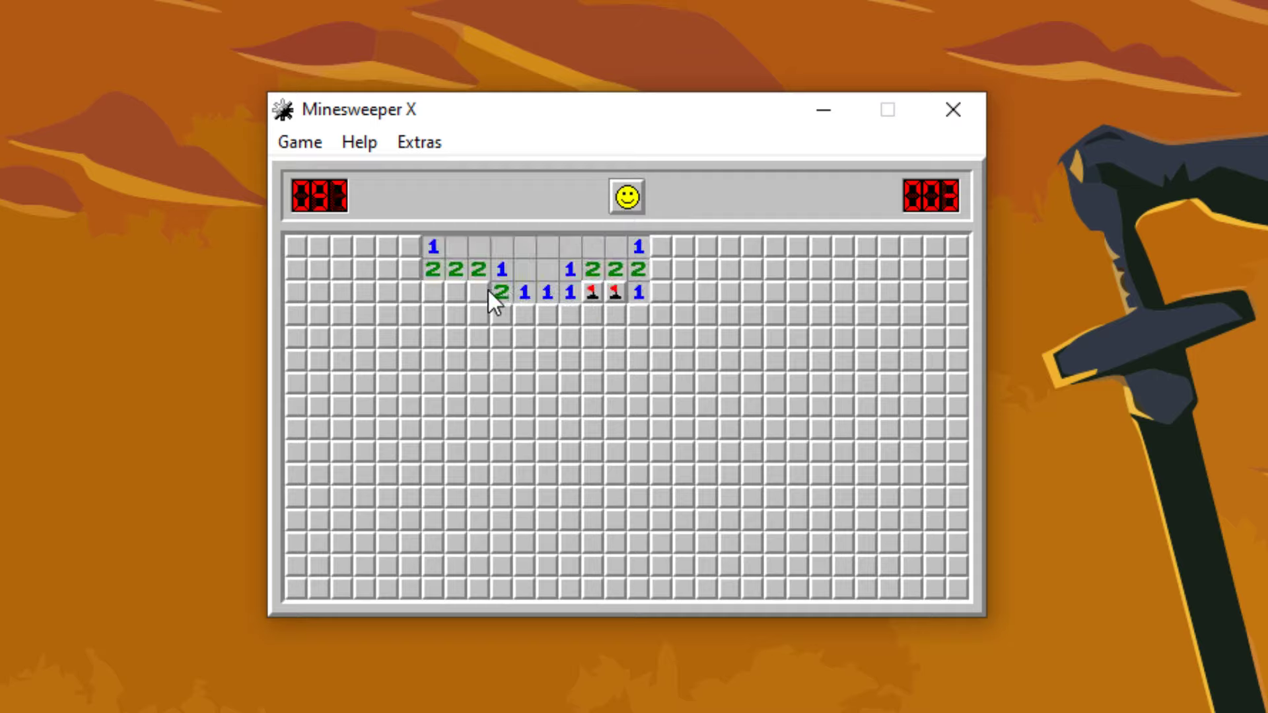
Open the area below and left of the patch until a cell reveals a mine.
left_click(594, 315)
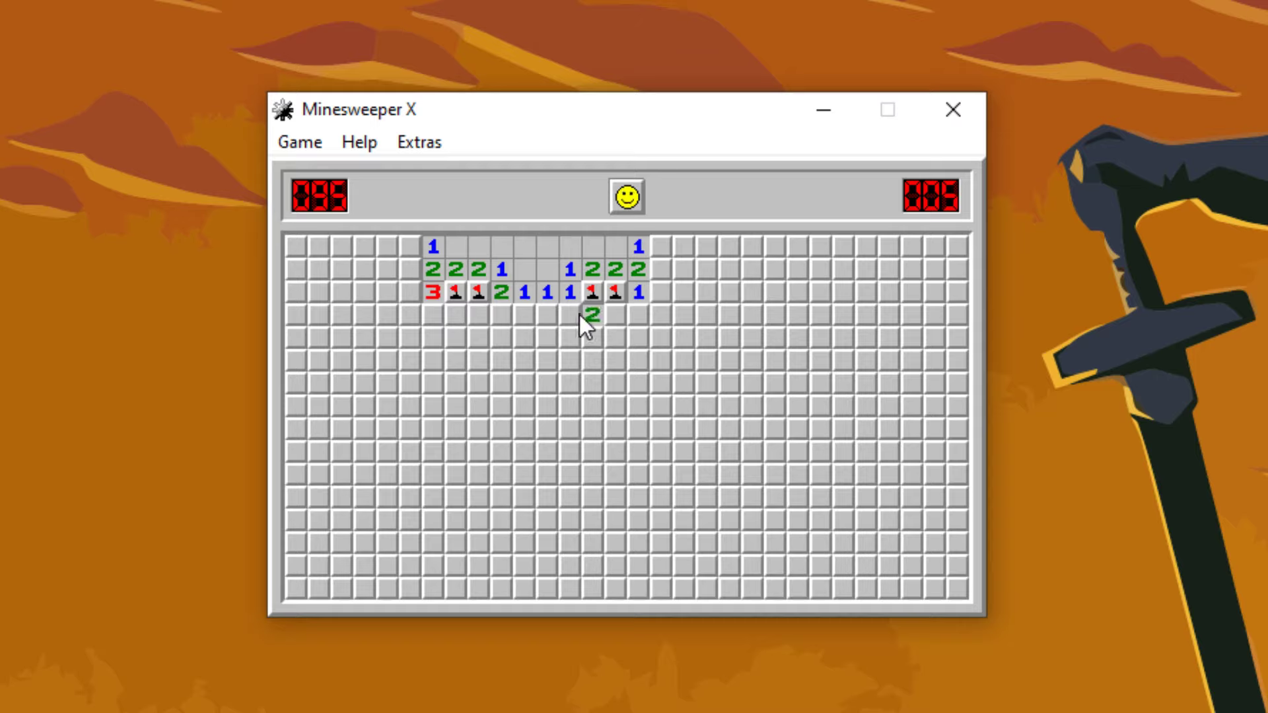
left_click(570, 316)
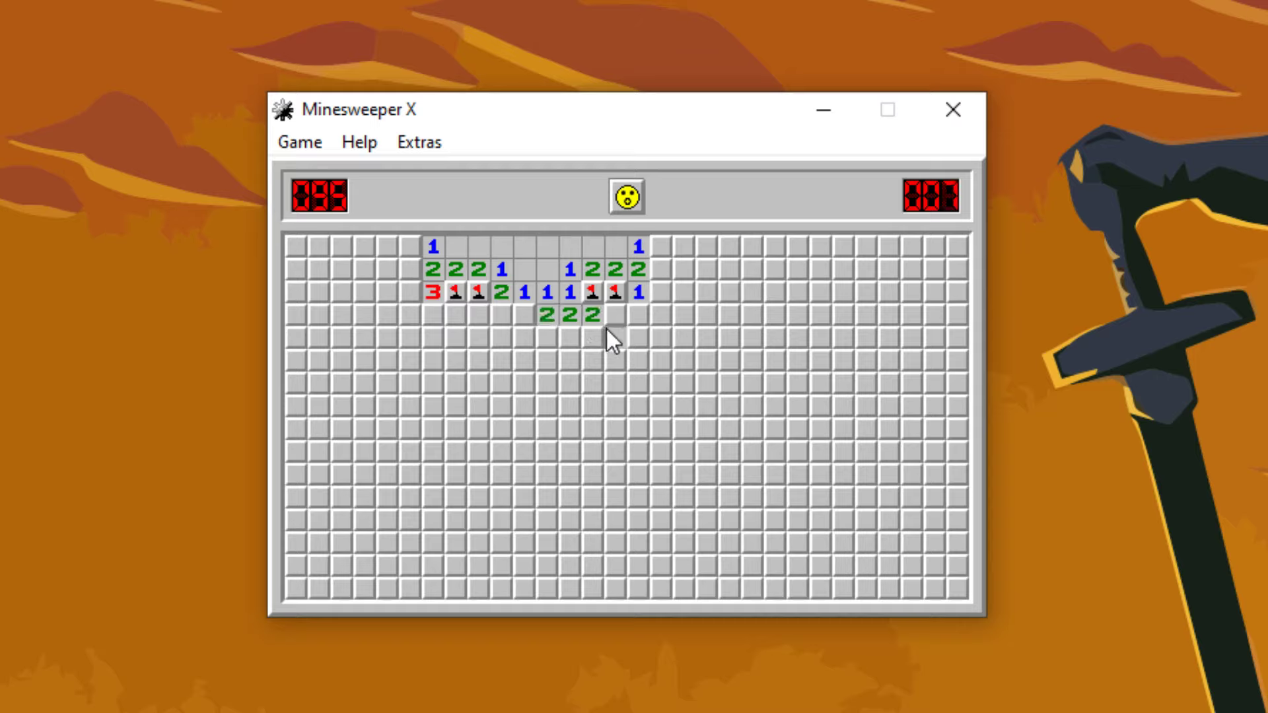
left_click(570, 338)
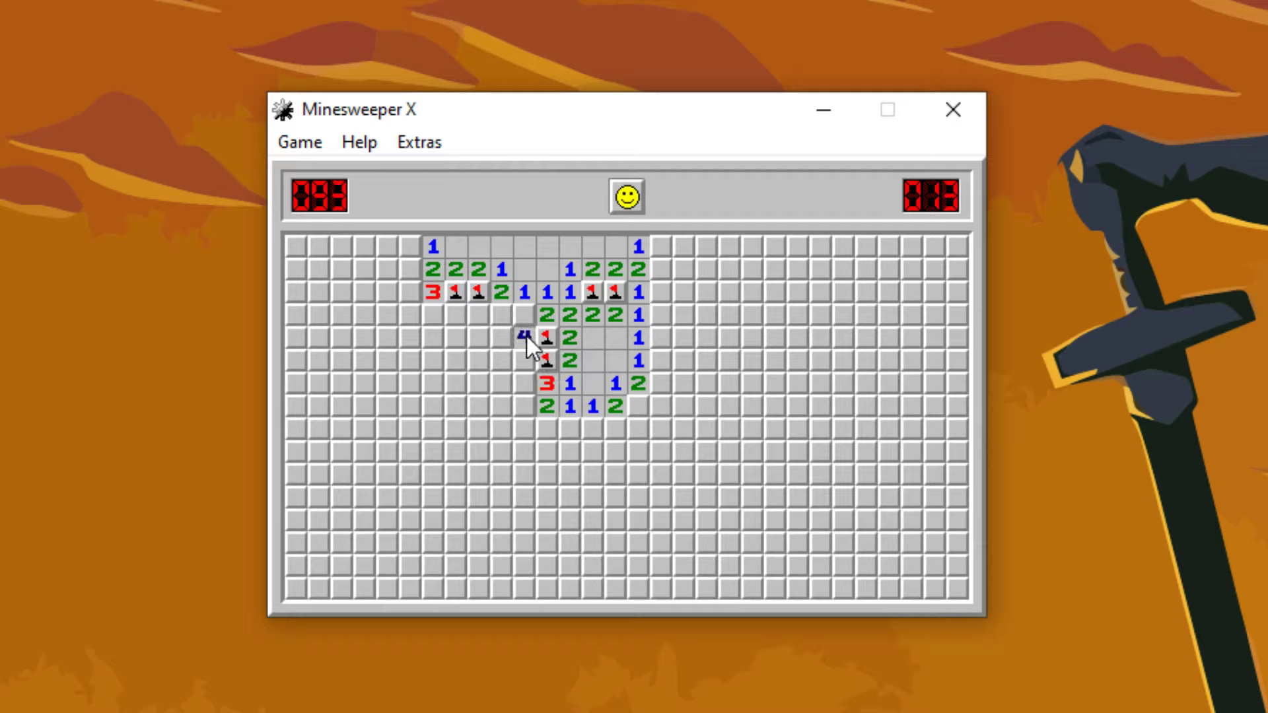
left_click(525, 337)
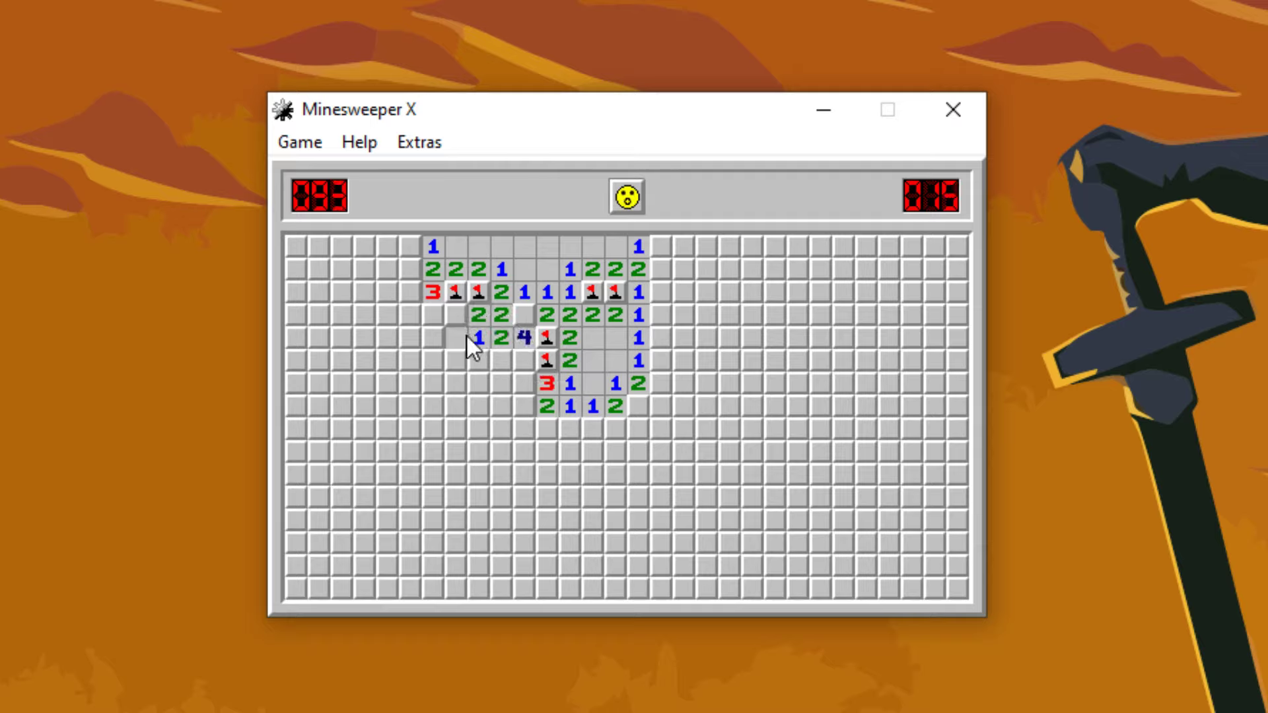
left_click(455, 360)
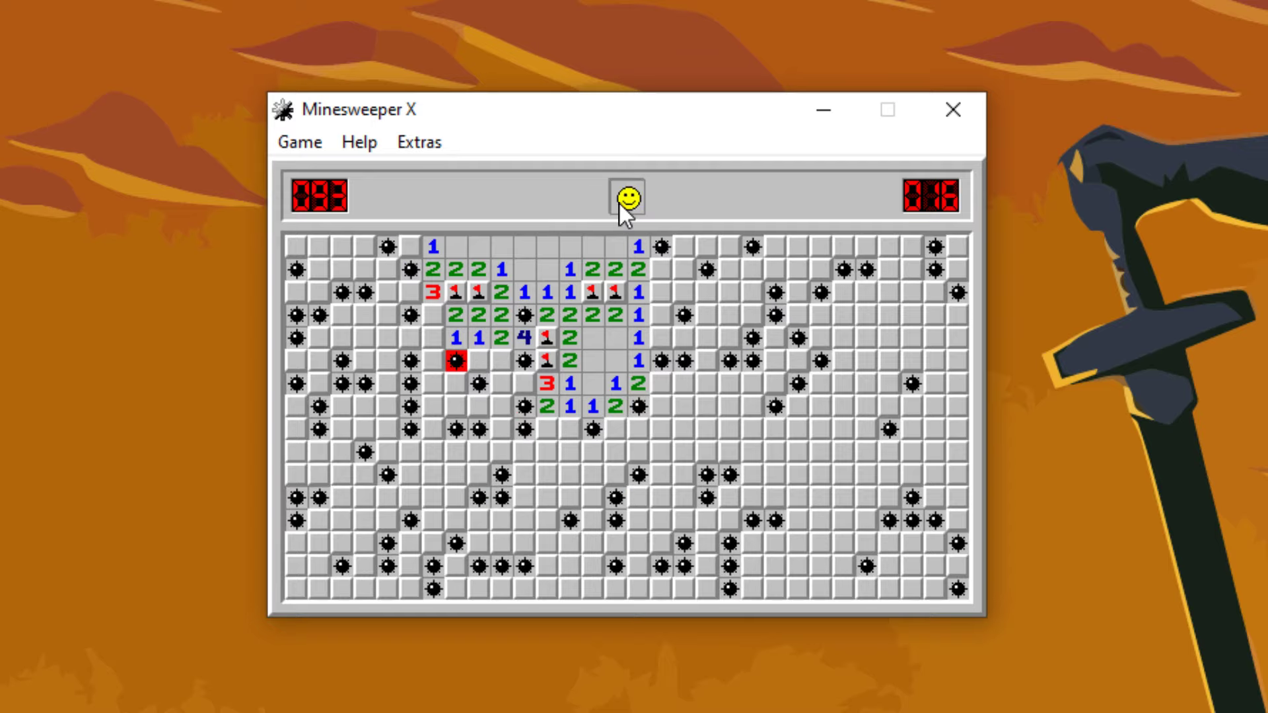
Restart twice and open cells across the top of the board toward the right edge.
left_click(626, 197)
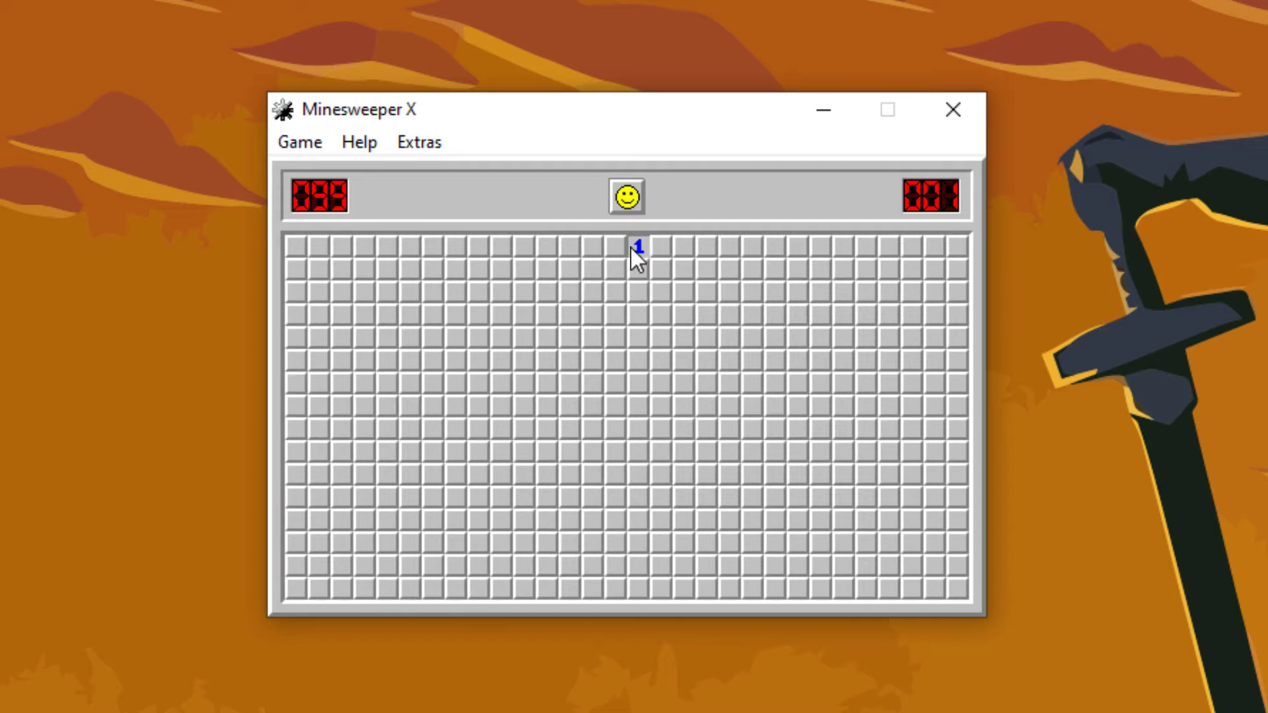
left_click(637, 246)
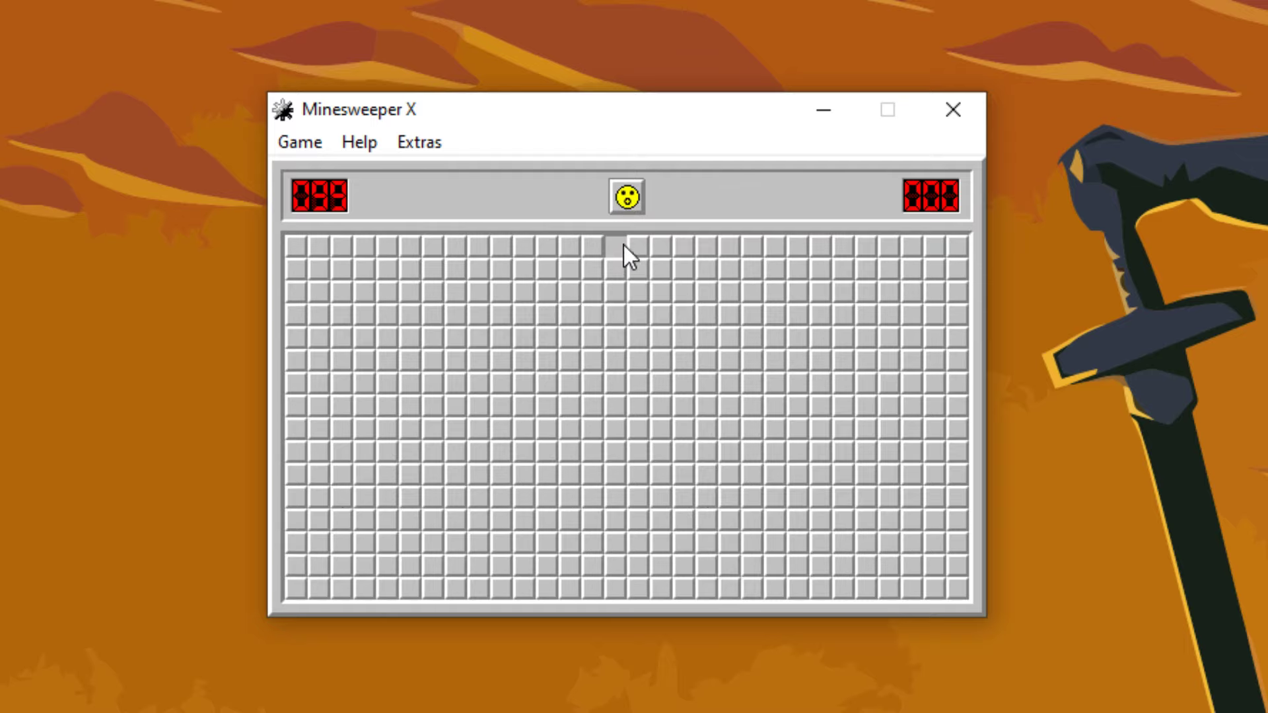
left_click(662, 246)
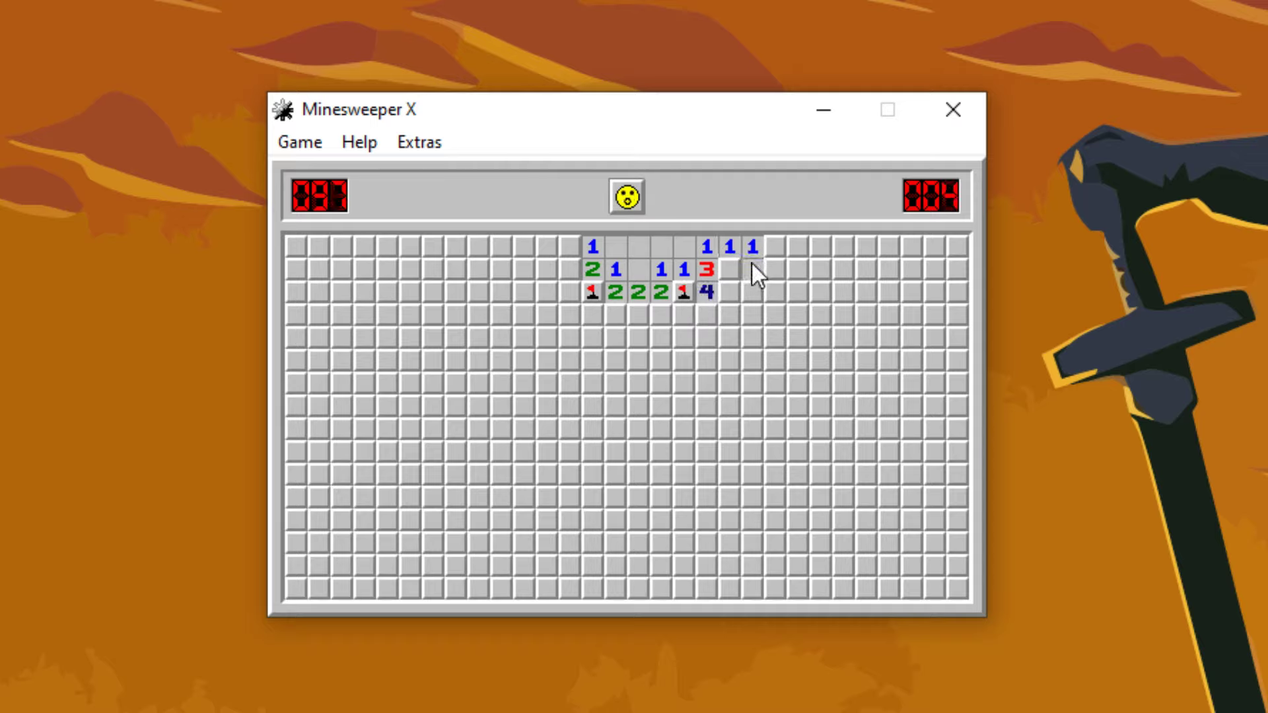
left_click(752, 269)
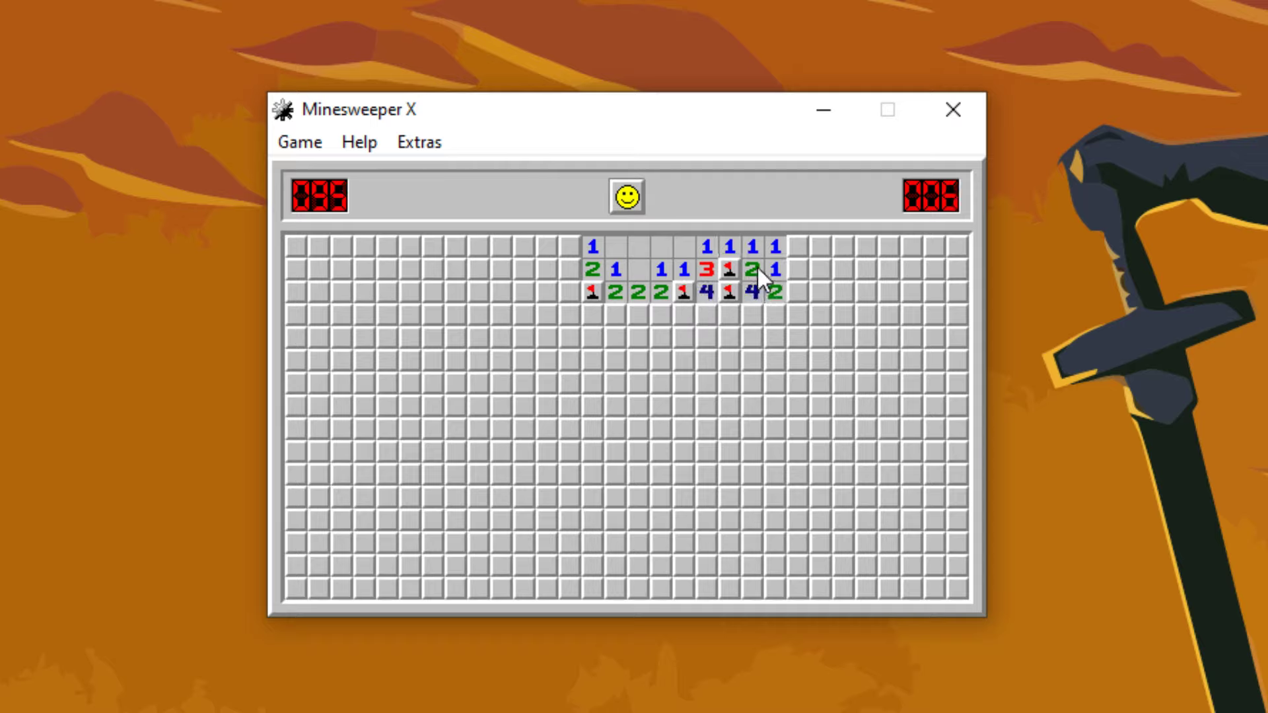
left_click(797, 246)
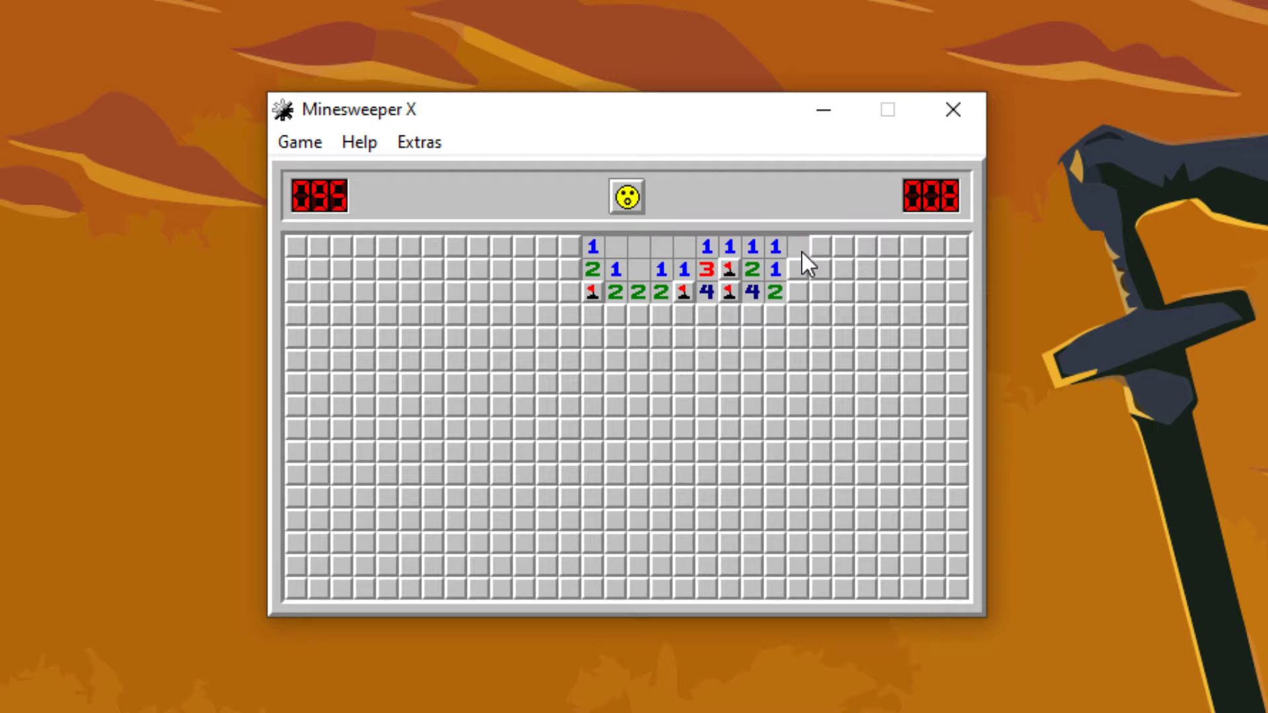
Restart, open an area near the top, lose on a mine, and restart again.
left_click(625, 197)
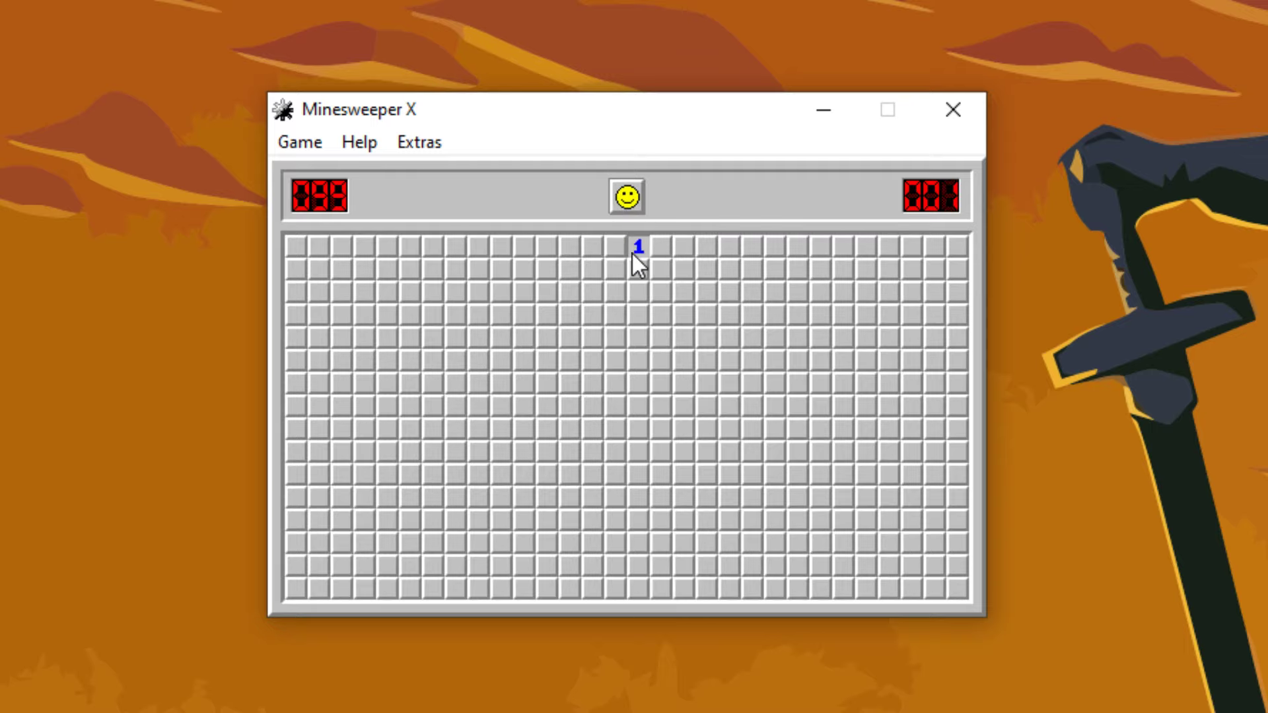
left_click(638, 267)
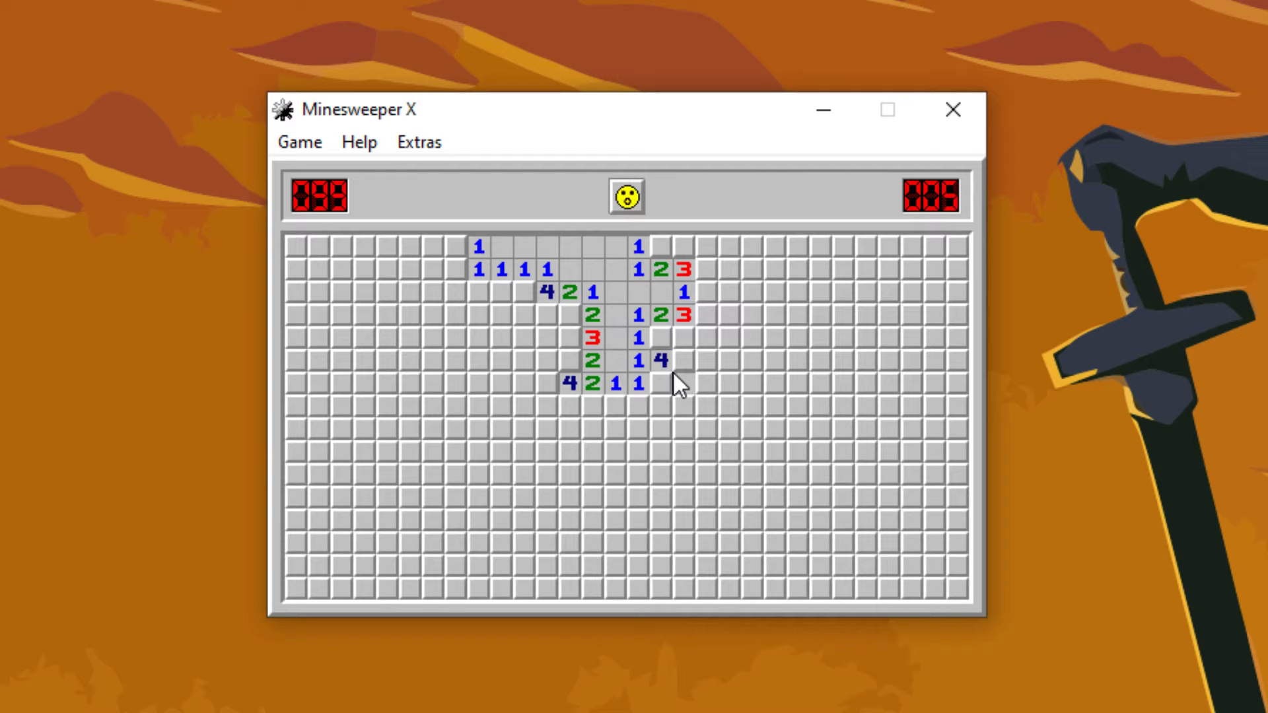
left_click(684, 384)
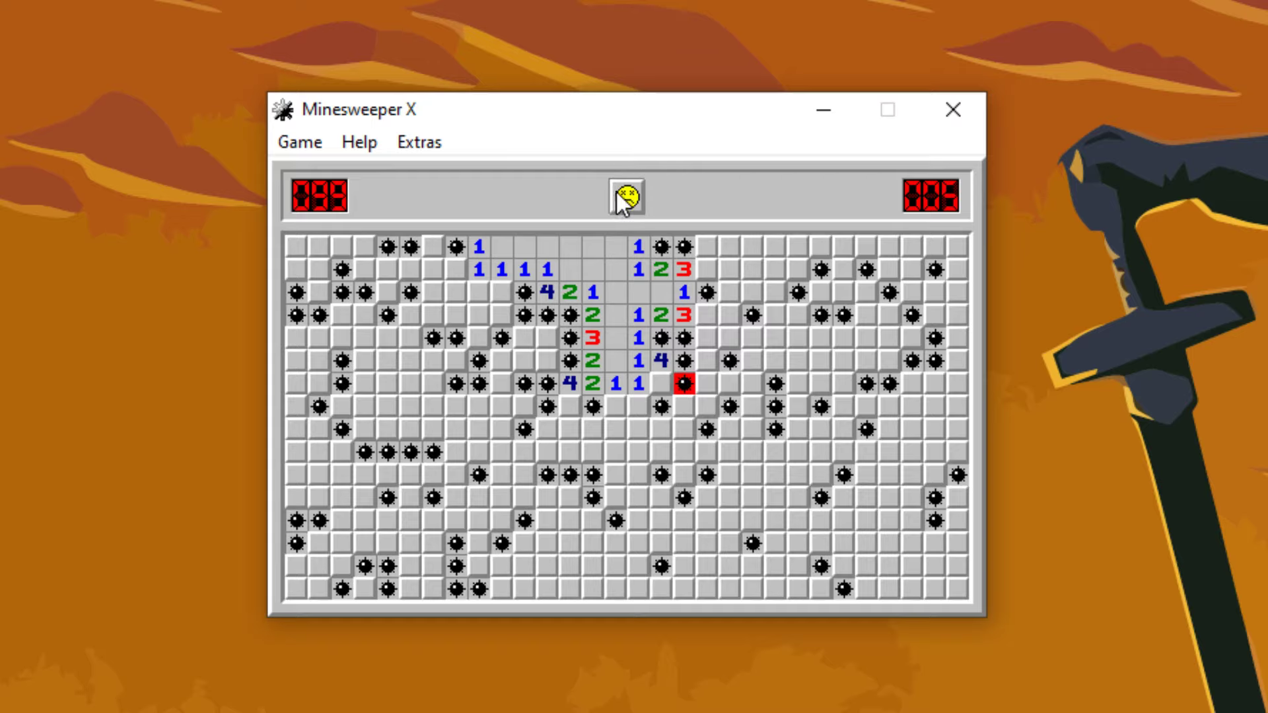
left_click(625, 197)
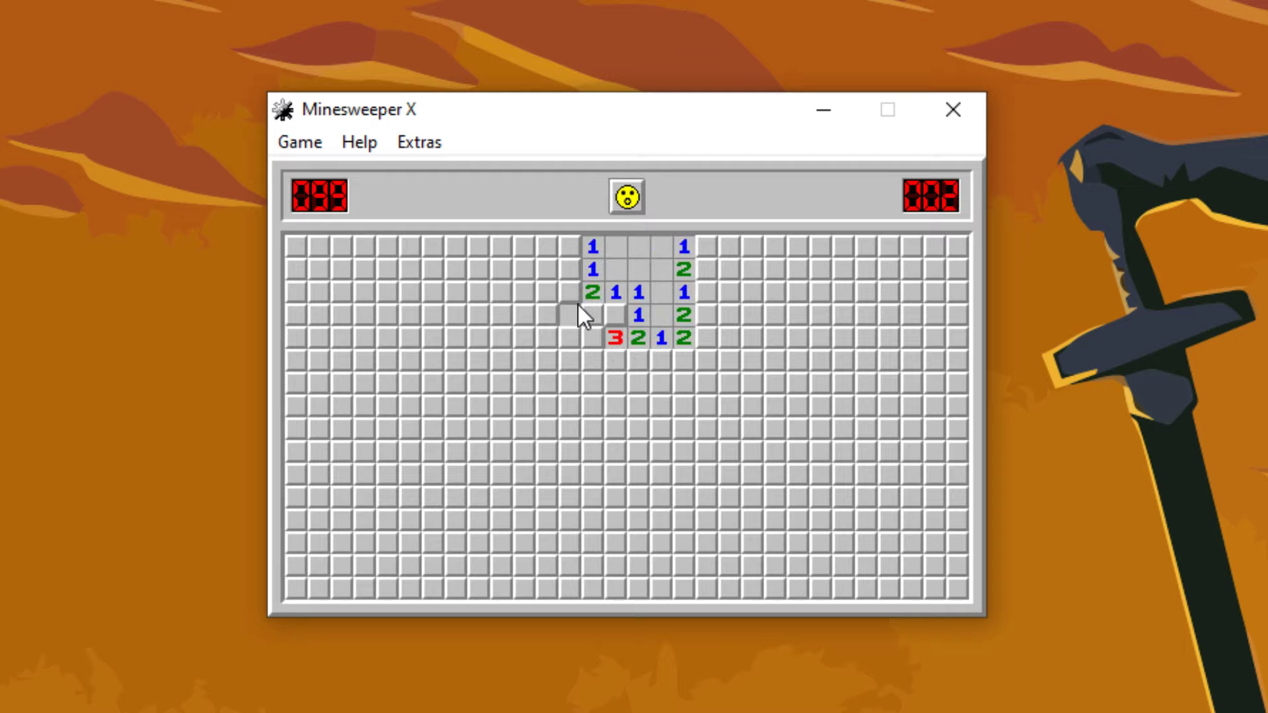
Restart, hit a mine below the opening, and start one more game with its first cell opened.
left_click(569, 313)
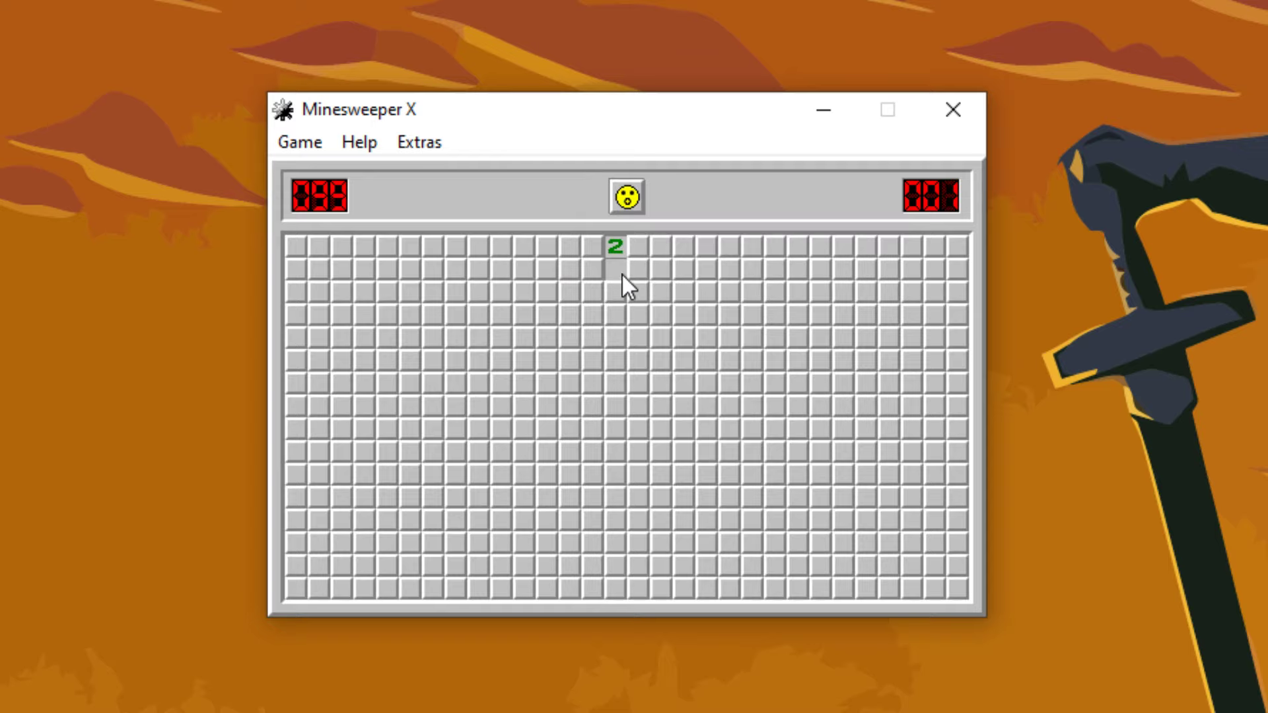
left_click(617, 292)
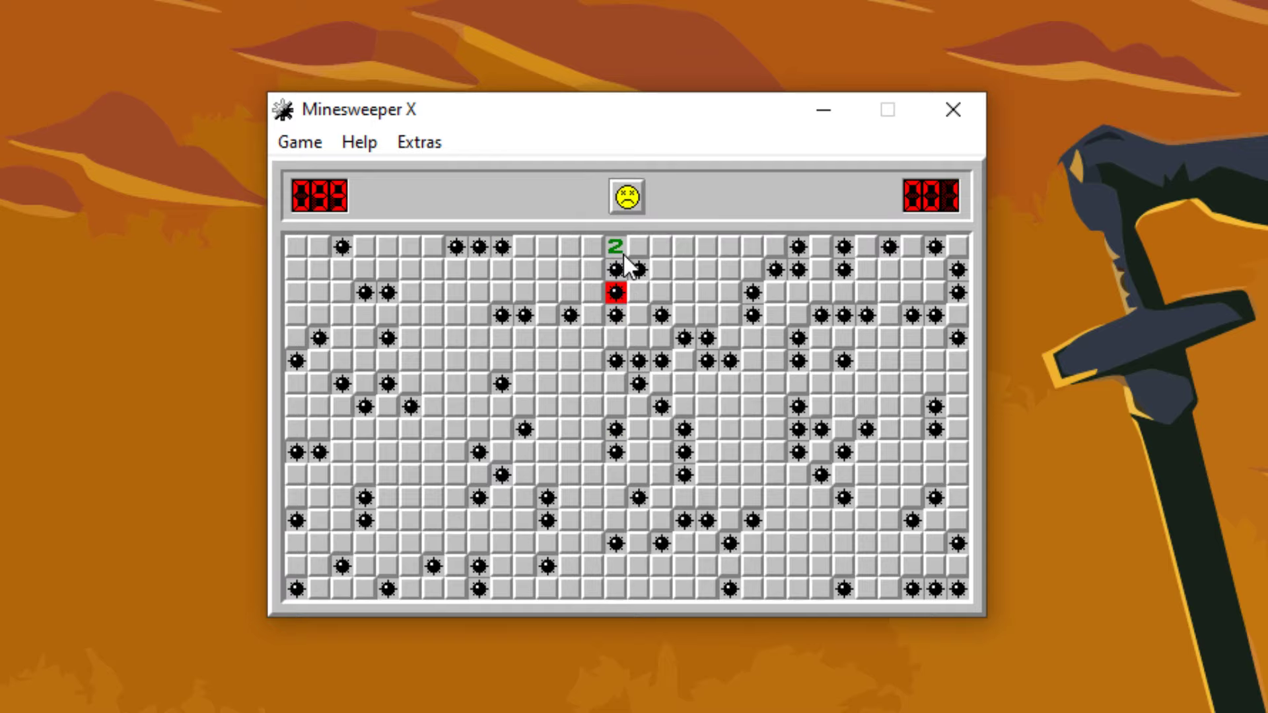
left_click(626, 196)
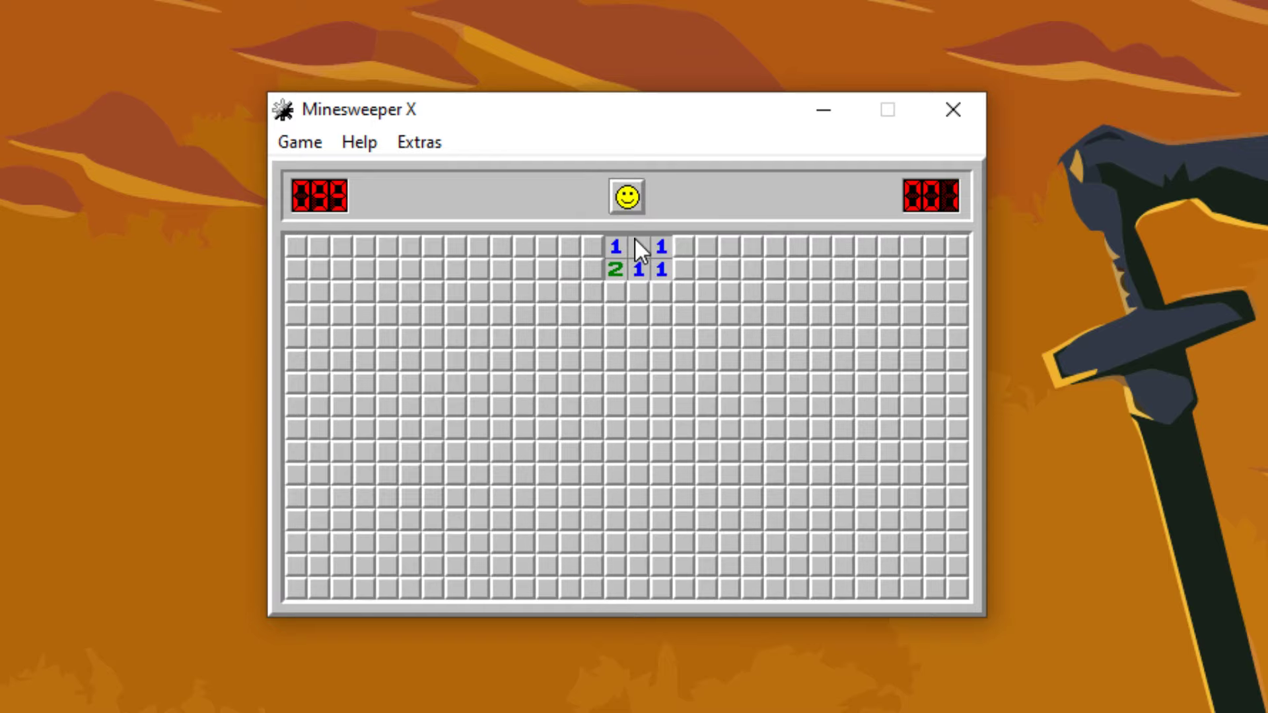